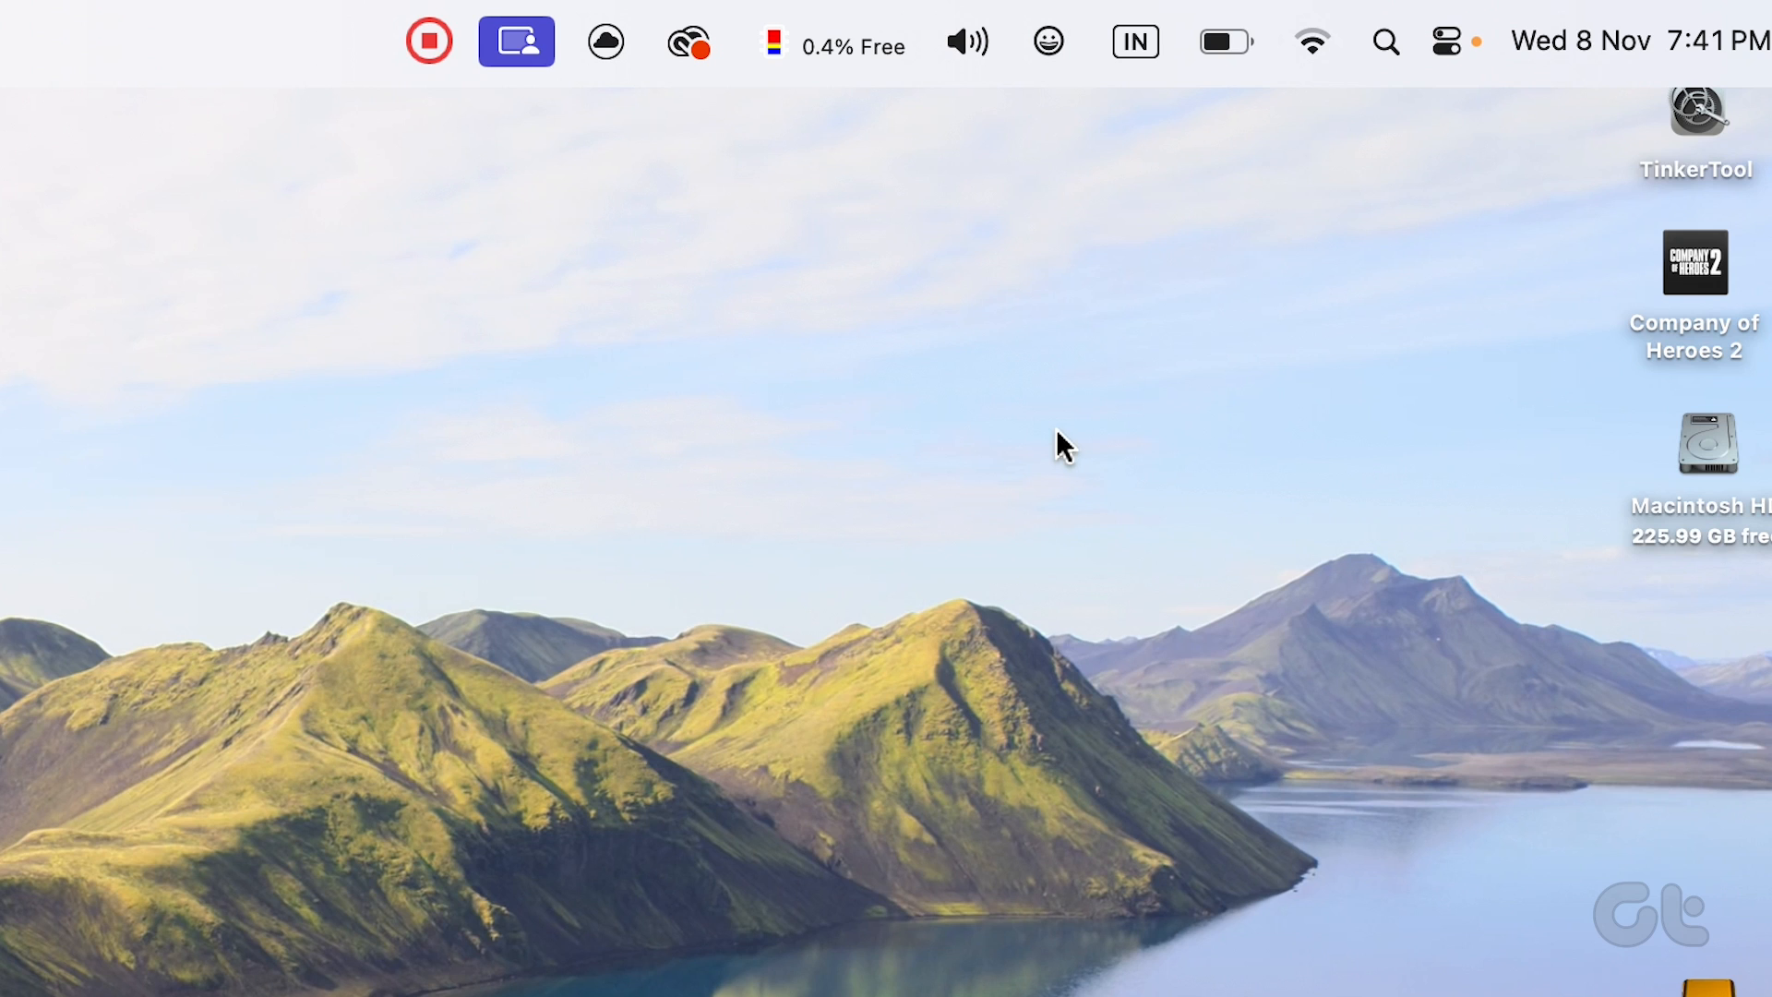
Switch the Mac's Wi‑Fi off from the menu bar Wi‑Fi list, then back on
left_click(1313, 40)
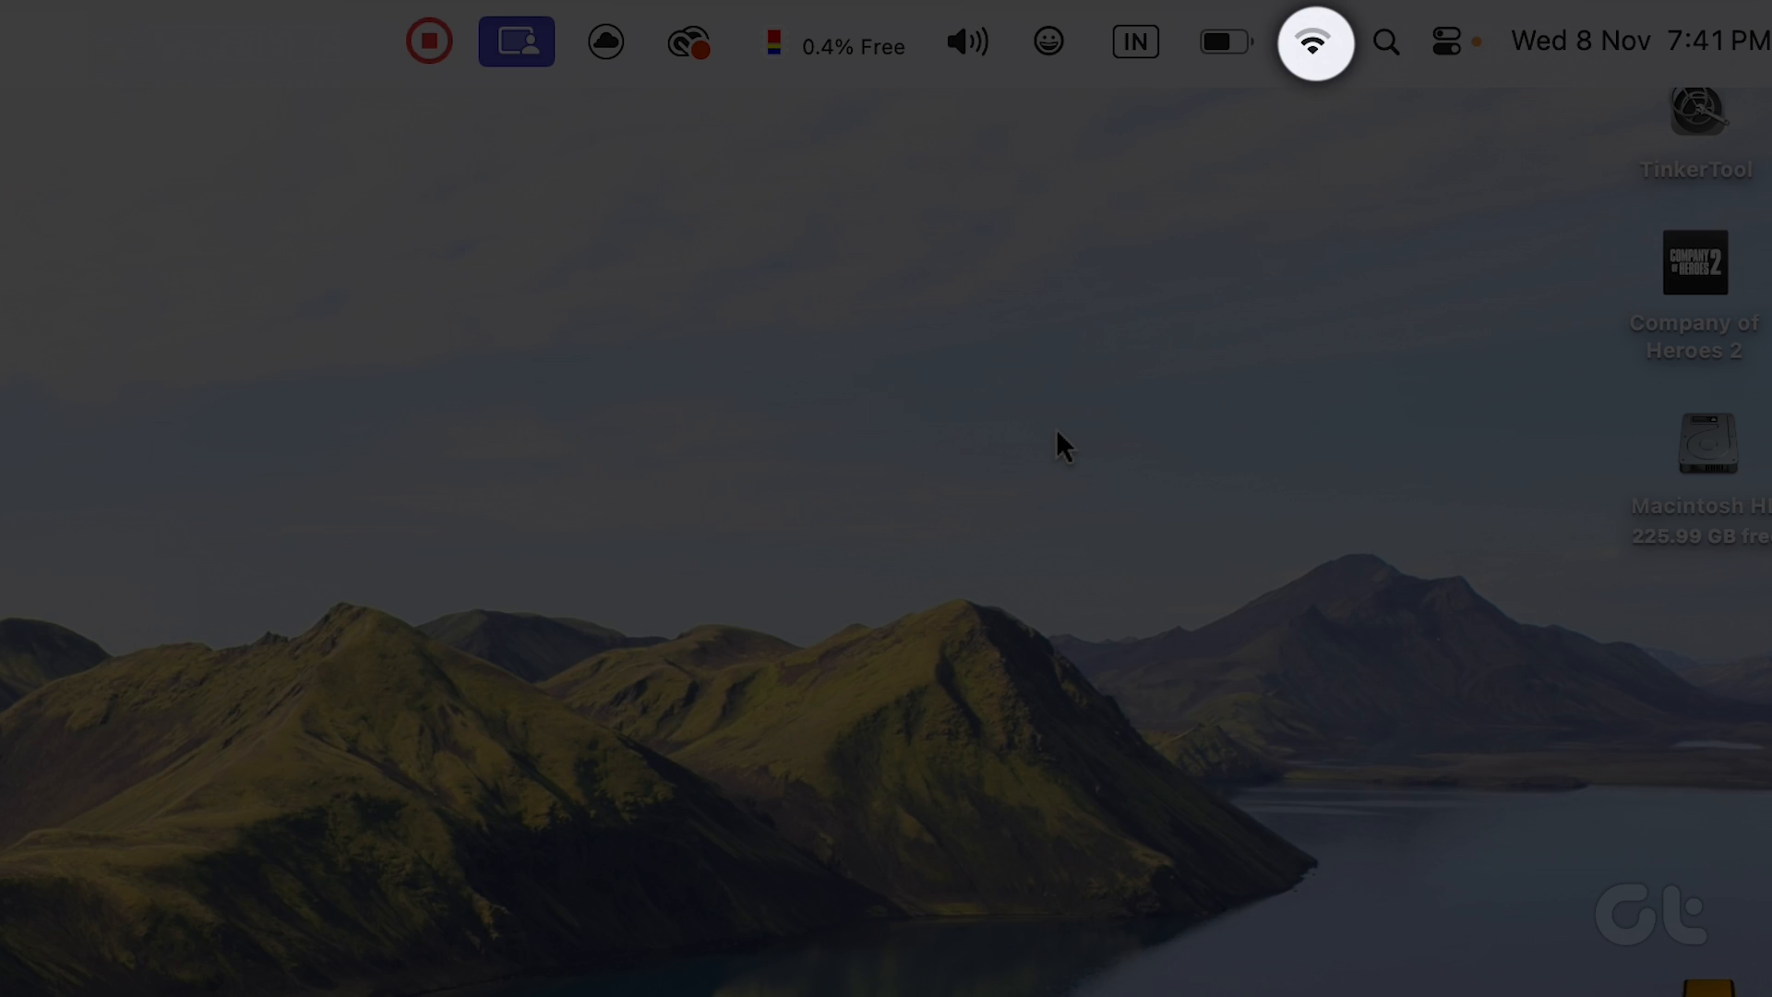
mouse_move(1313, 42)
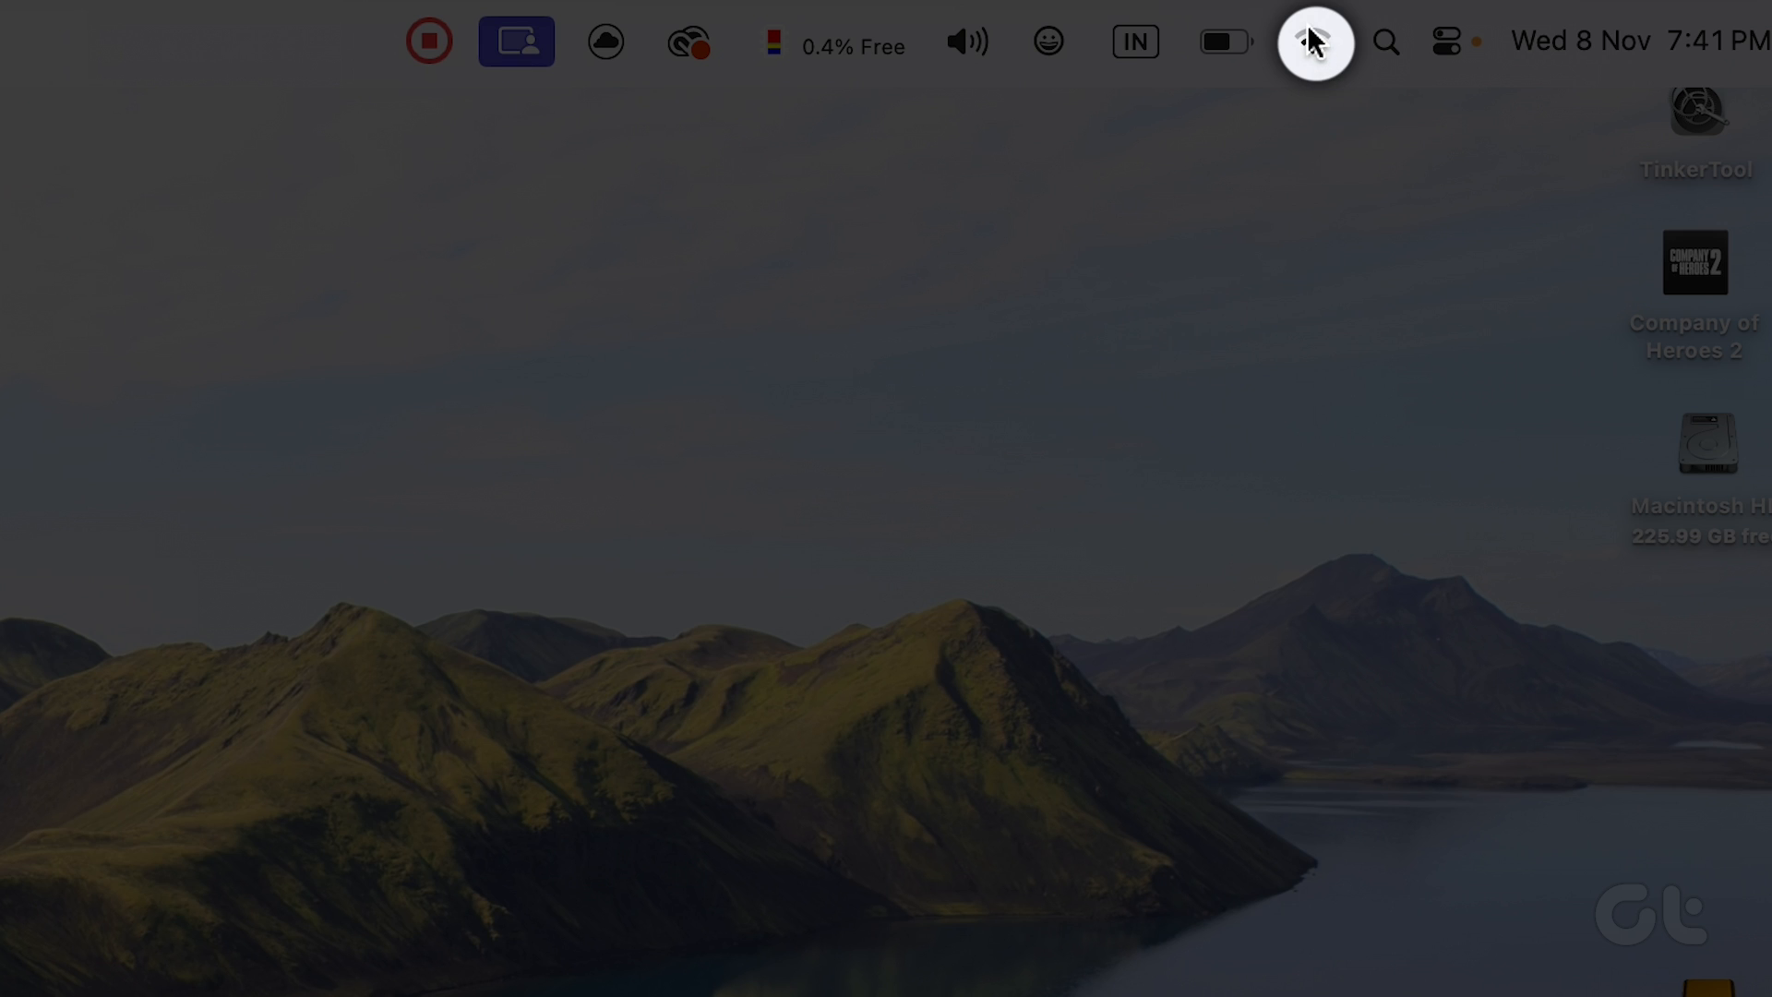
left_click(1311, 42)
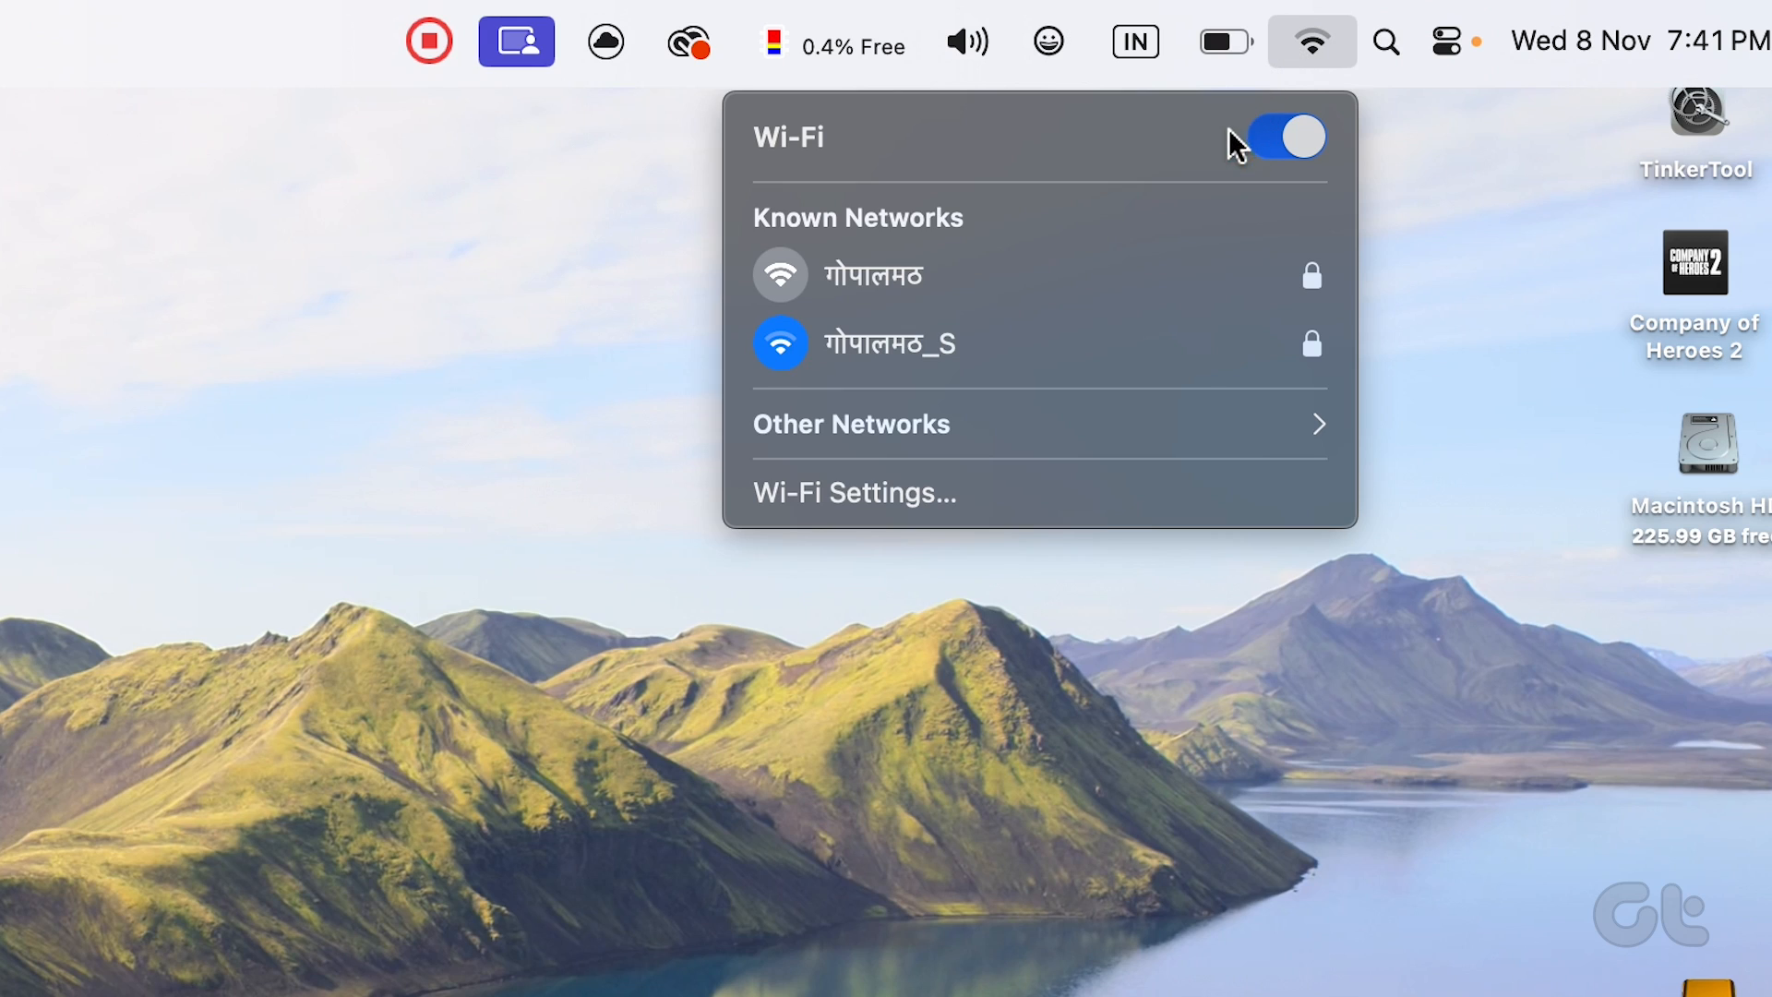
left_click(1285, 135)
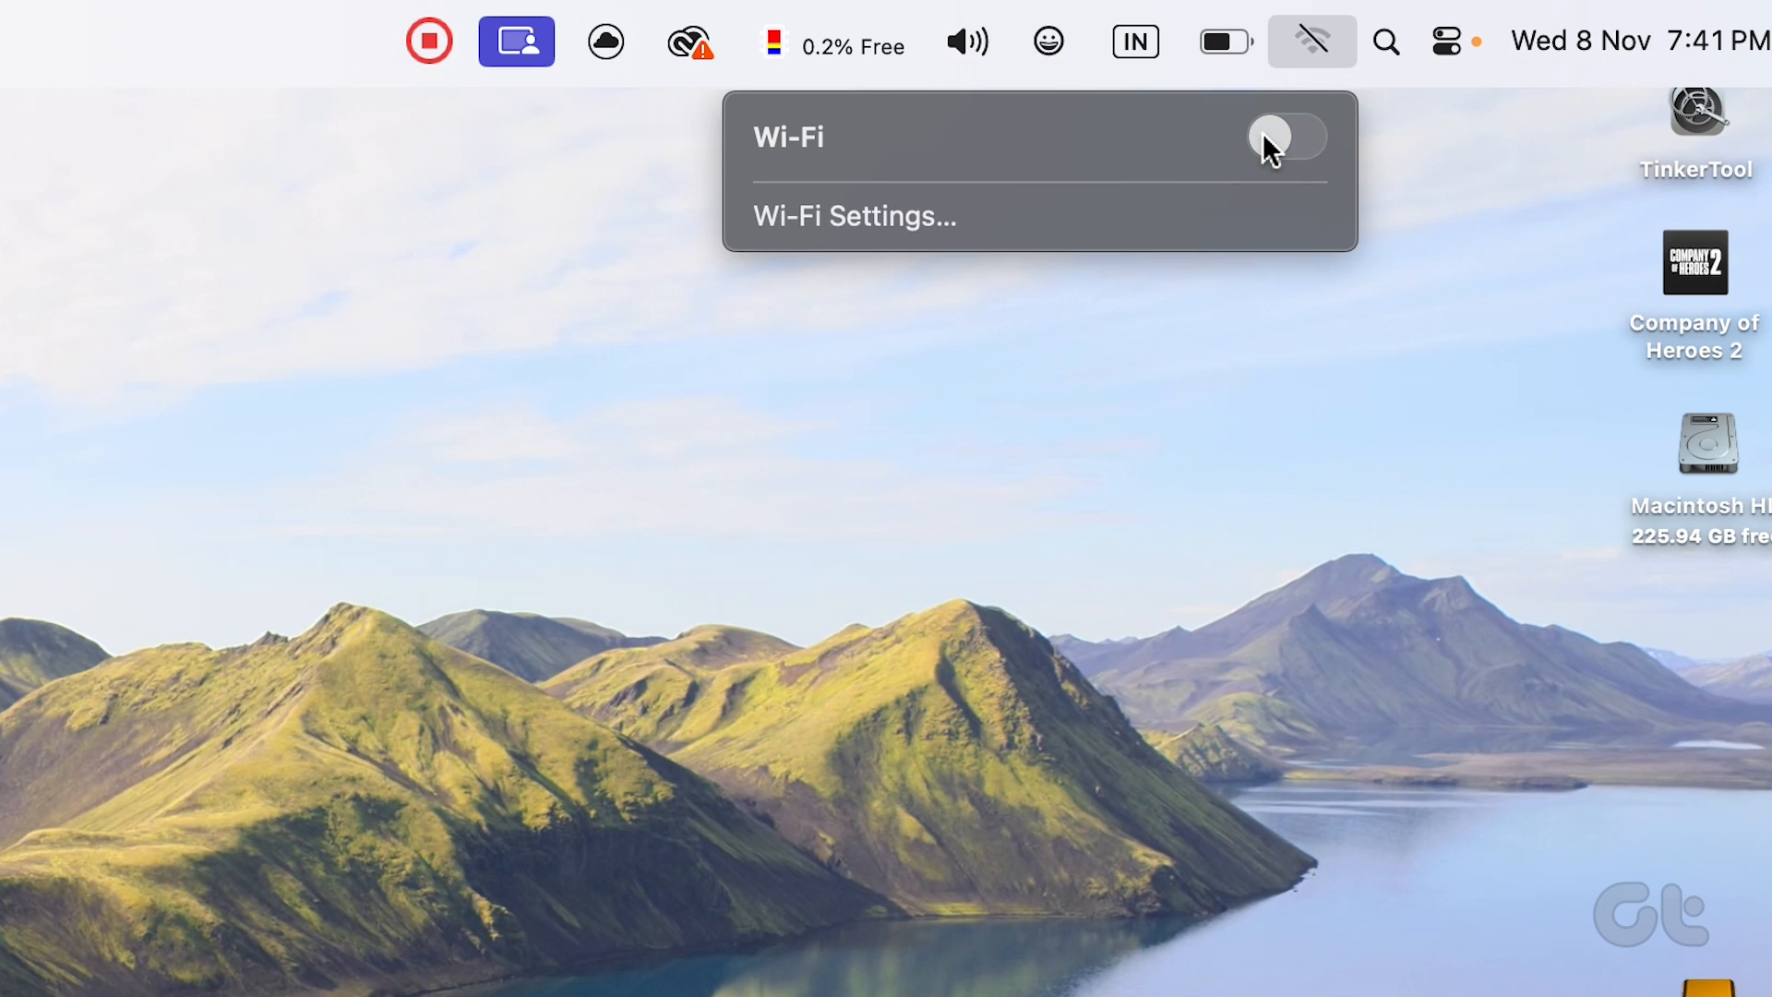
left_click(1285, 136)
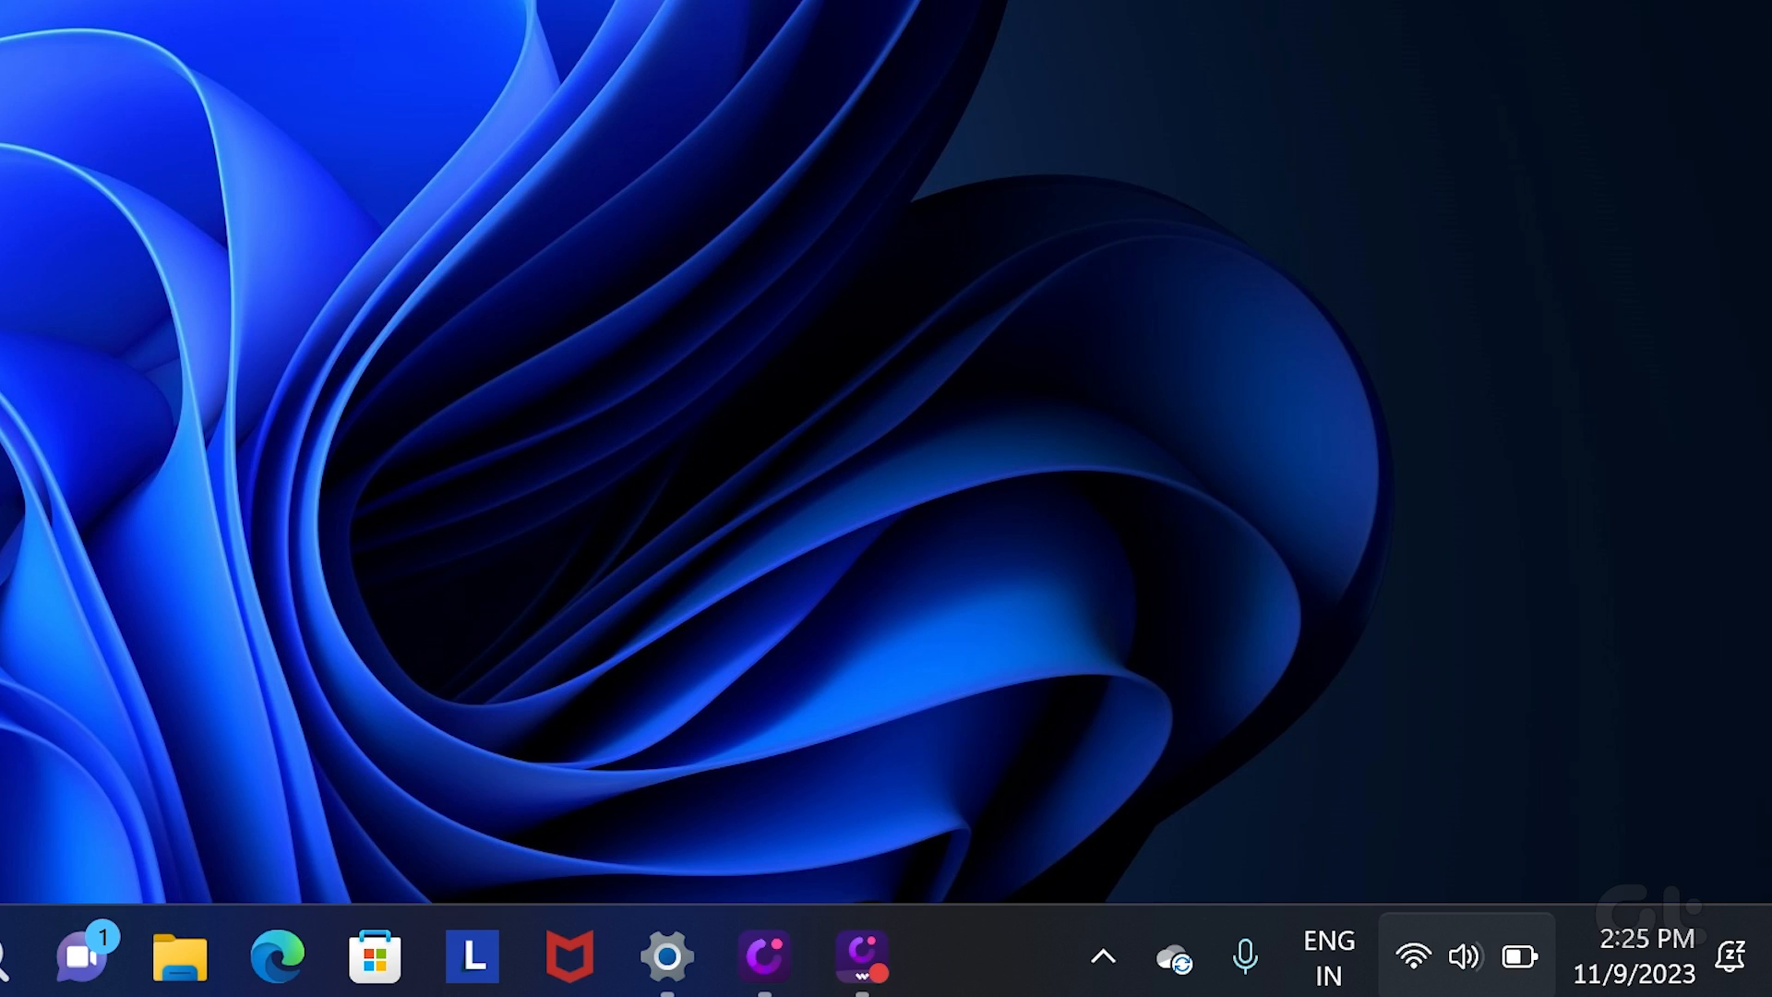
Turn Wi‑Fi off and back on from the Windows 11 Quick Settings network list
left_click(1462, 956)
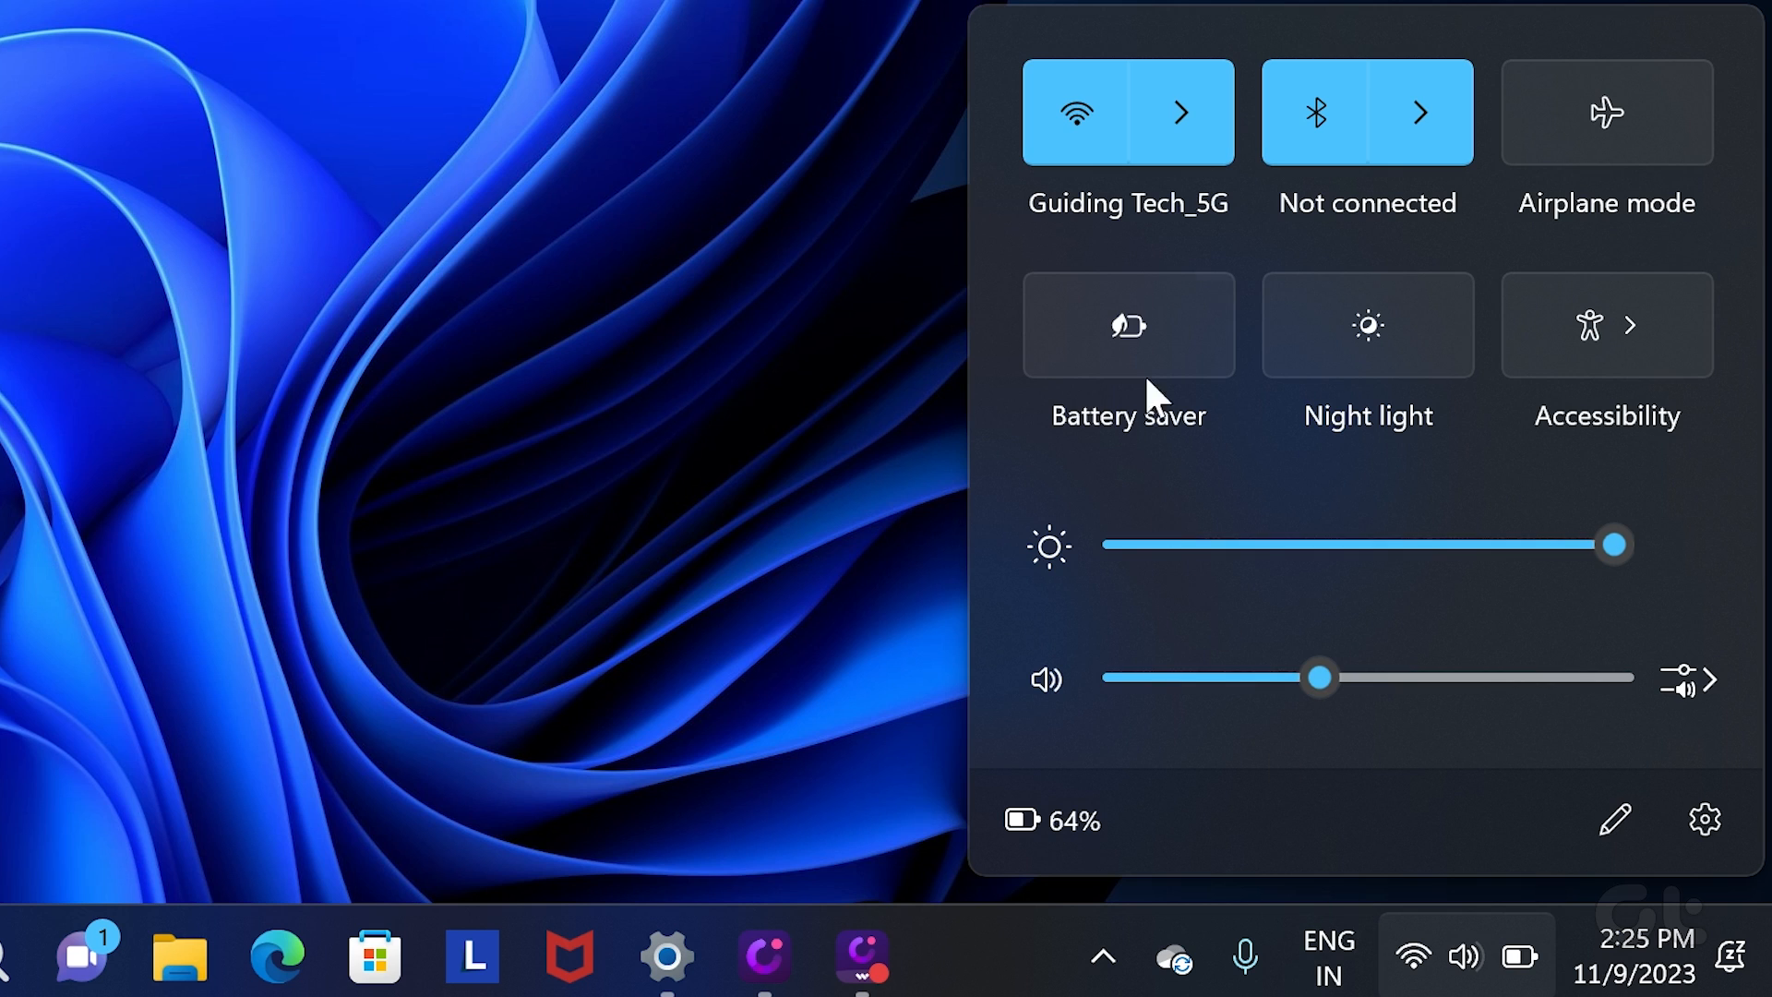
left_click(1181, 113)
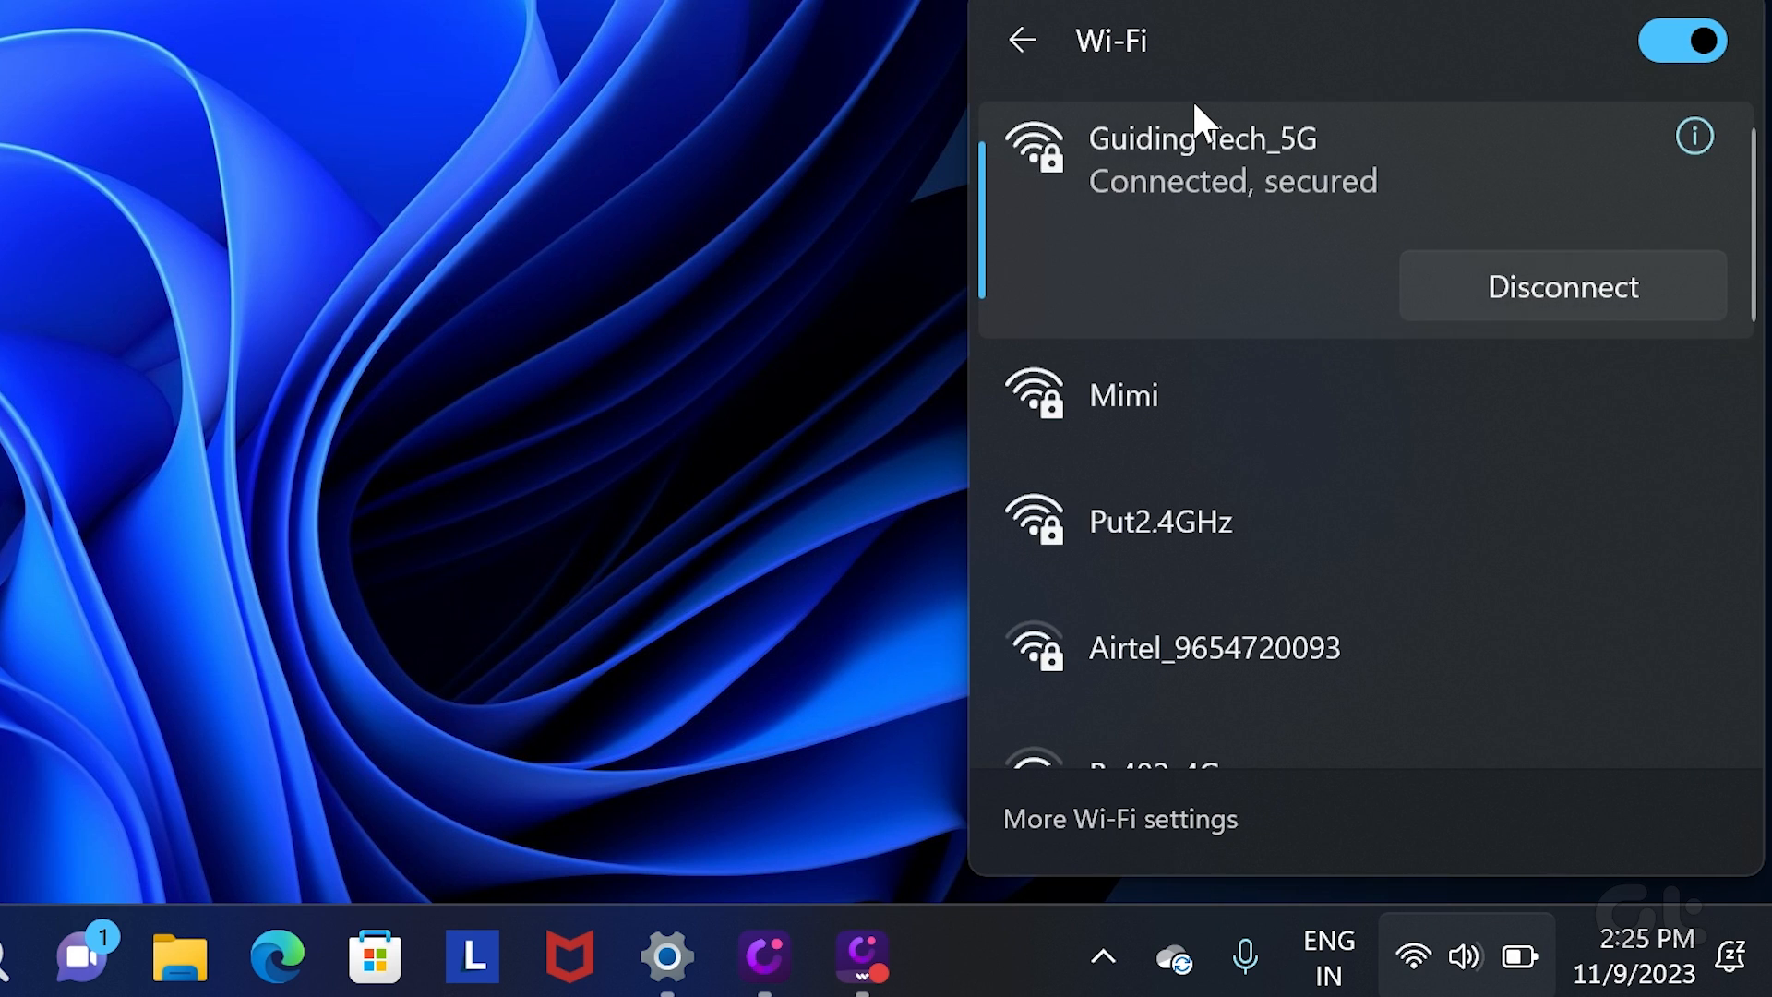
mouse_move(1418, 107)
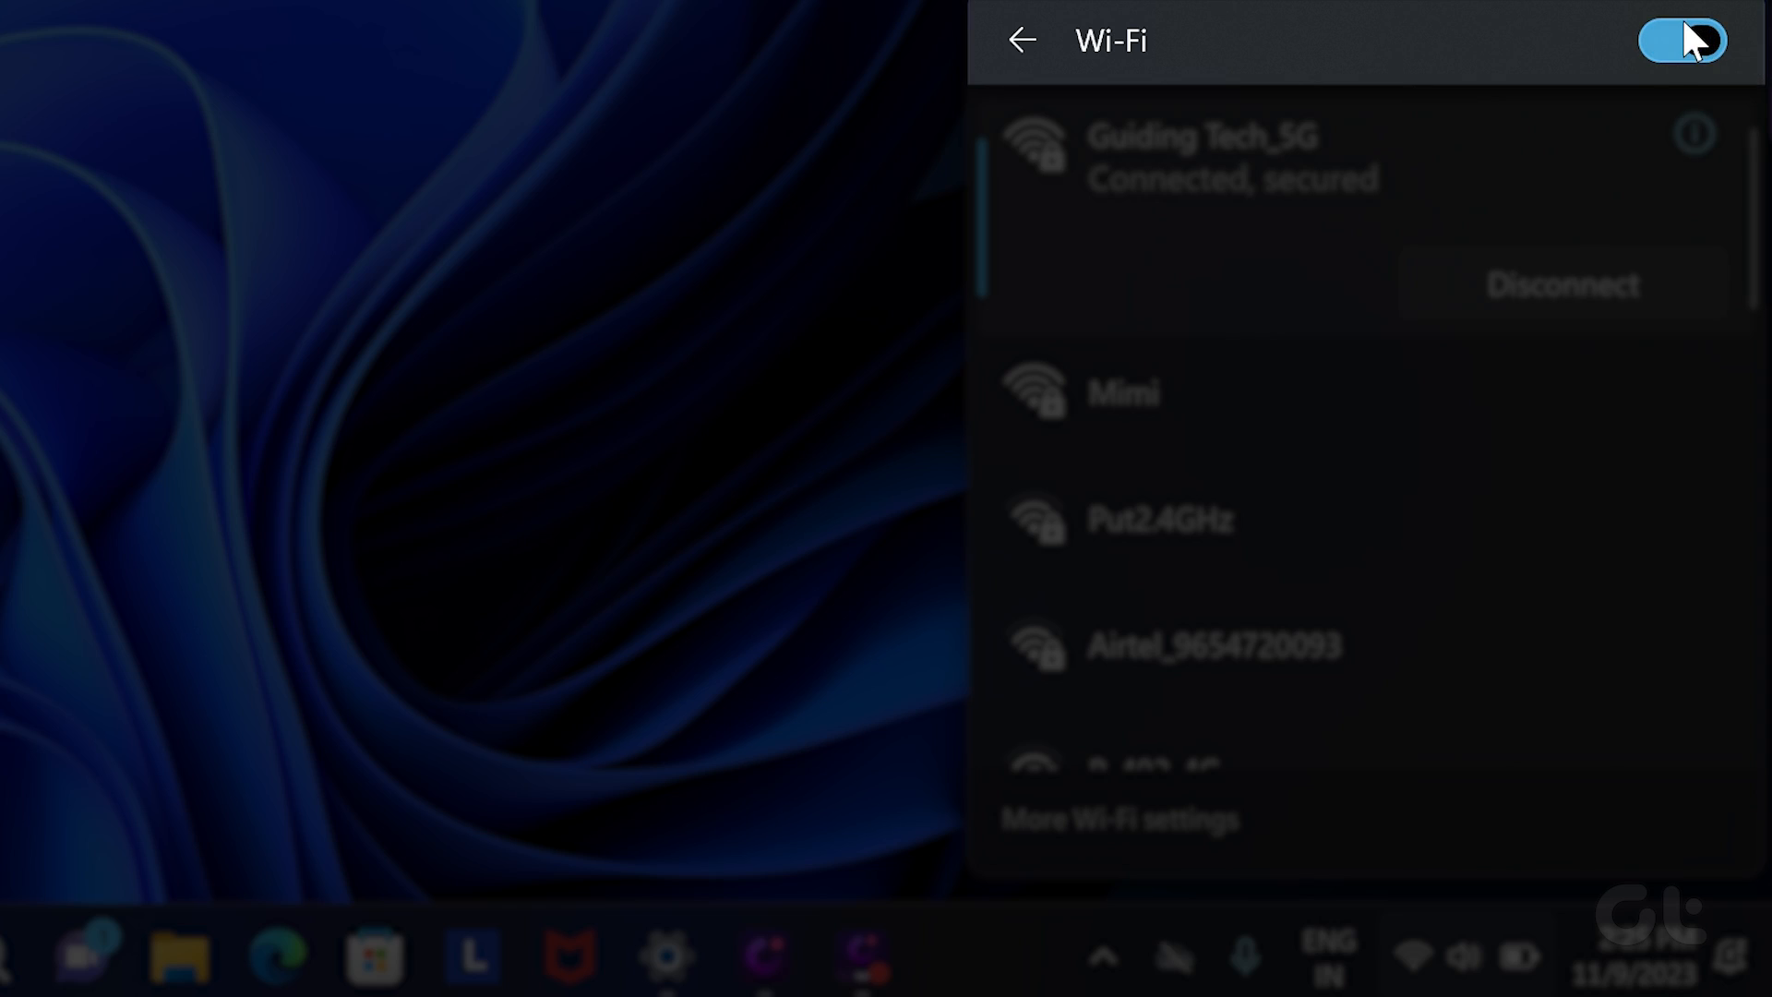
left_click(1679, 40)
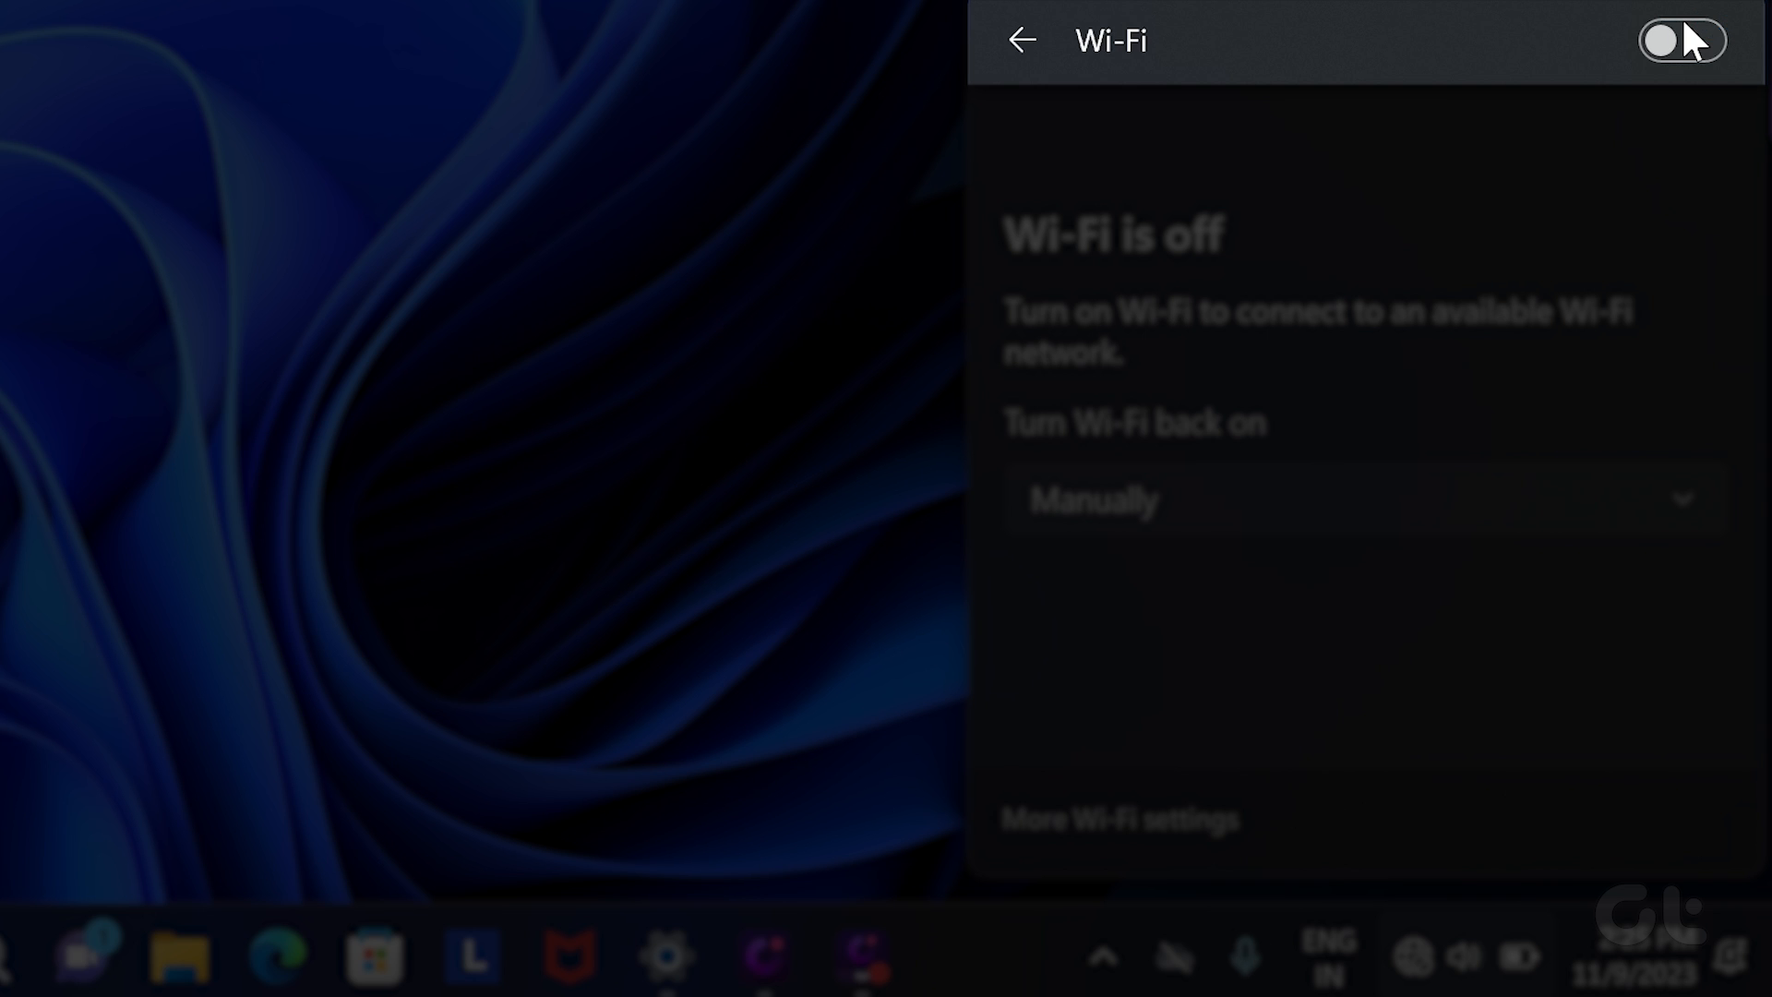
left_click(1681, 41)
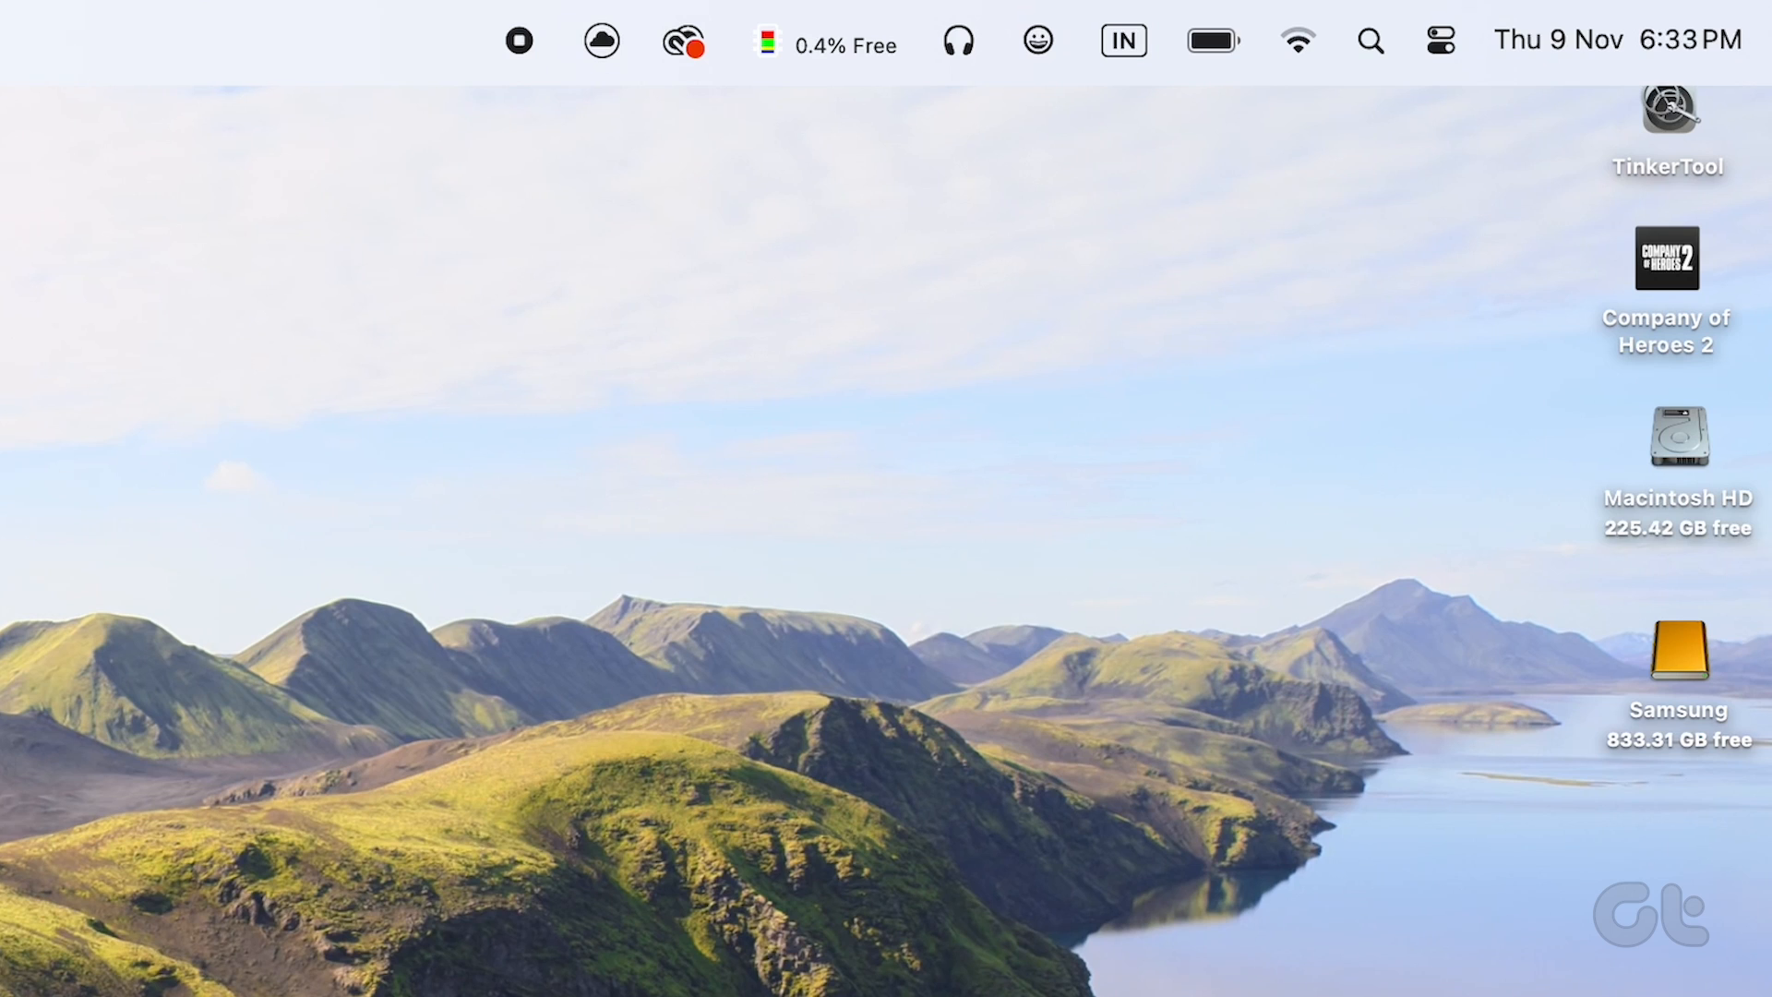
Forget the saved गोपालमठ network from the macOS Wi‑Fi settings page
left_click(1296, 41)
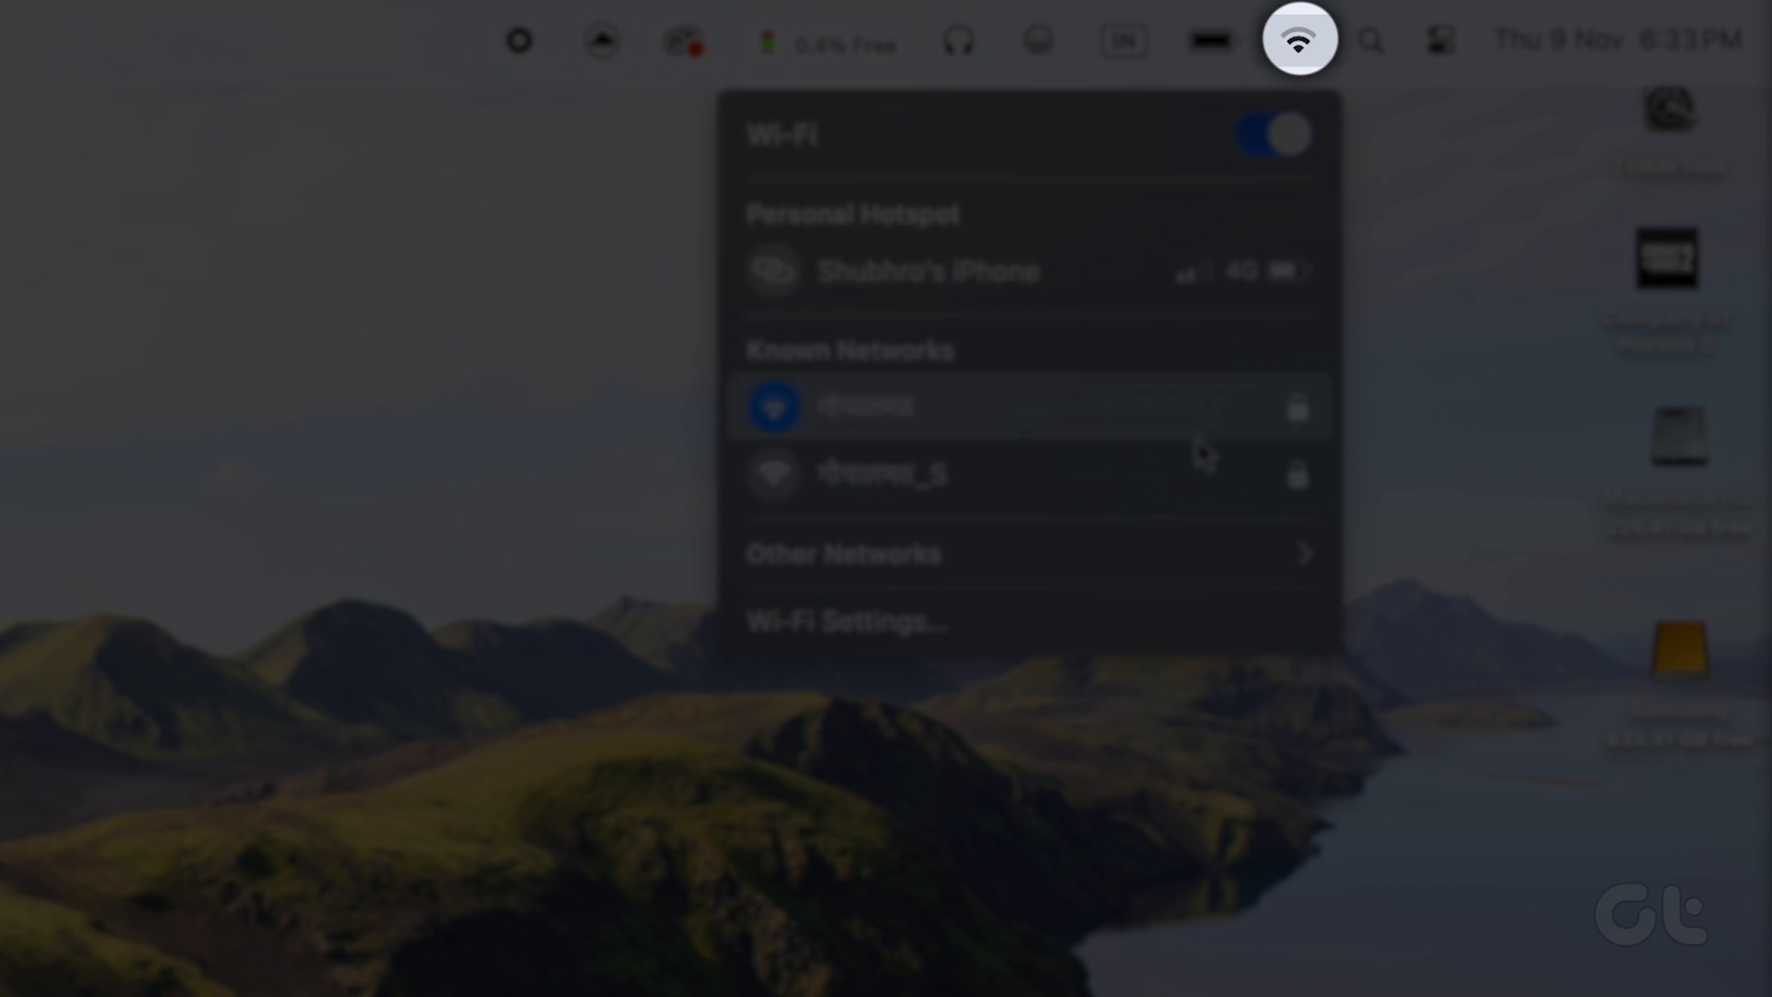
mouse_move(1126, 620)
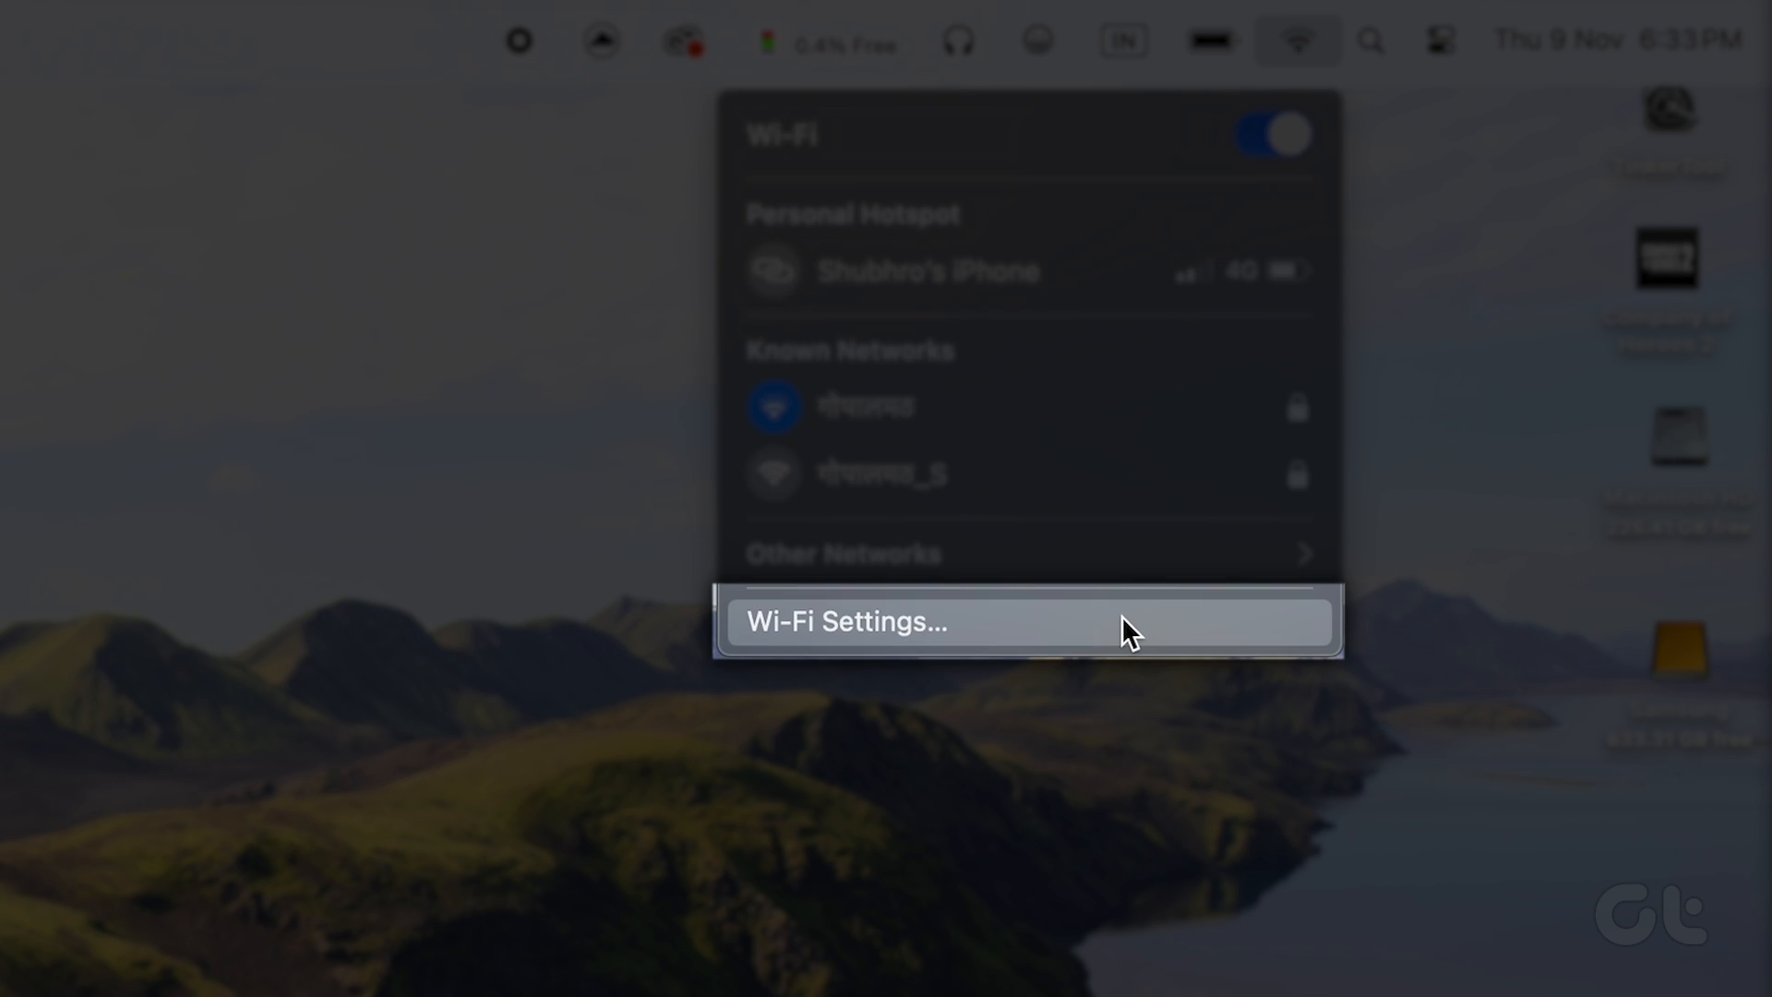
left_click(847, 620)
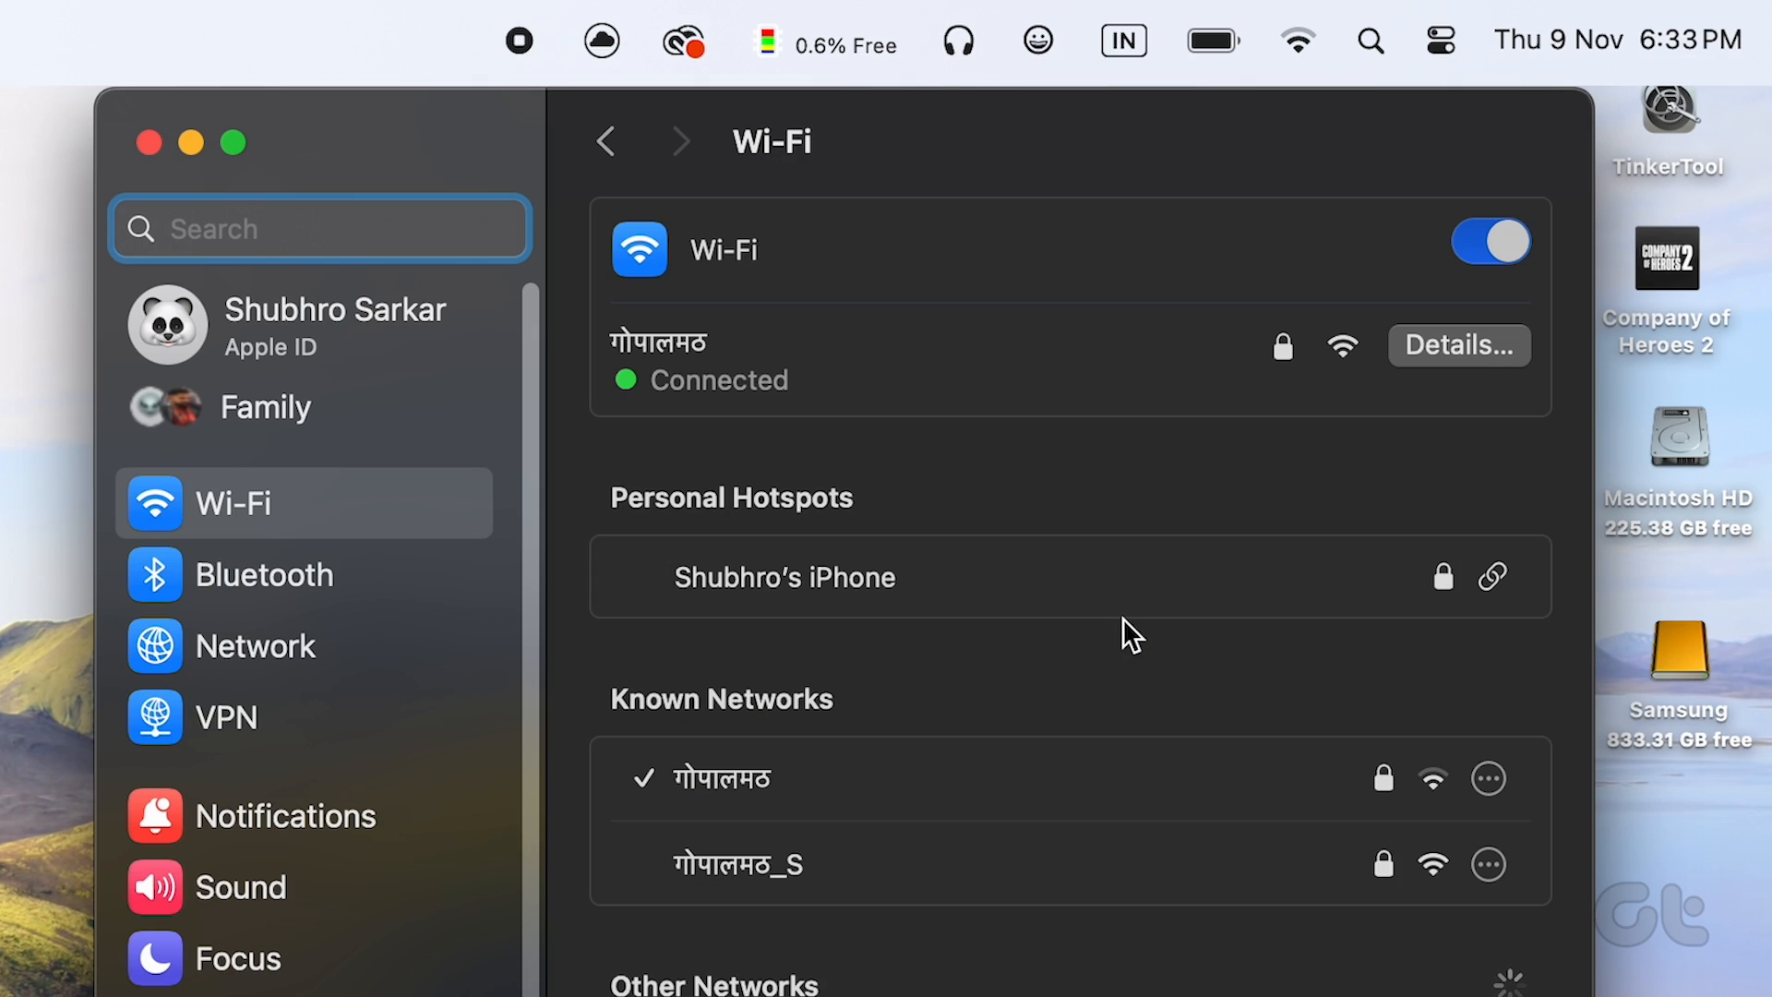
mouse_move(772, 901)
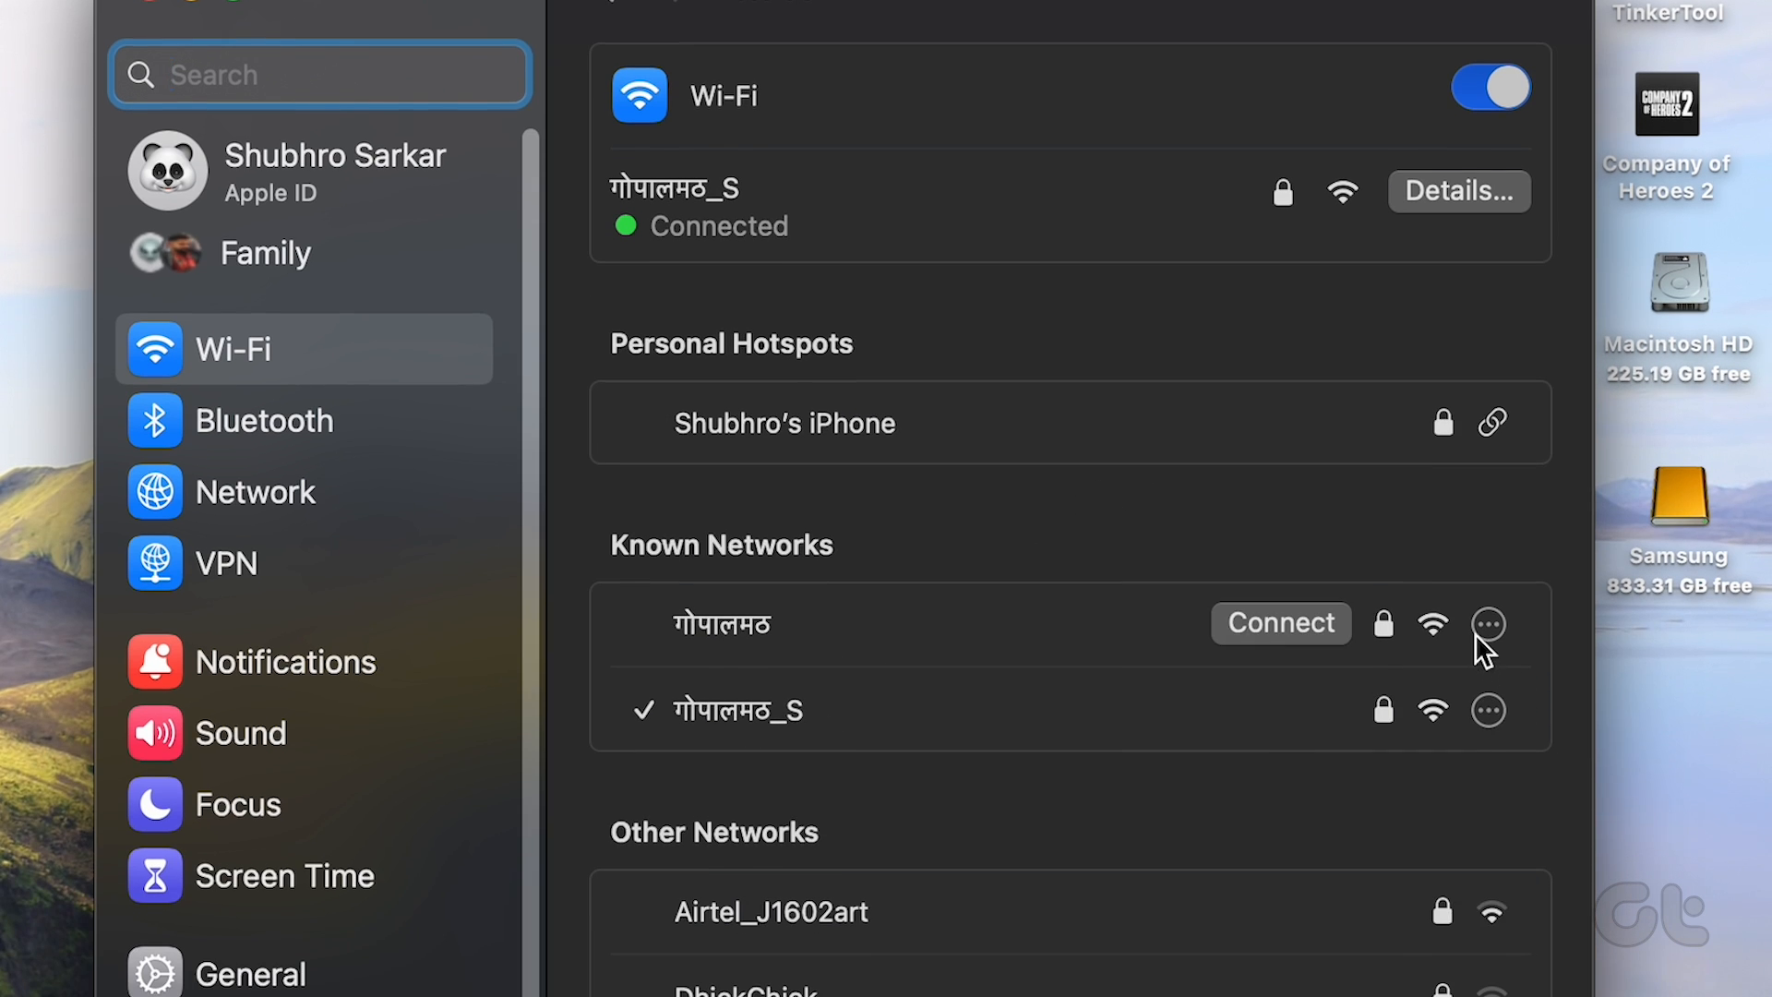
left_click(1490, 624)
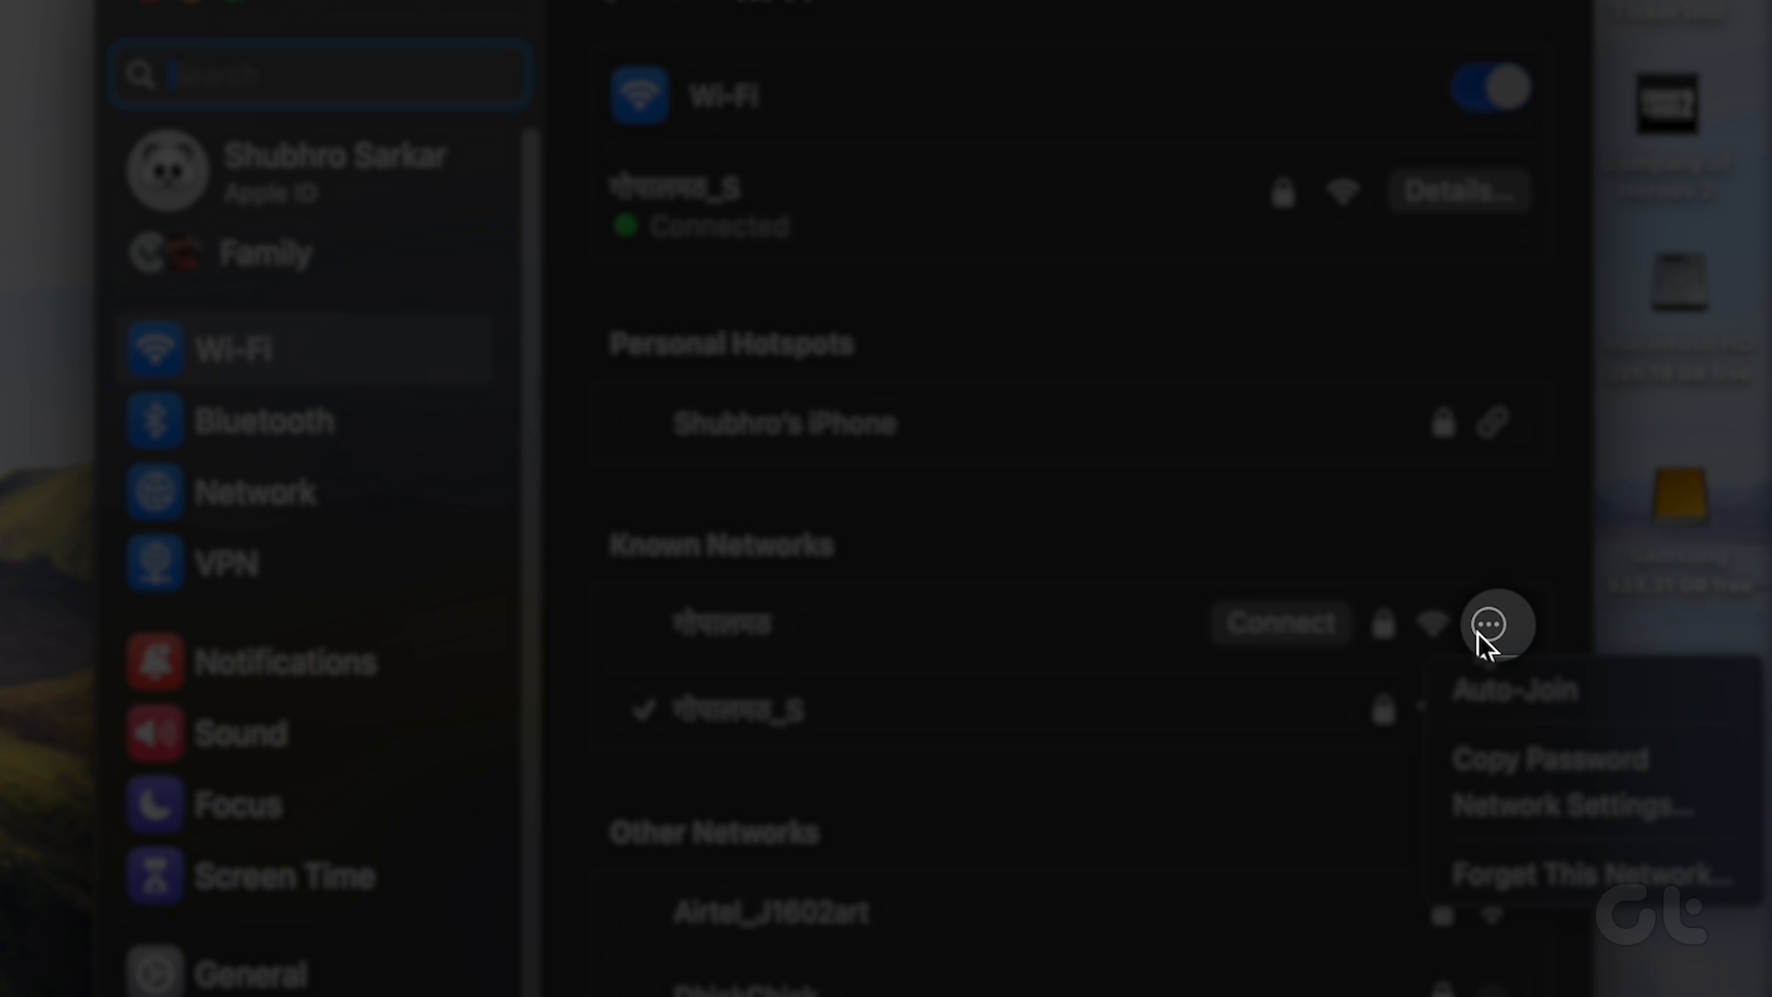
mouse_move(1571, 803)
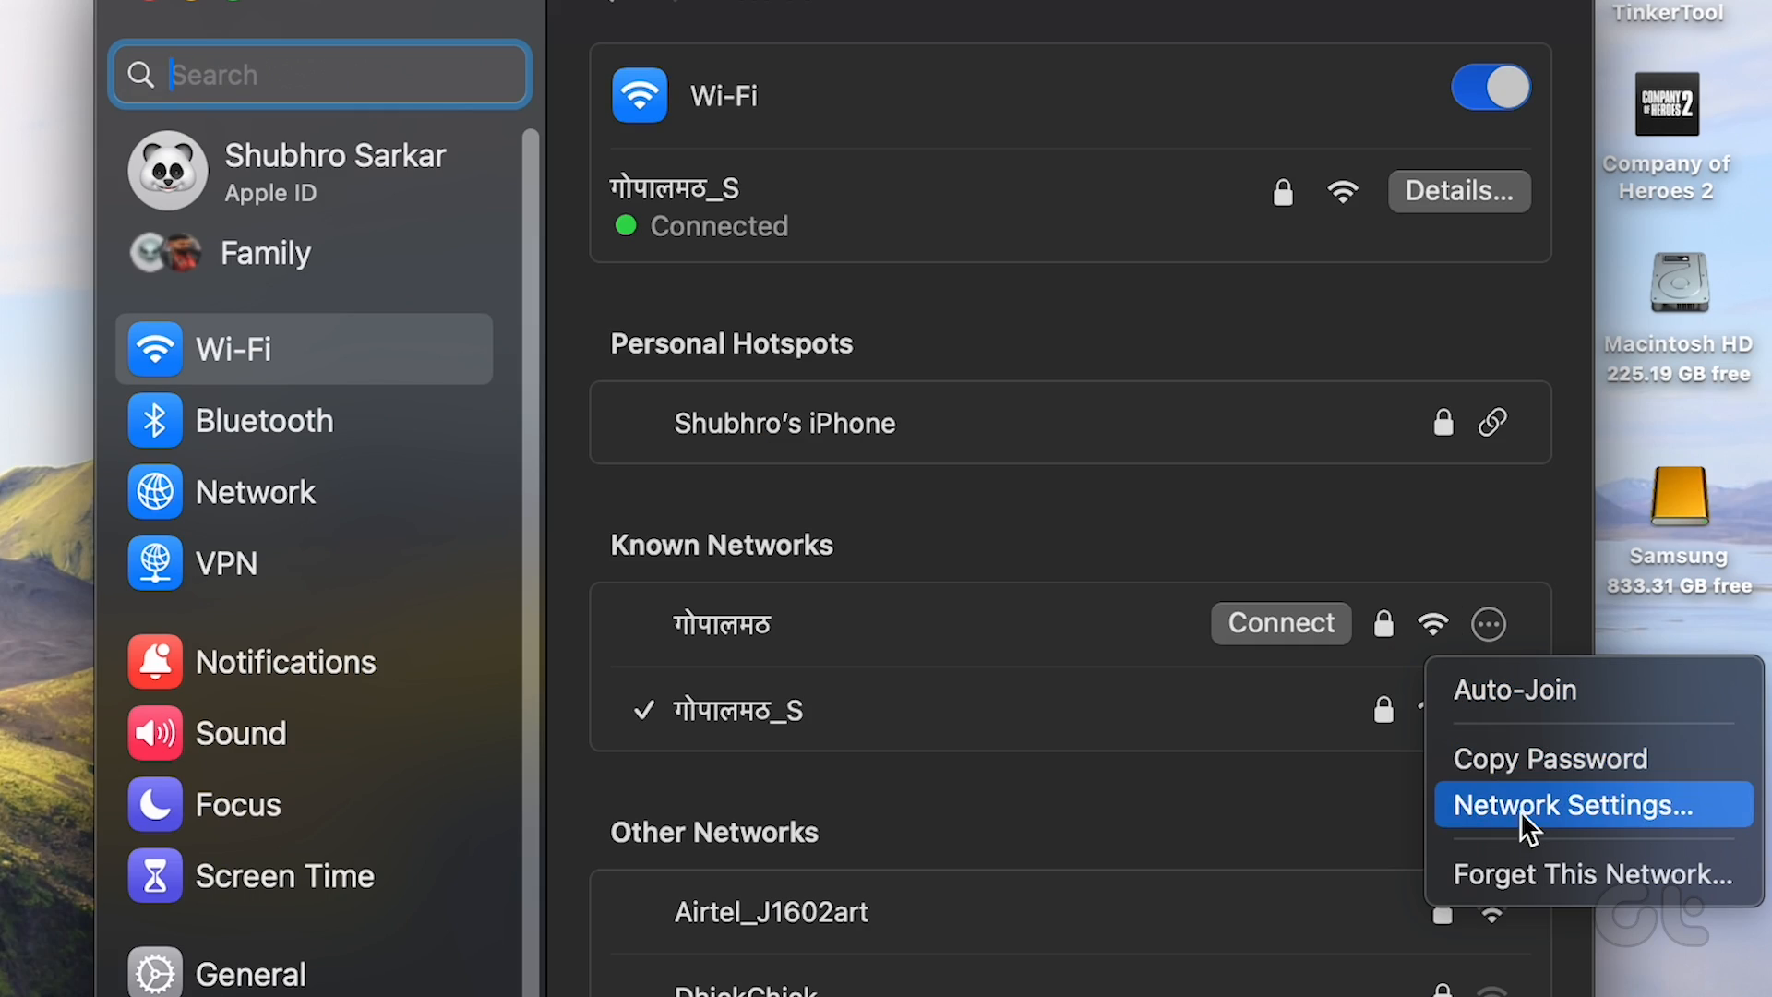
left_click(1591, 873)
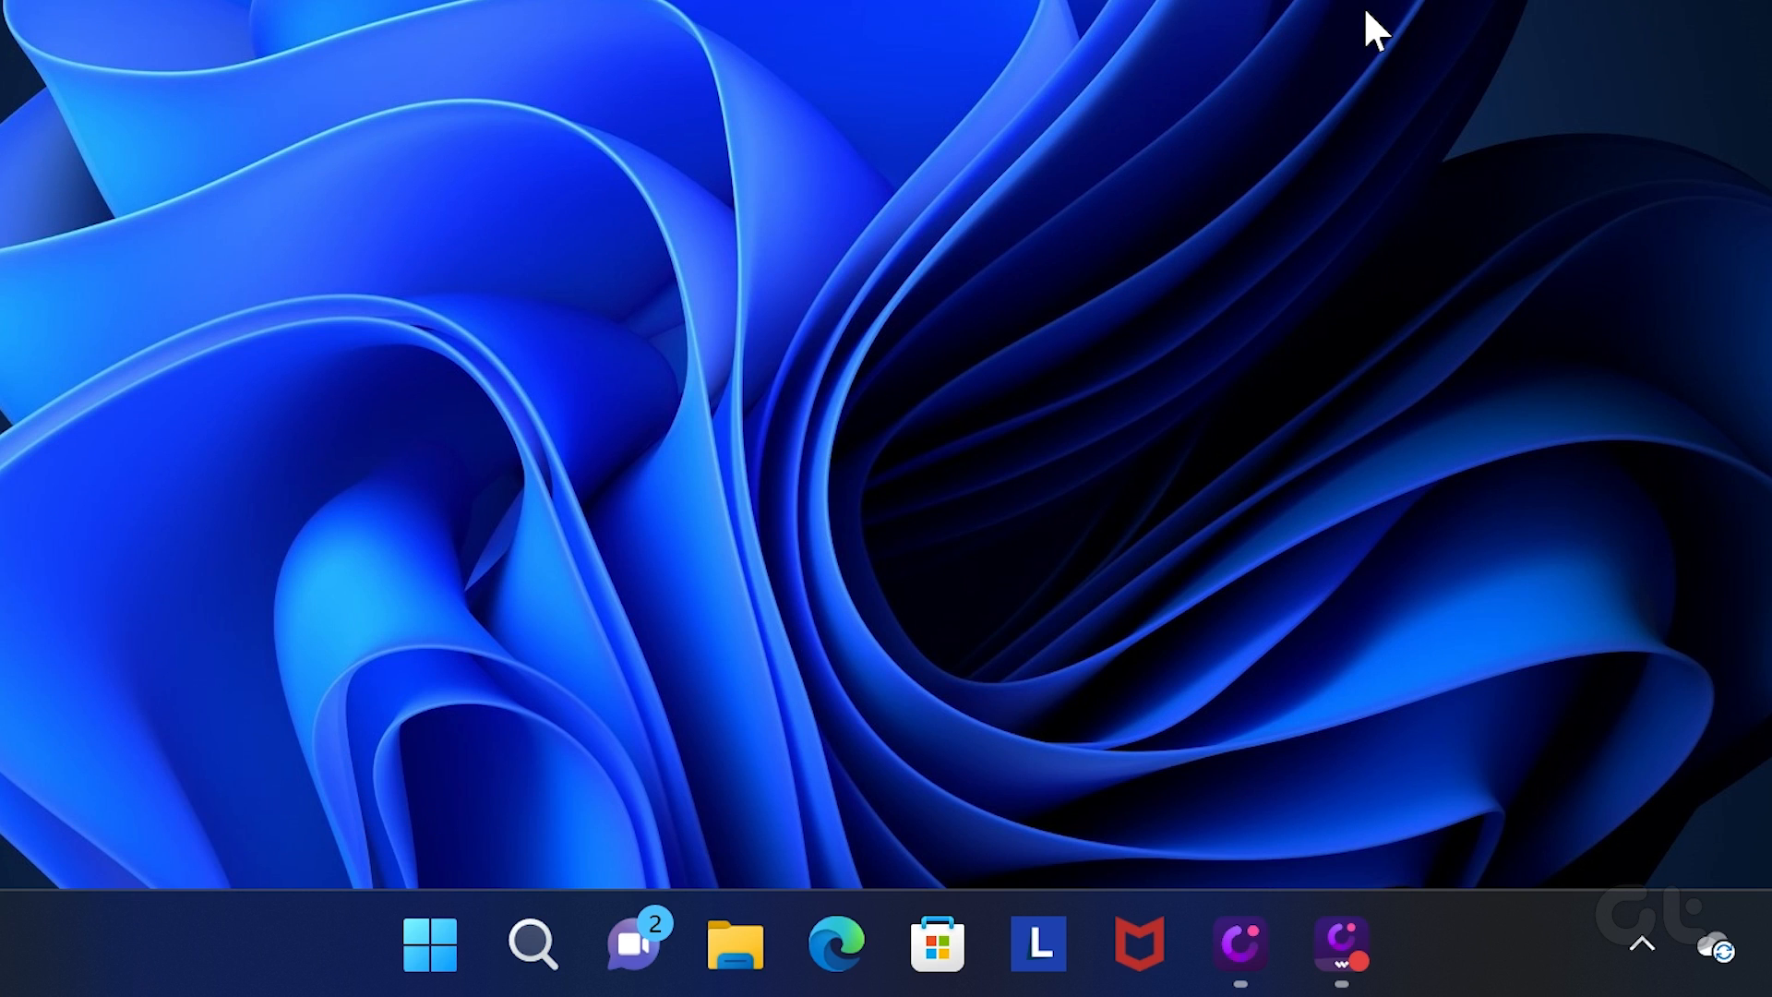
Launch Settings via Start search 'se' and go to Network & internet for known Wi‑Fi networks
left_click(428, 941)
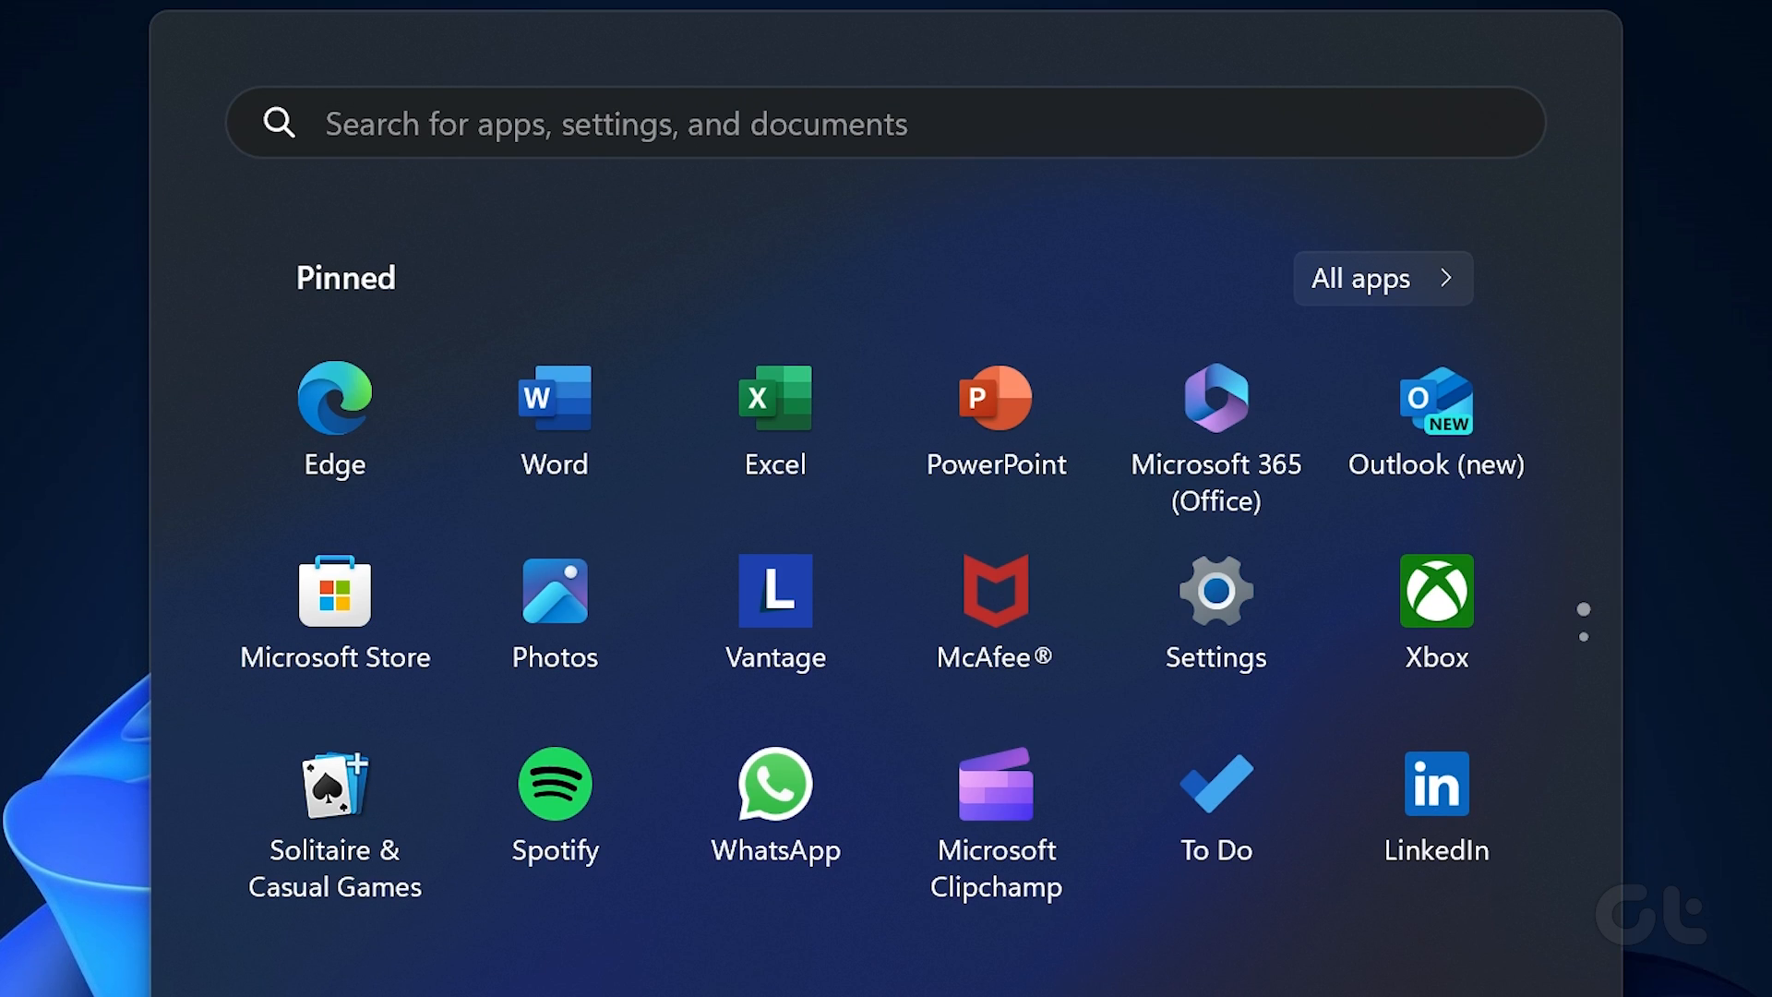
type("se")
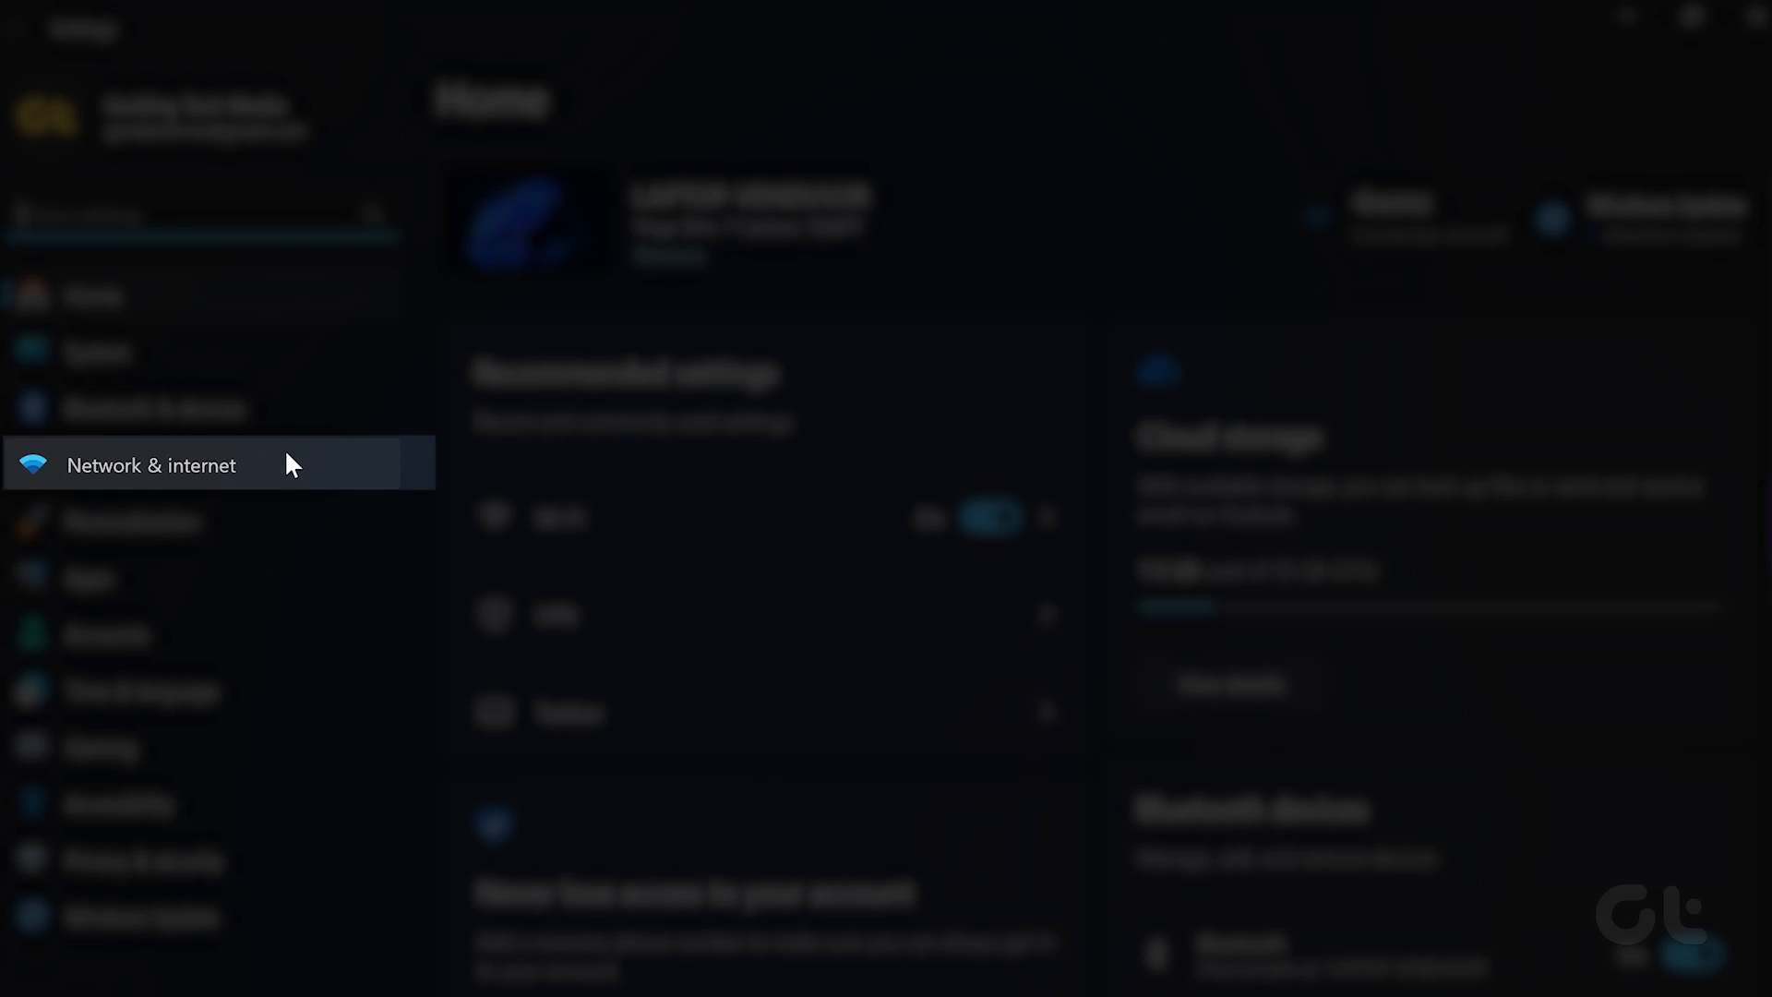
left_click(151, 465)
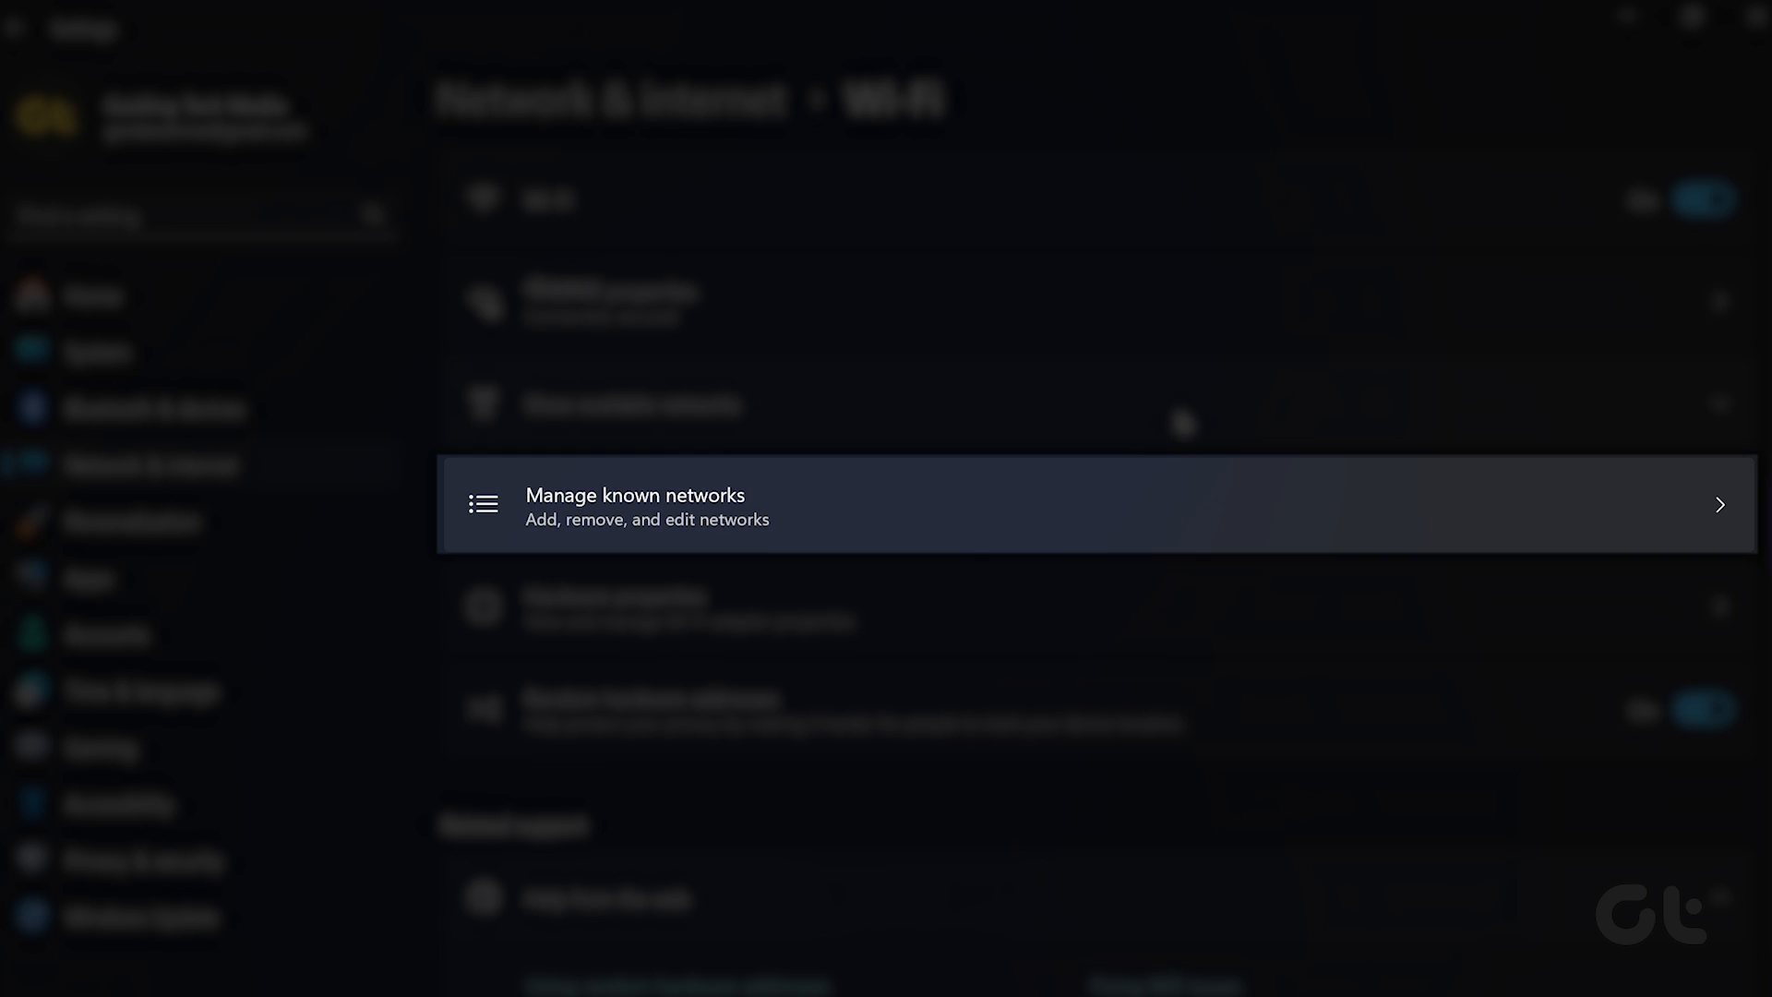
mouse_move(1312, 526)
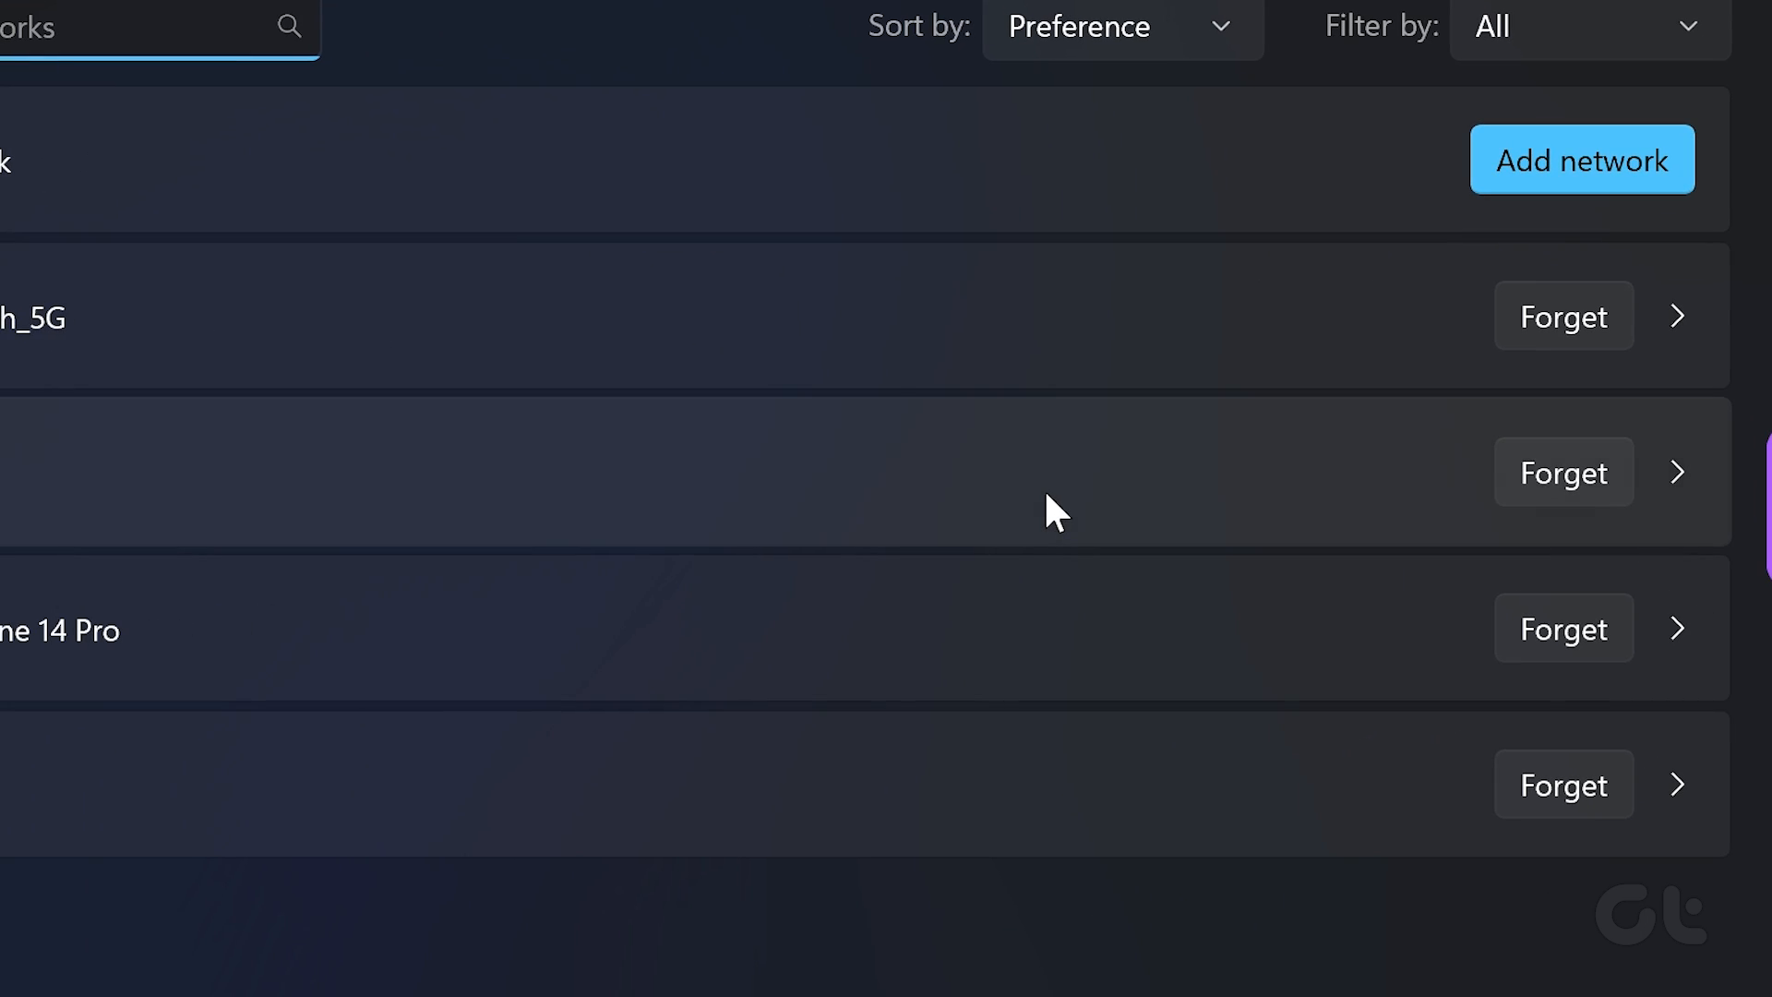
mouse_move(1575, 348)
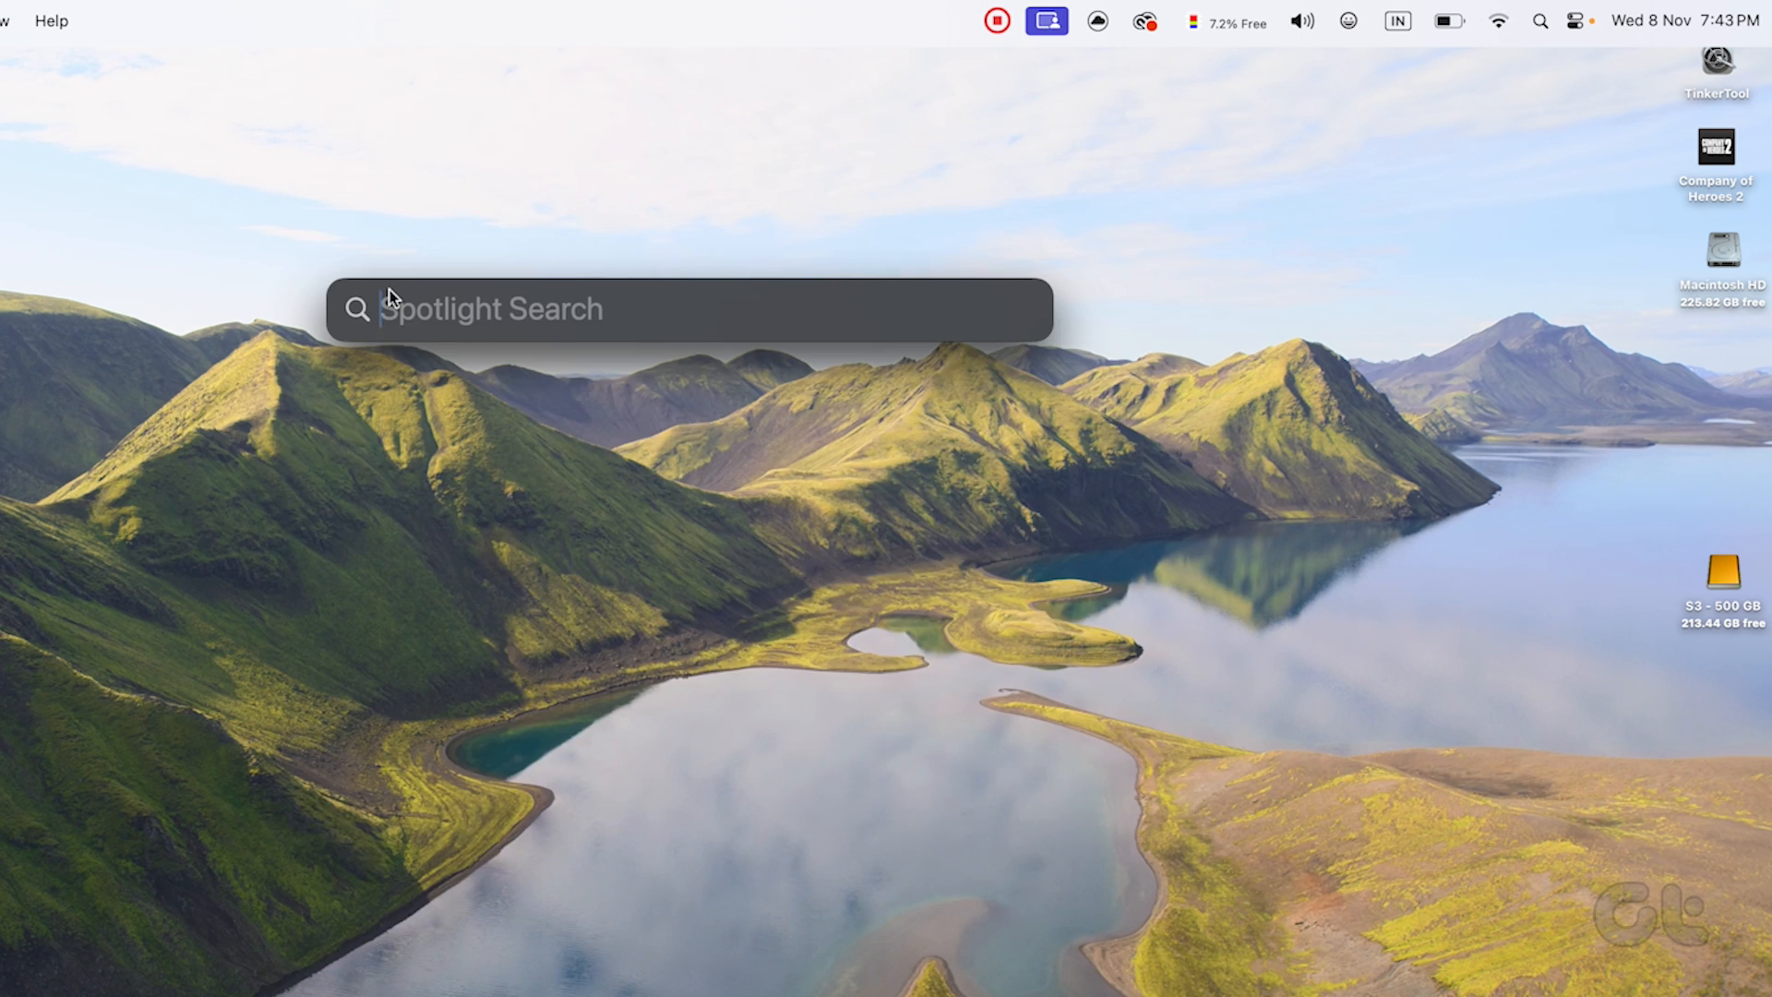
Run sudo killall -HUP mDNSResponder in Terminal and submit the administrator password
type("terminal")
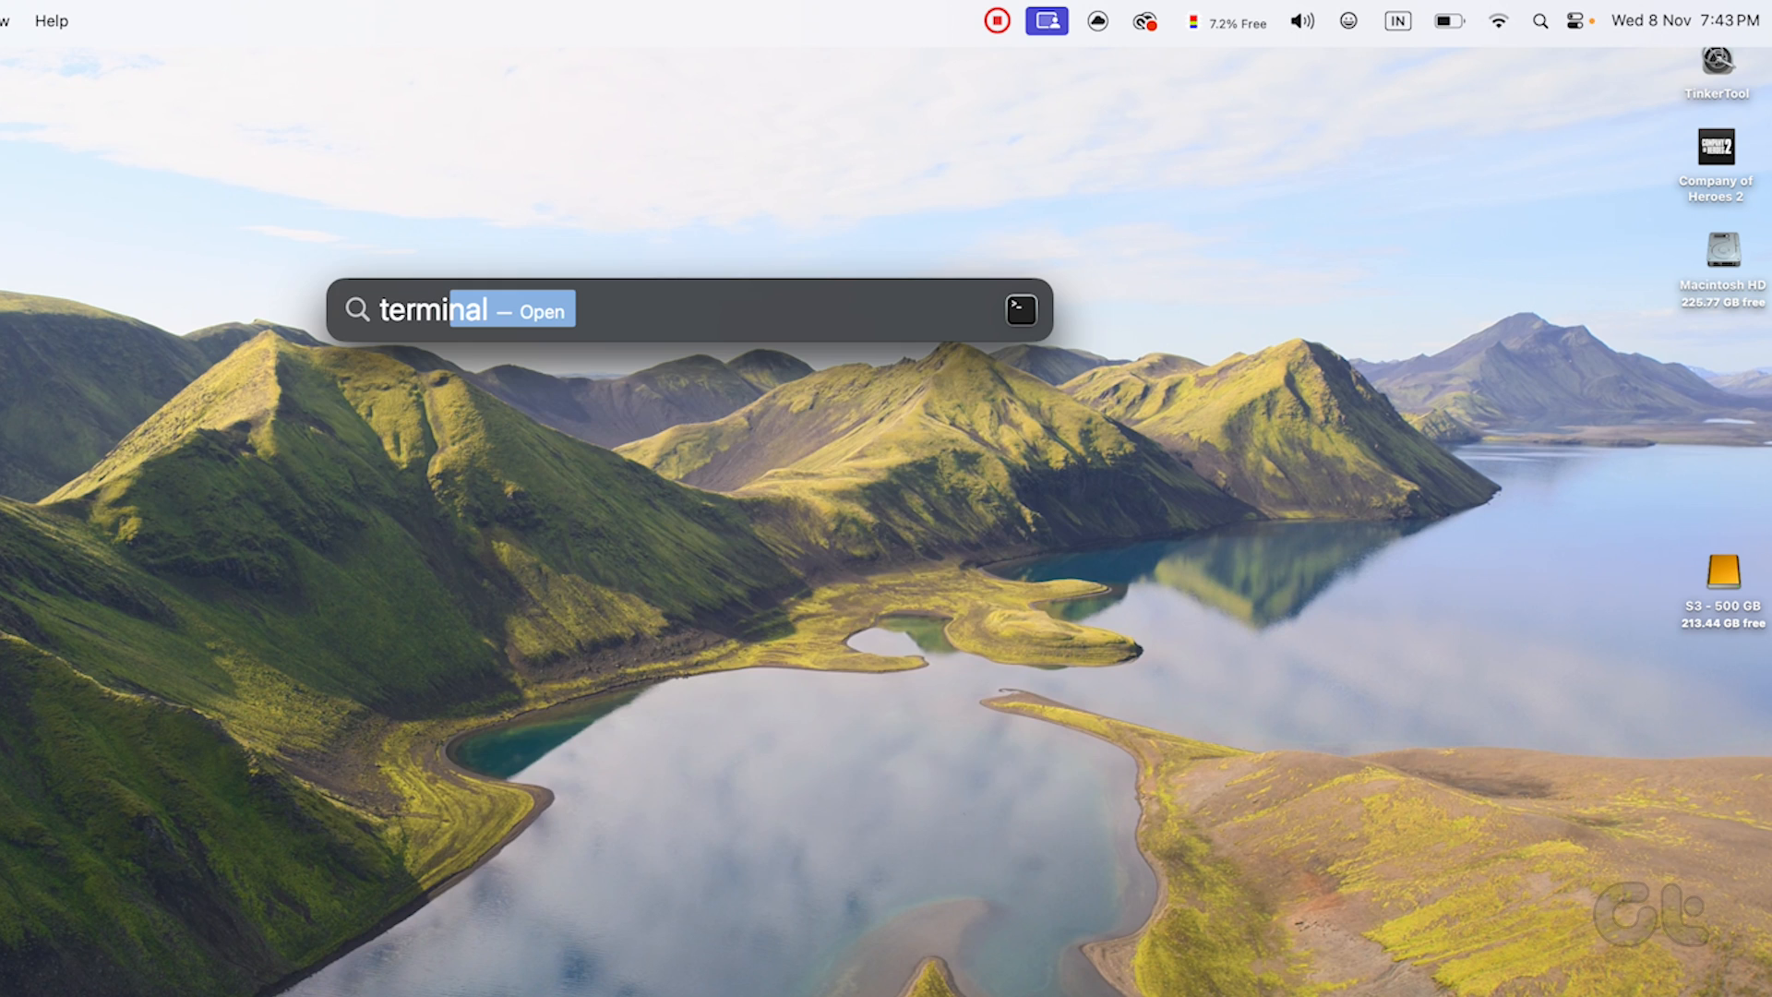
key("Return")
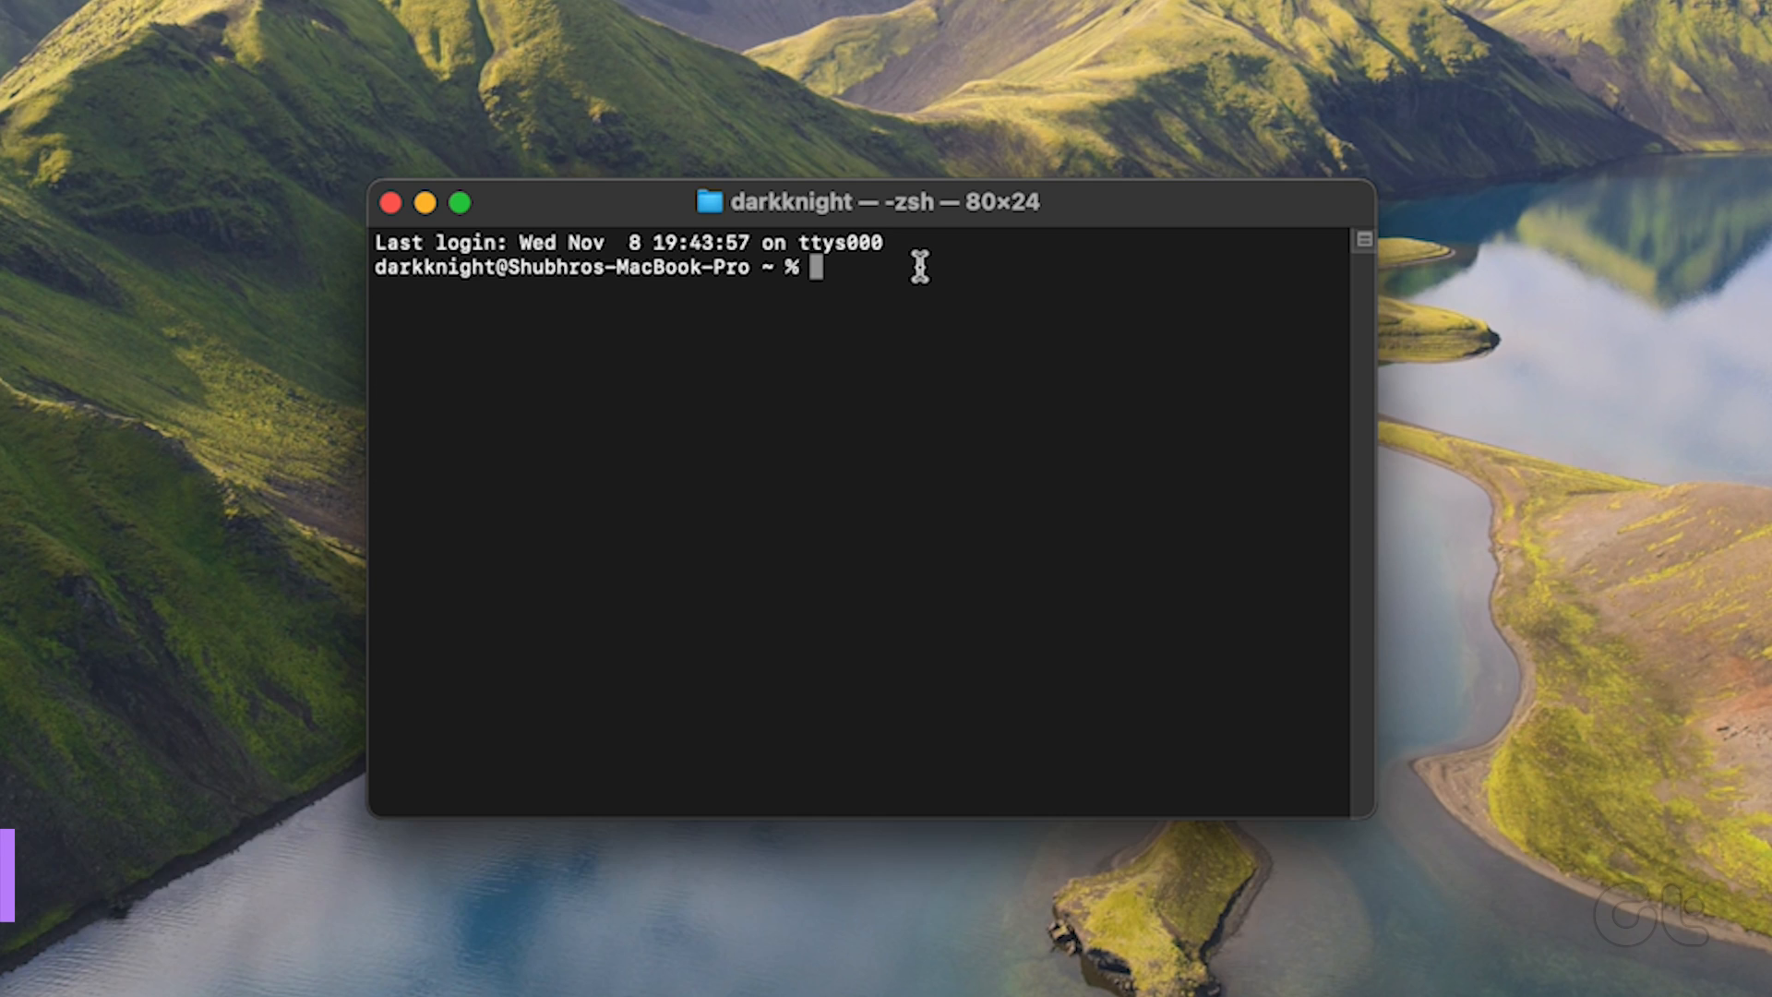
type("sudo killall -HUP mDNSResponder")
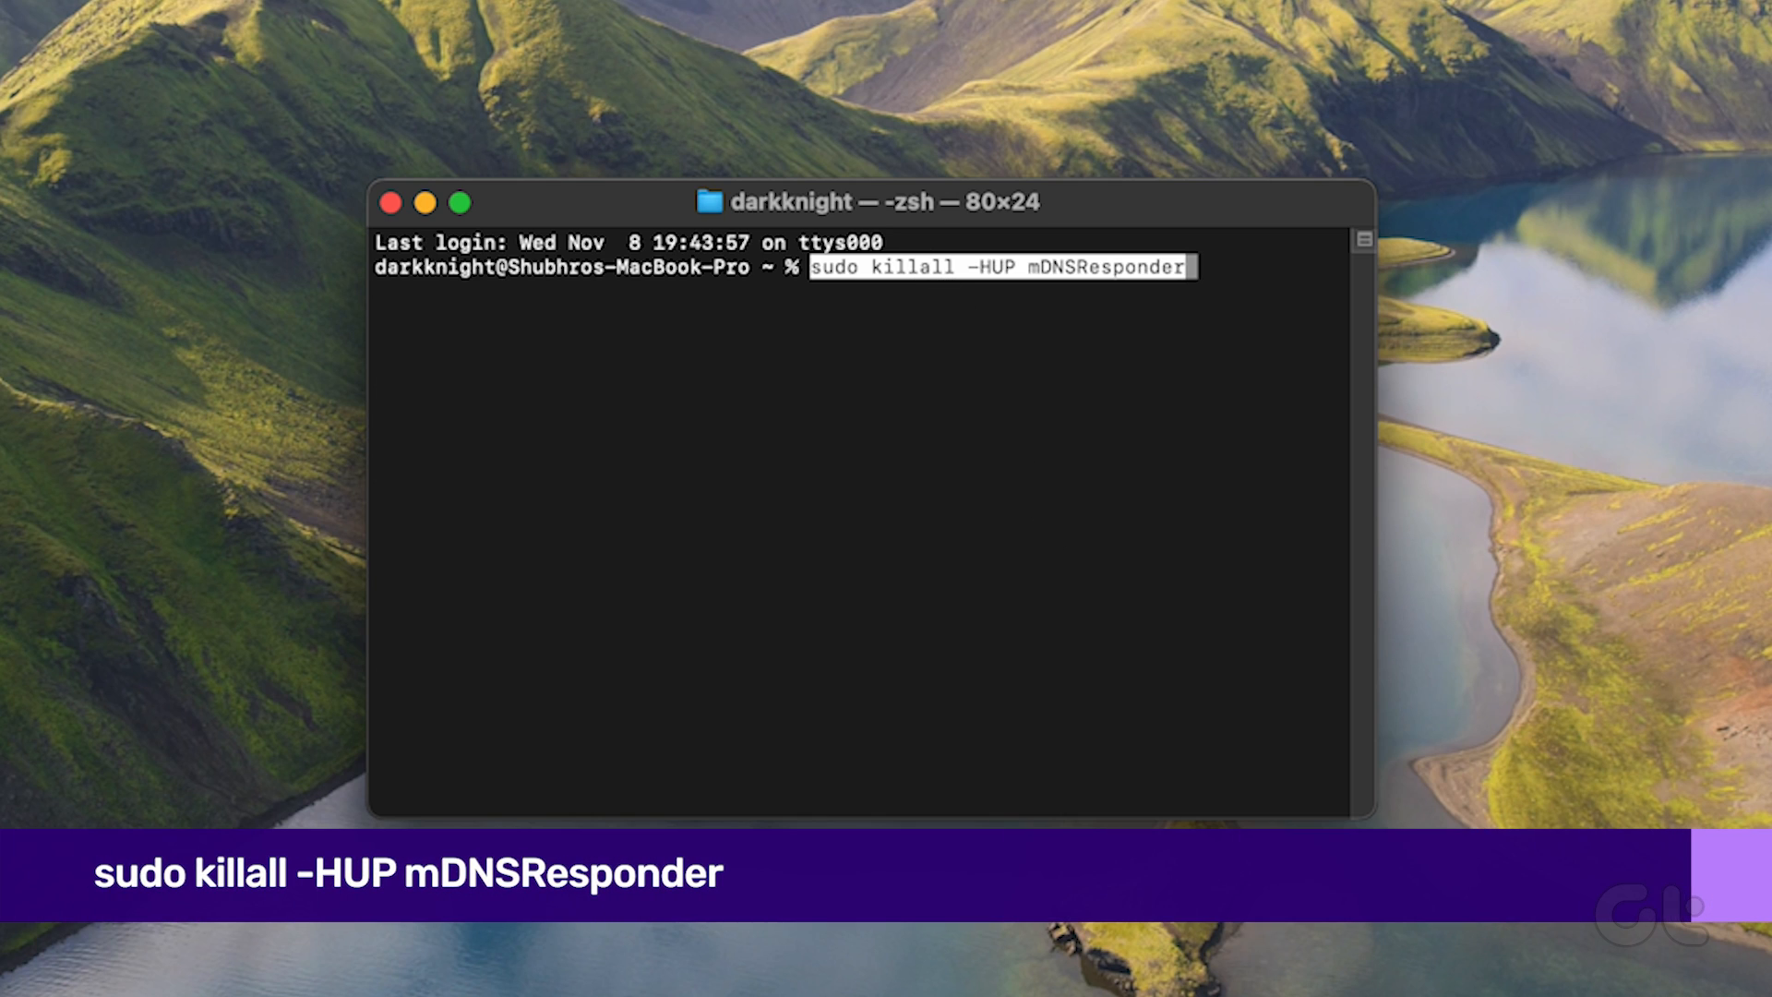
key("Return")
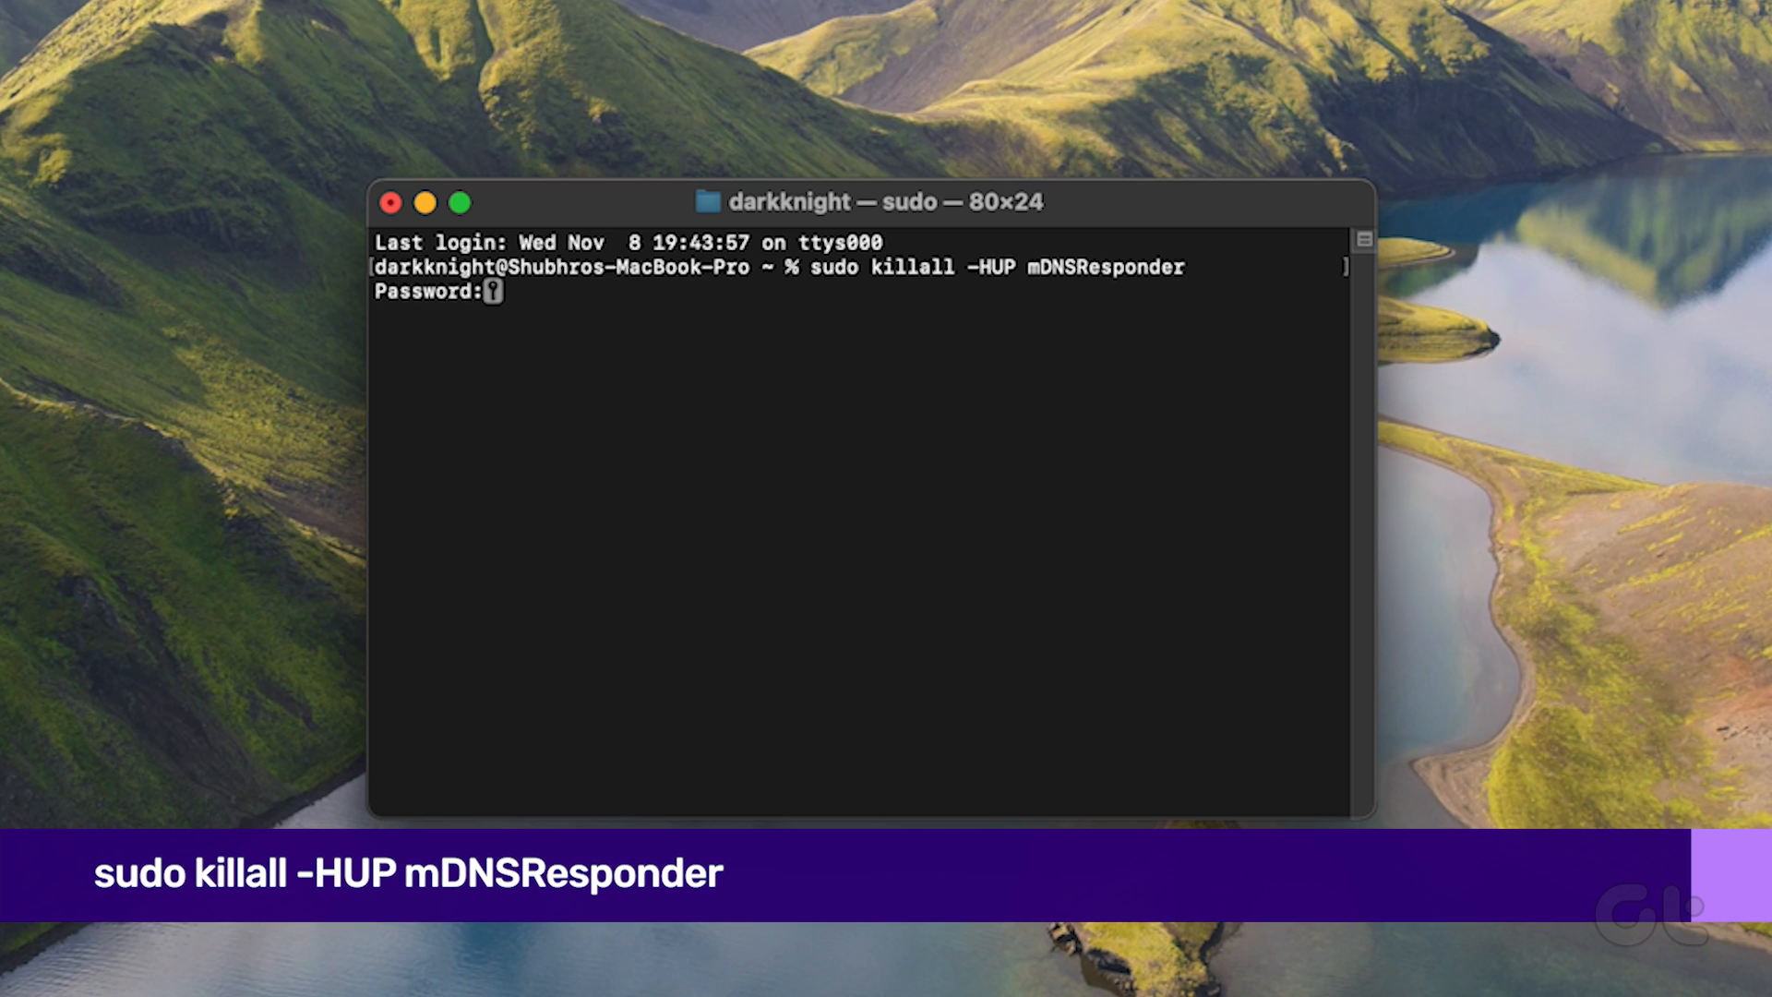
key("Return")
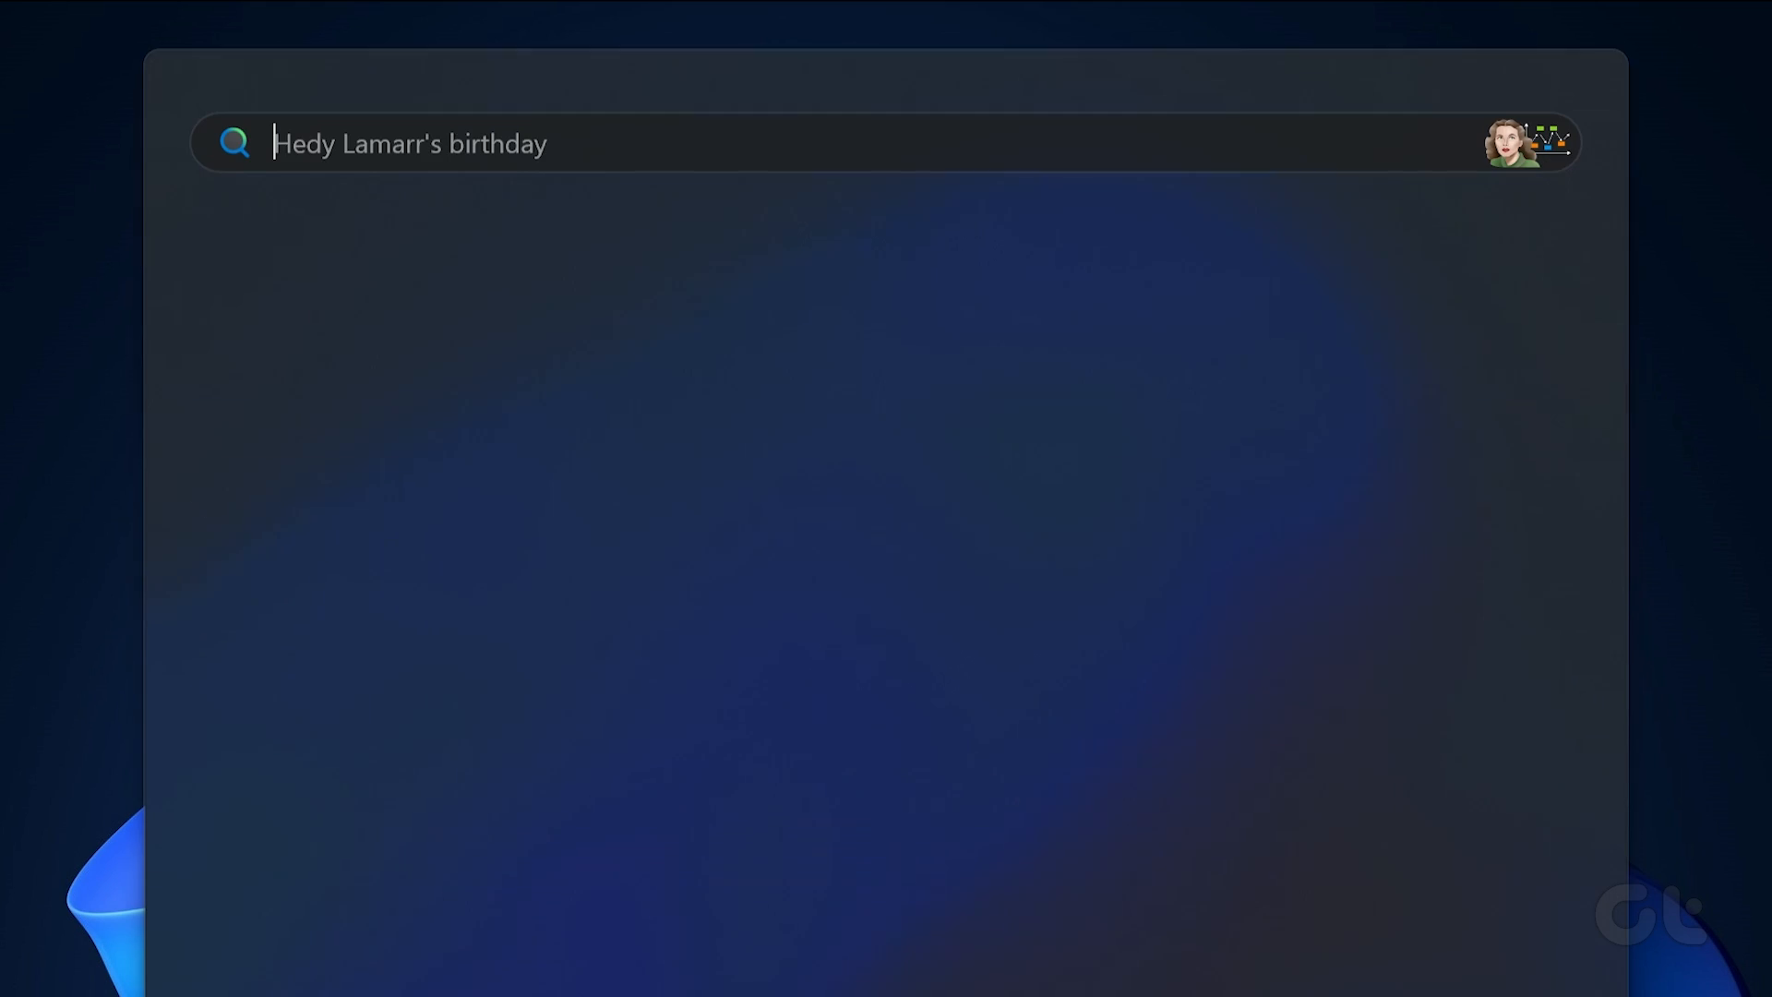
Launch Command Prompt via 'cmd' search and enter ipconfig /flushdns to clear the DNS cache
type("cmd")
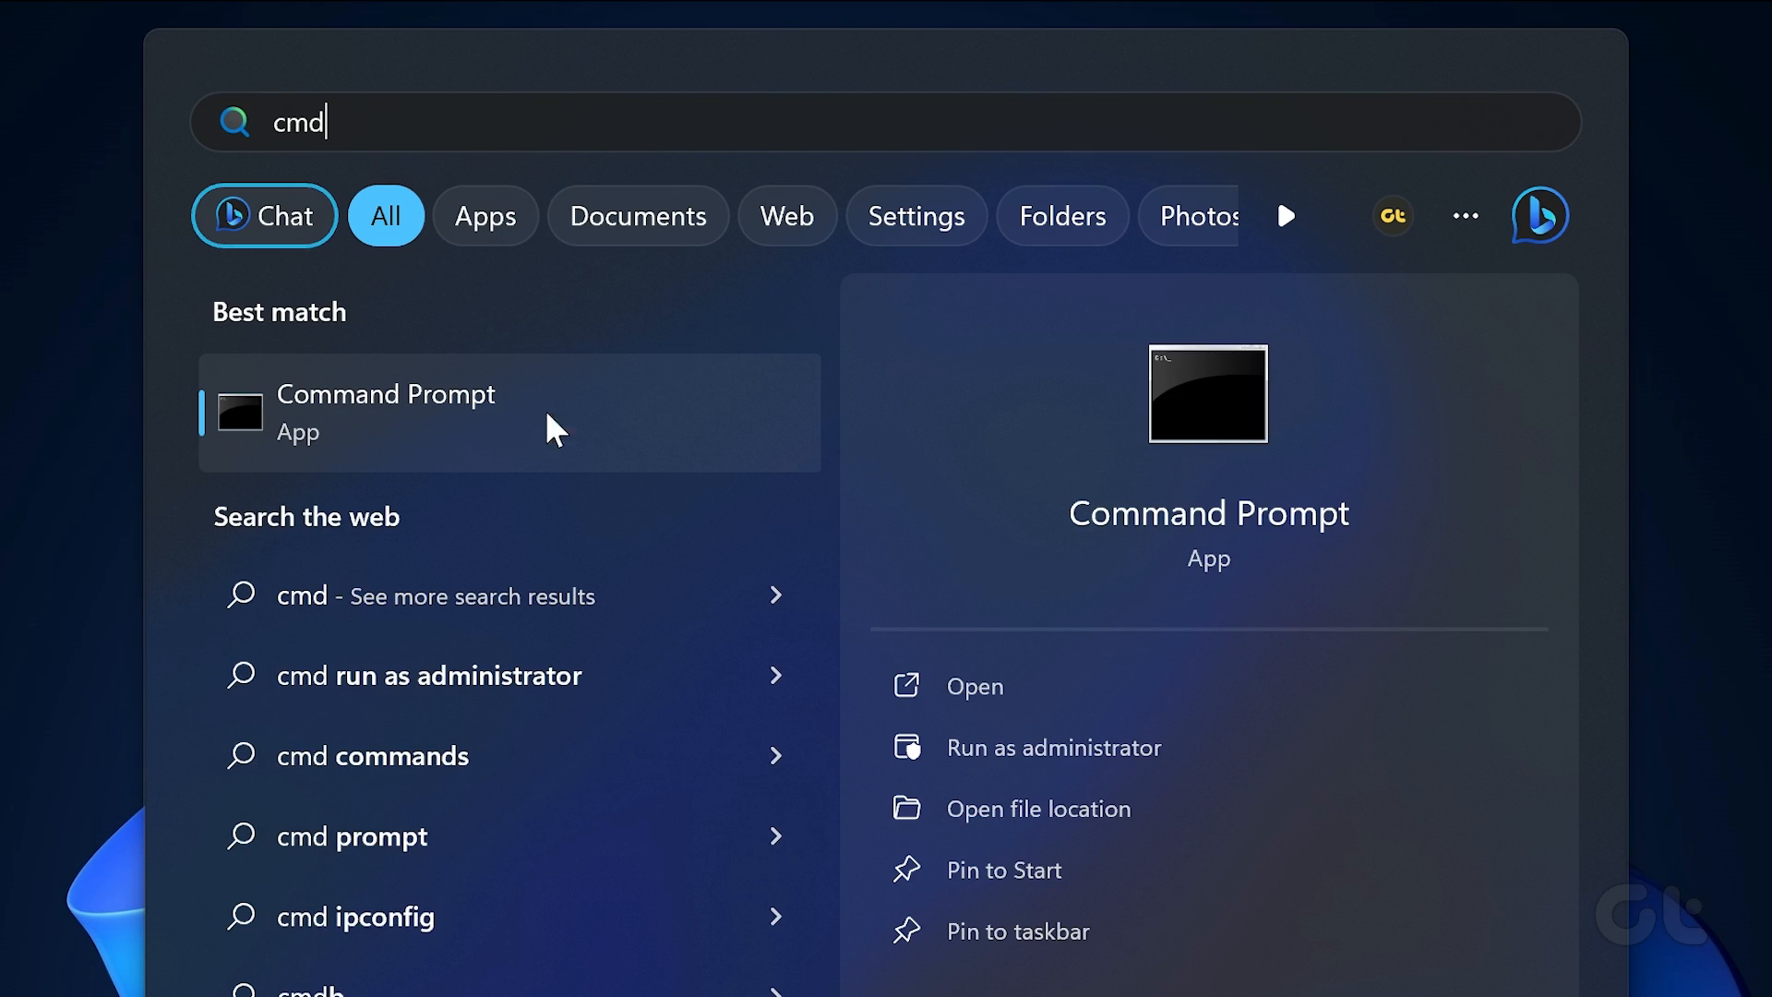
left_click(1054, 748)
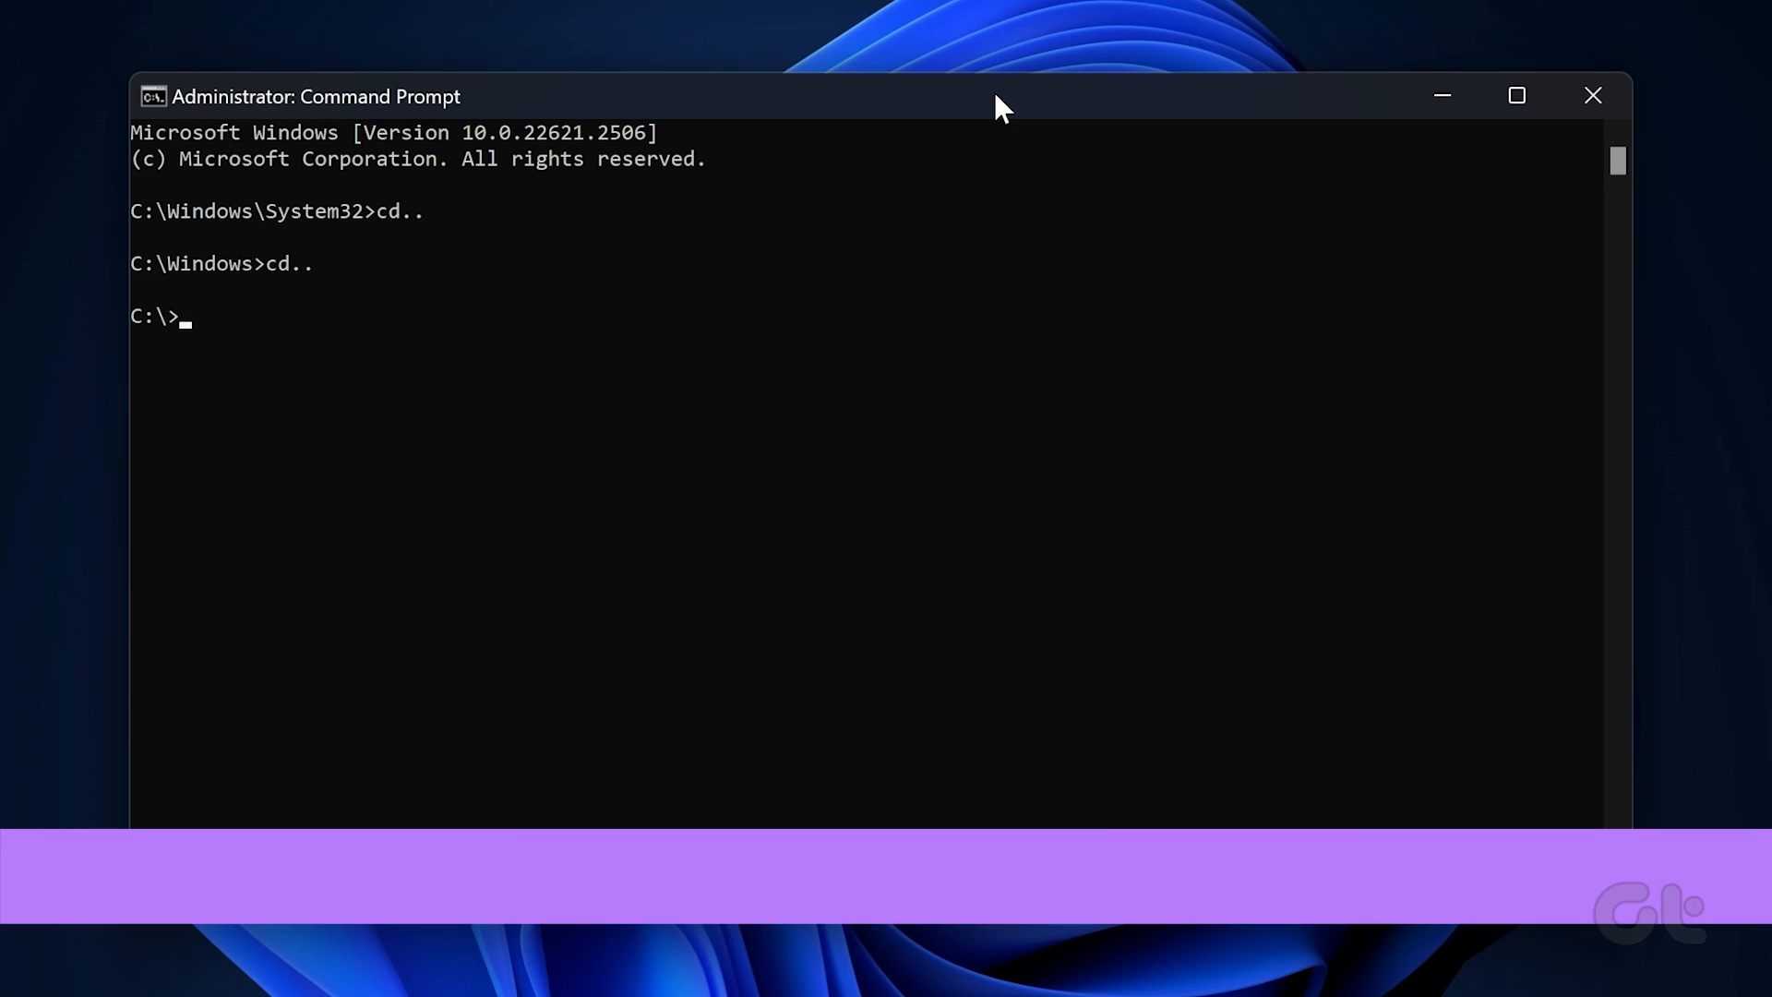
type("i")
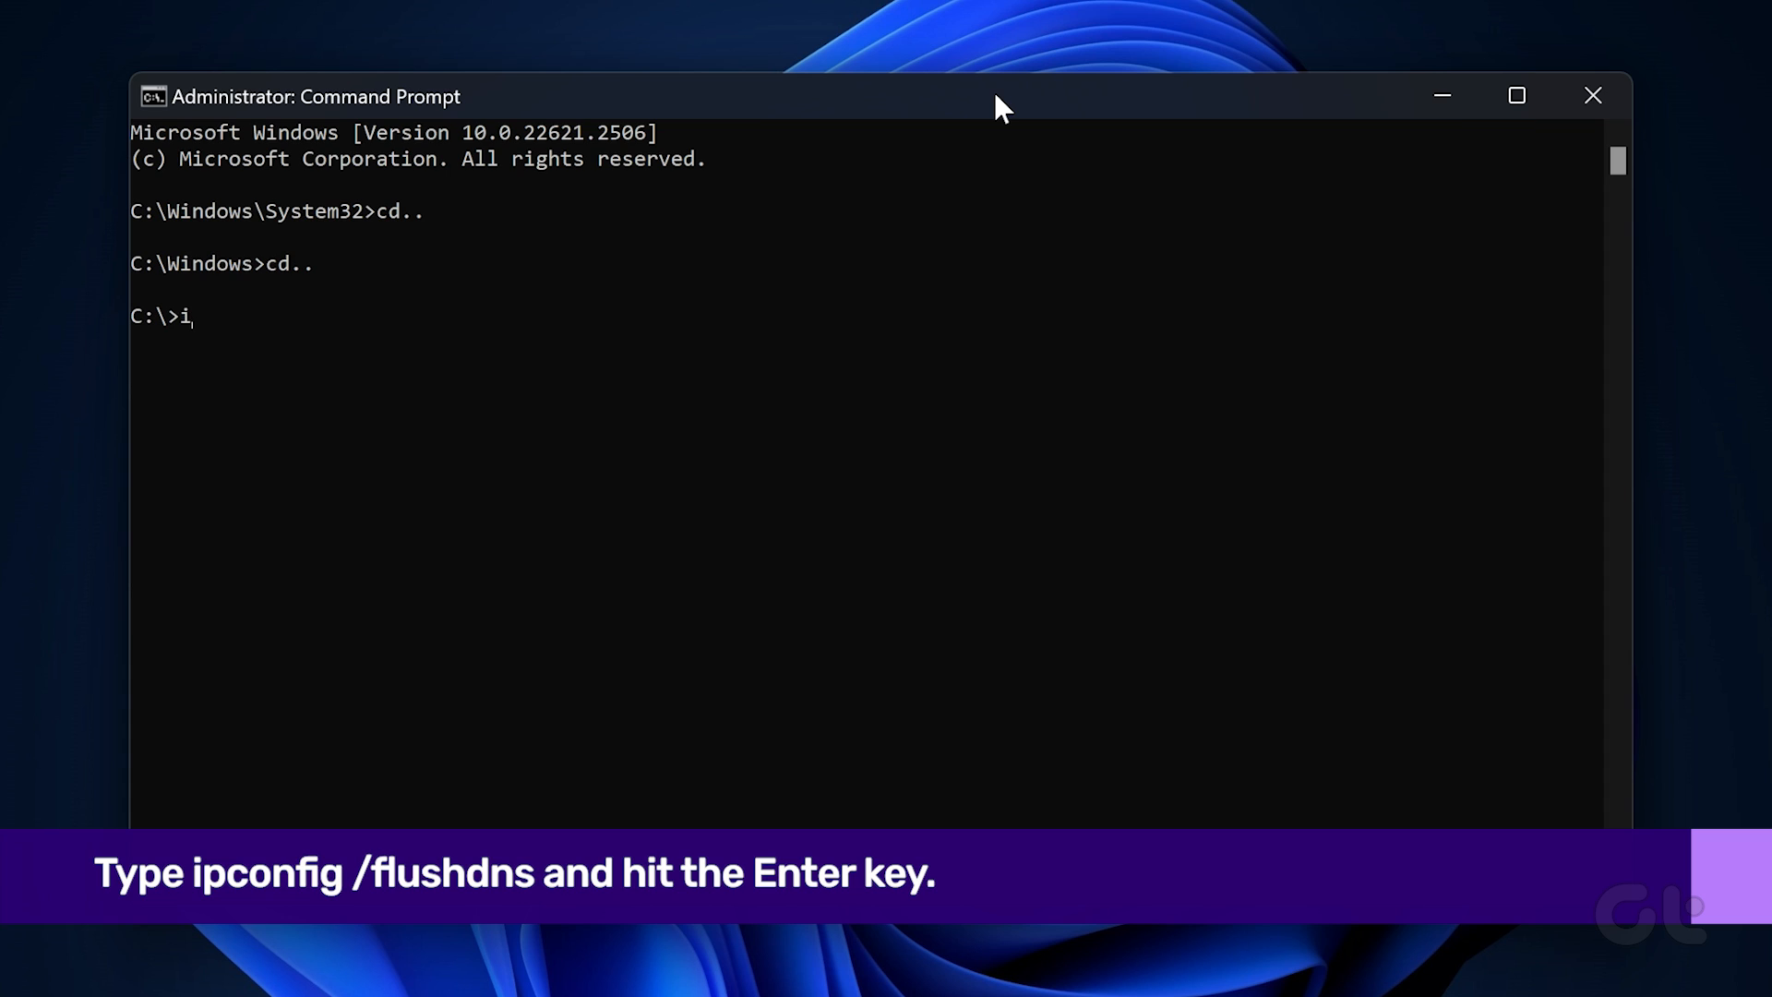
type("pconfig")
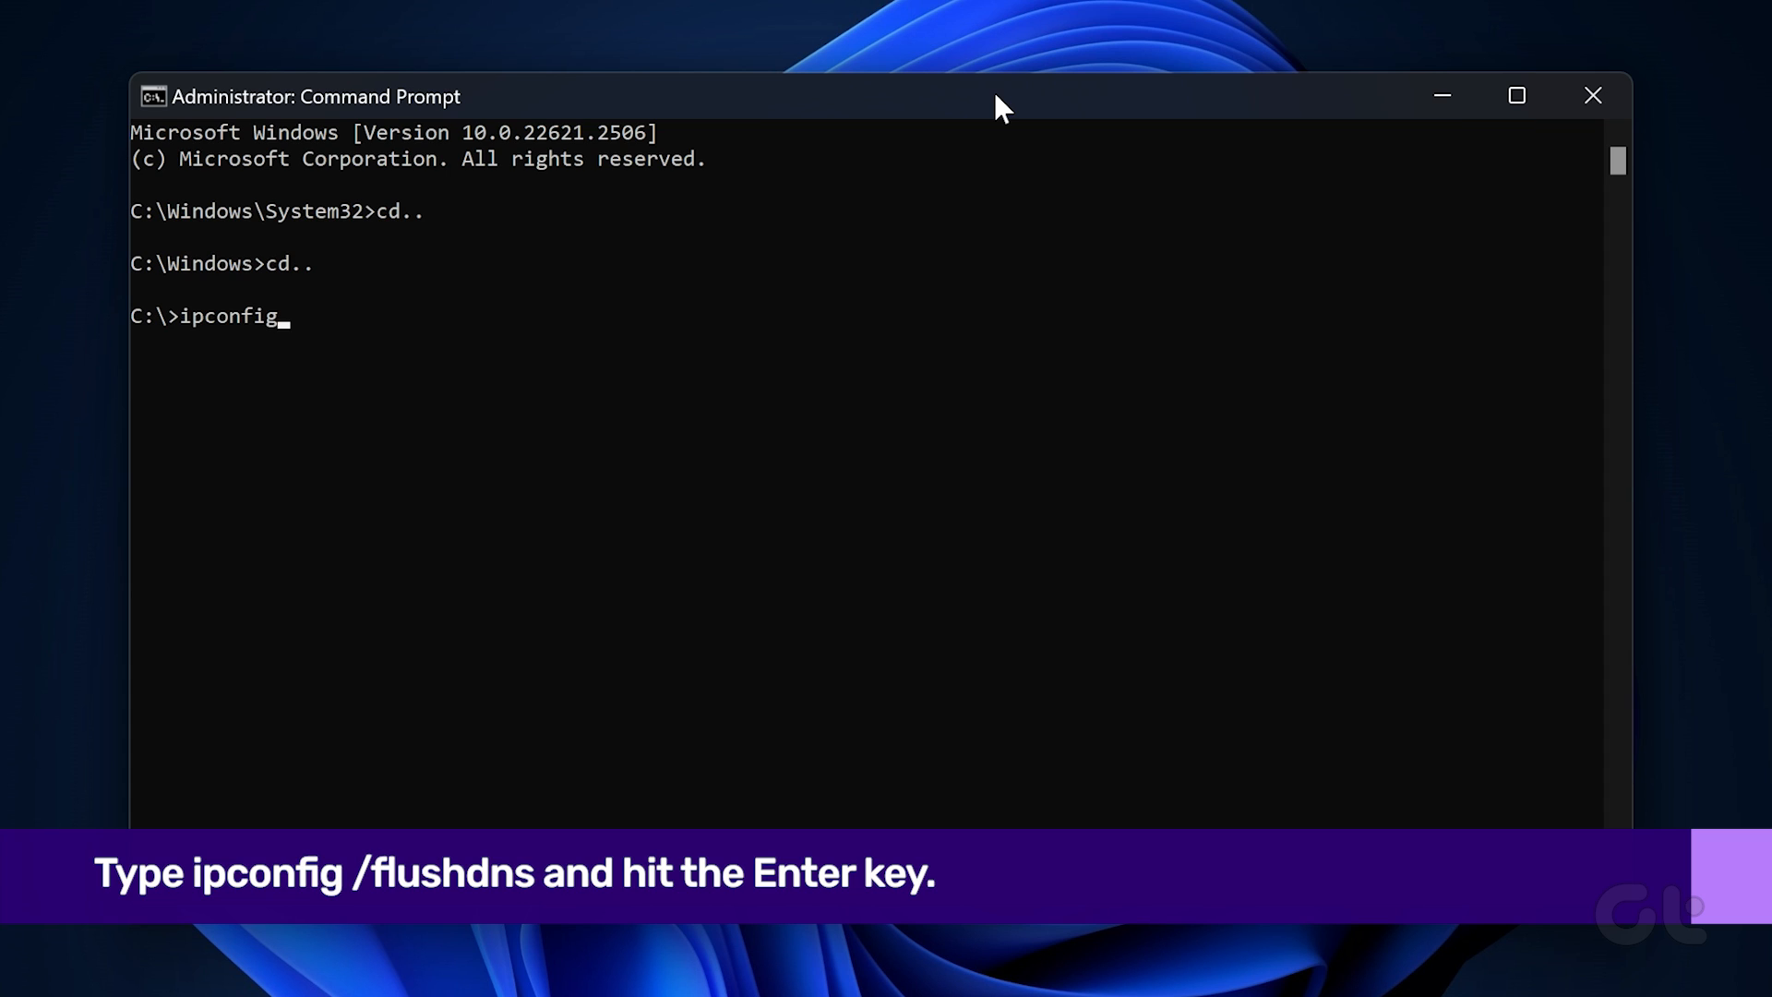
type("/flushdn")
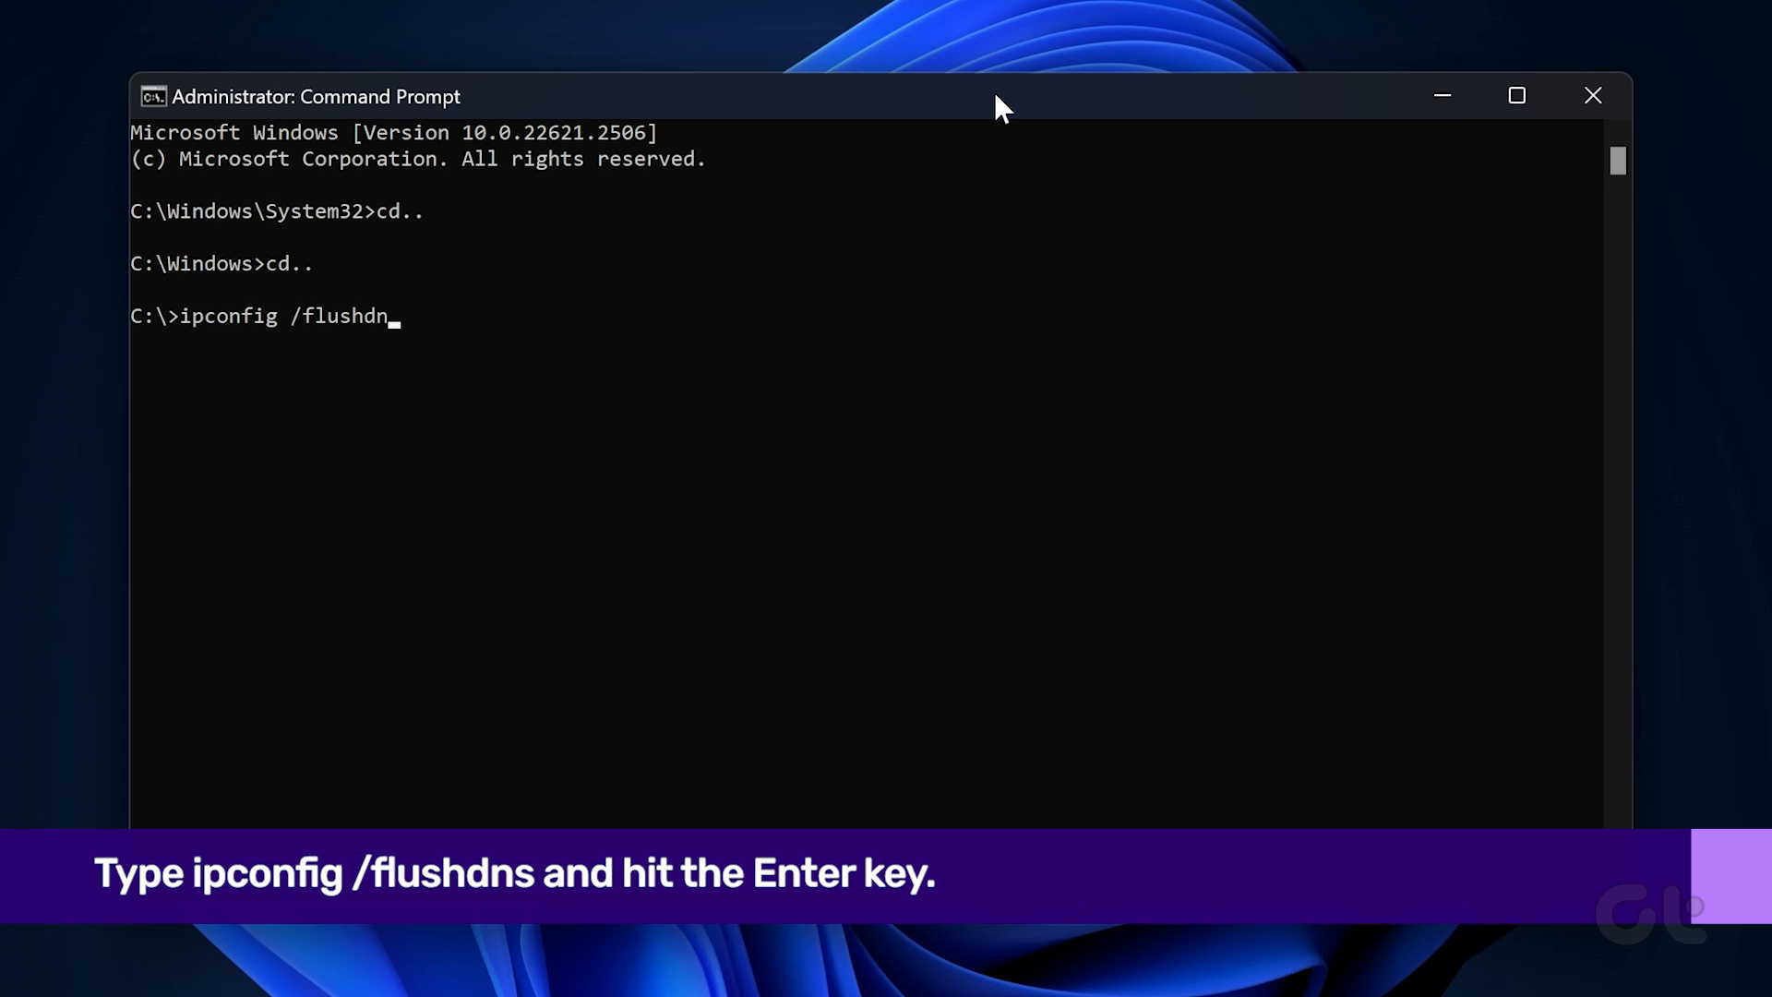
type("s")
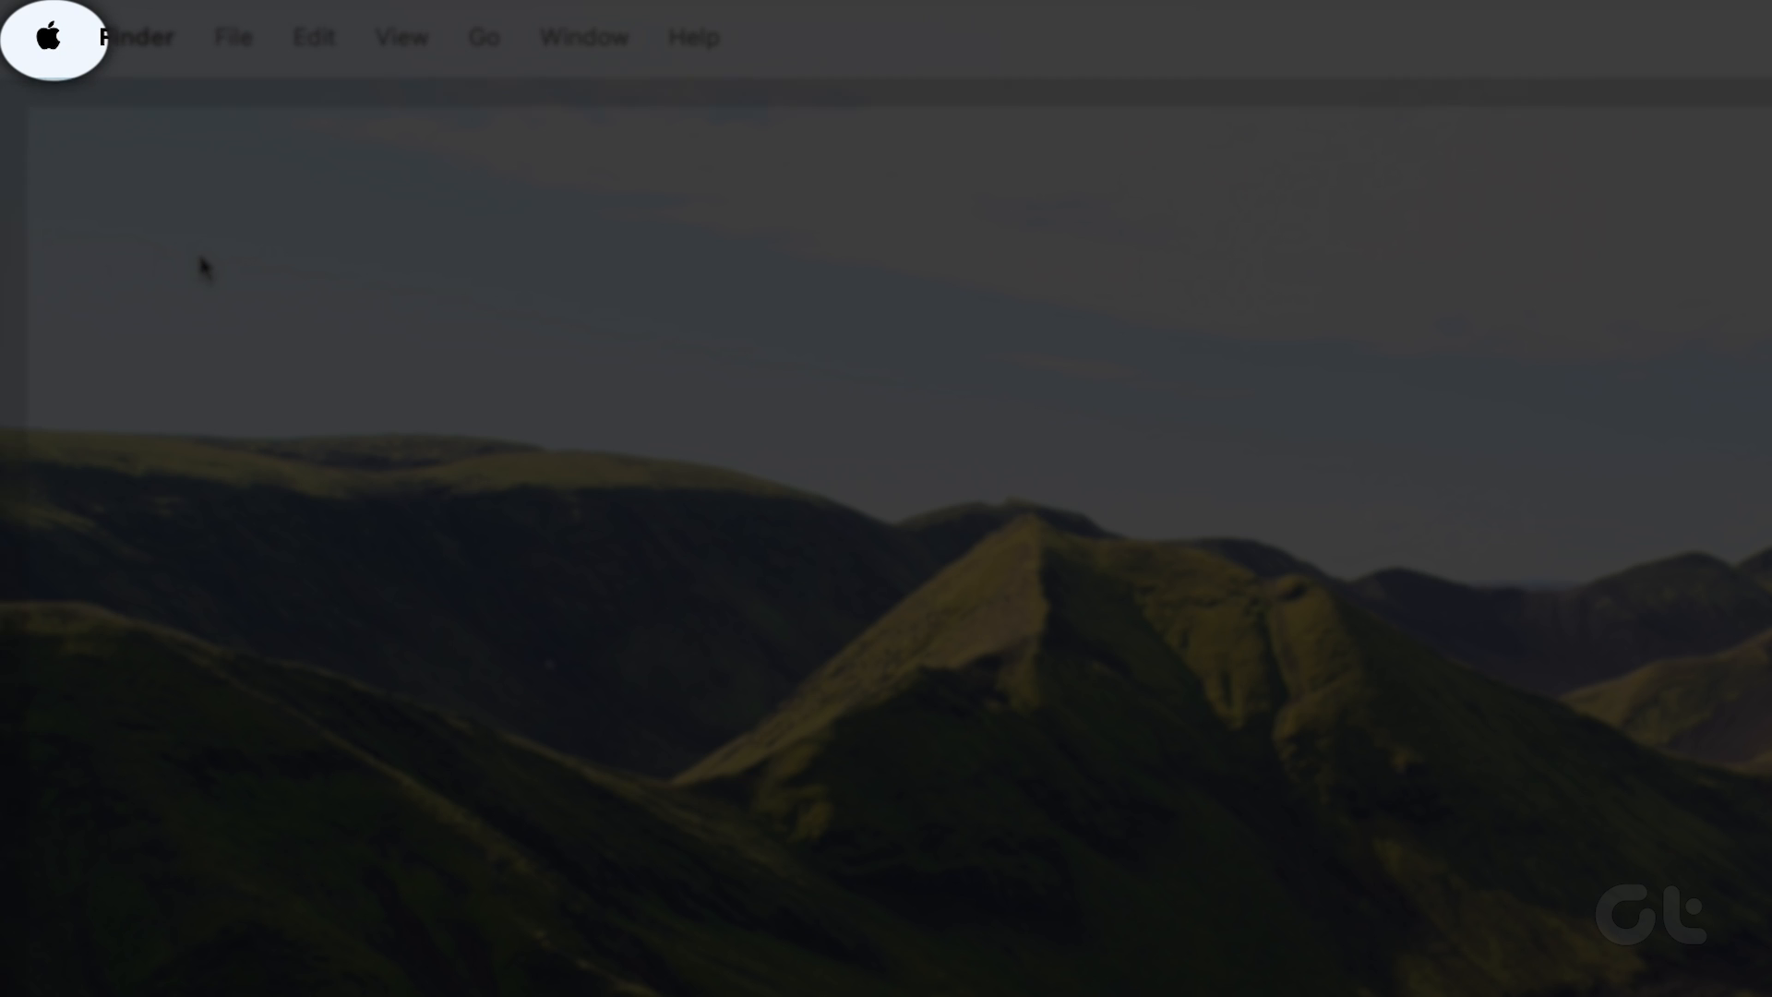
mouse_move(33, 44)
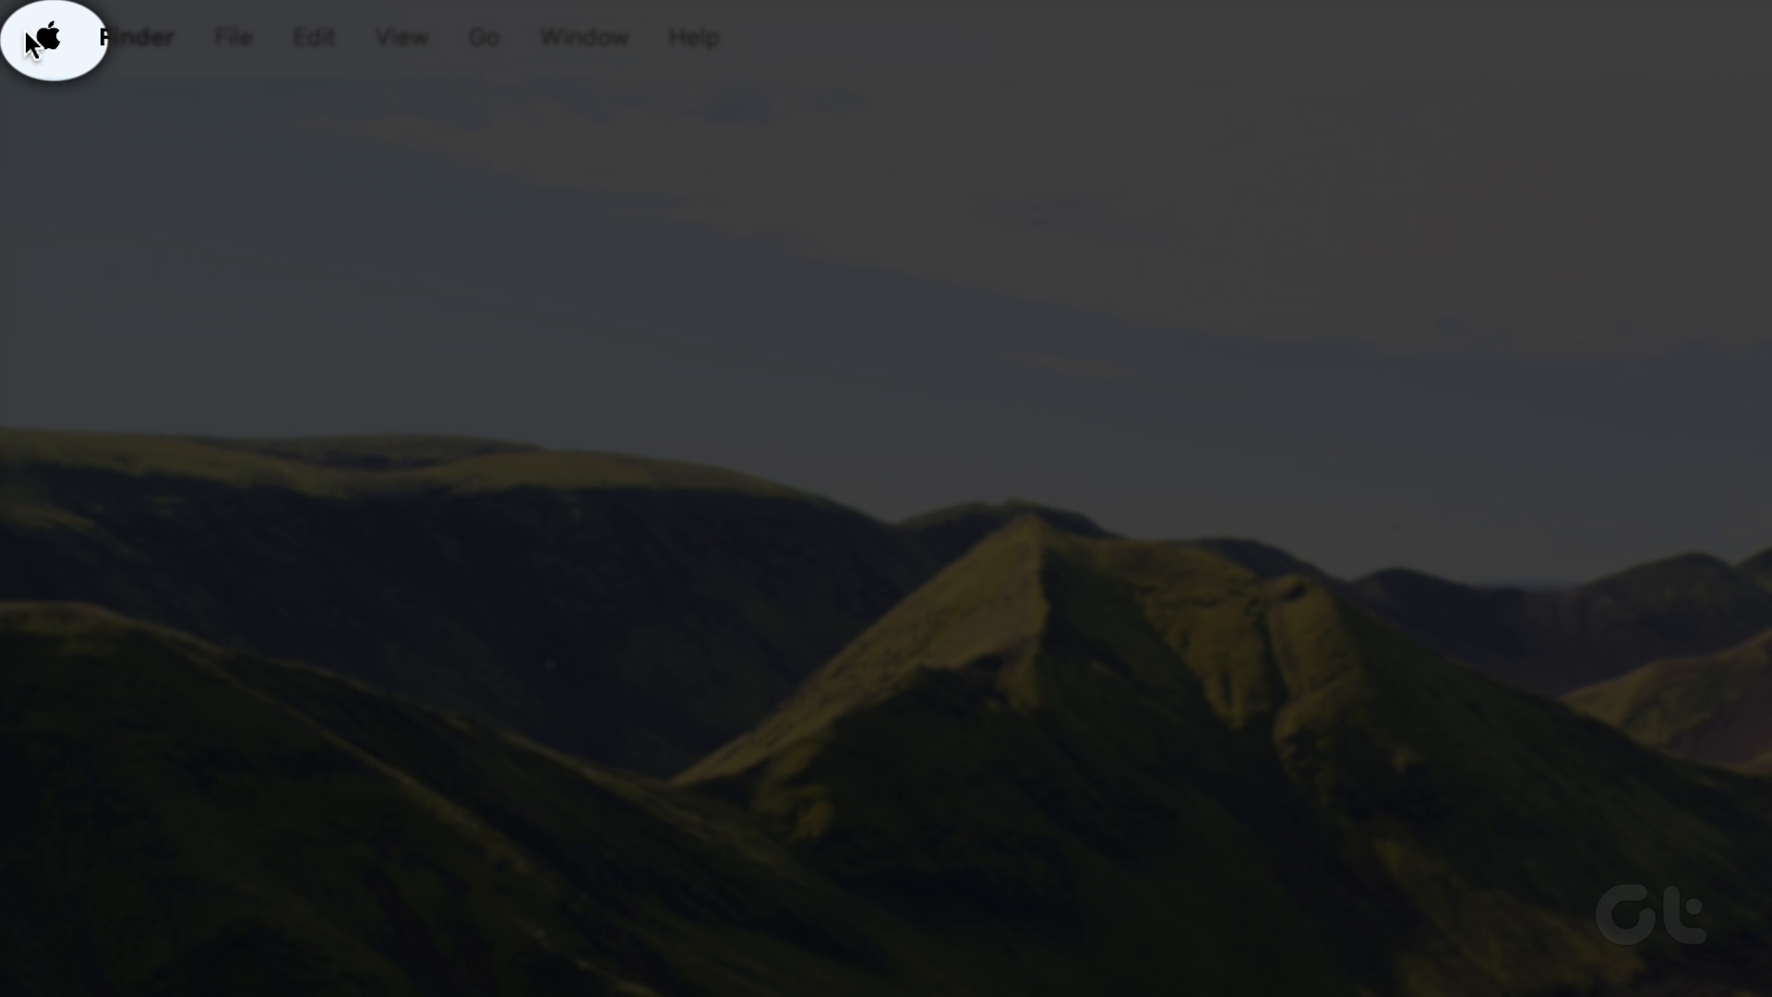
Reach the VPN page via Apple menu > System Settings > Network and view the connected Turbo VPN's details
left_click(48, 36)
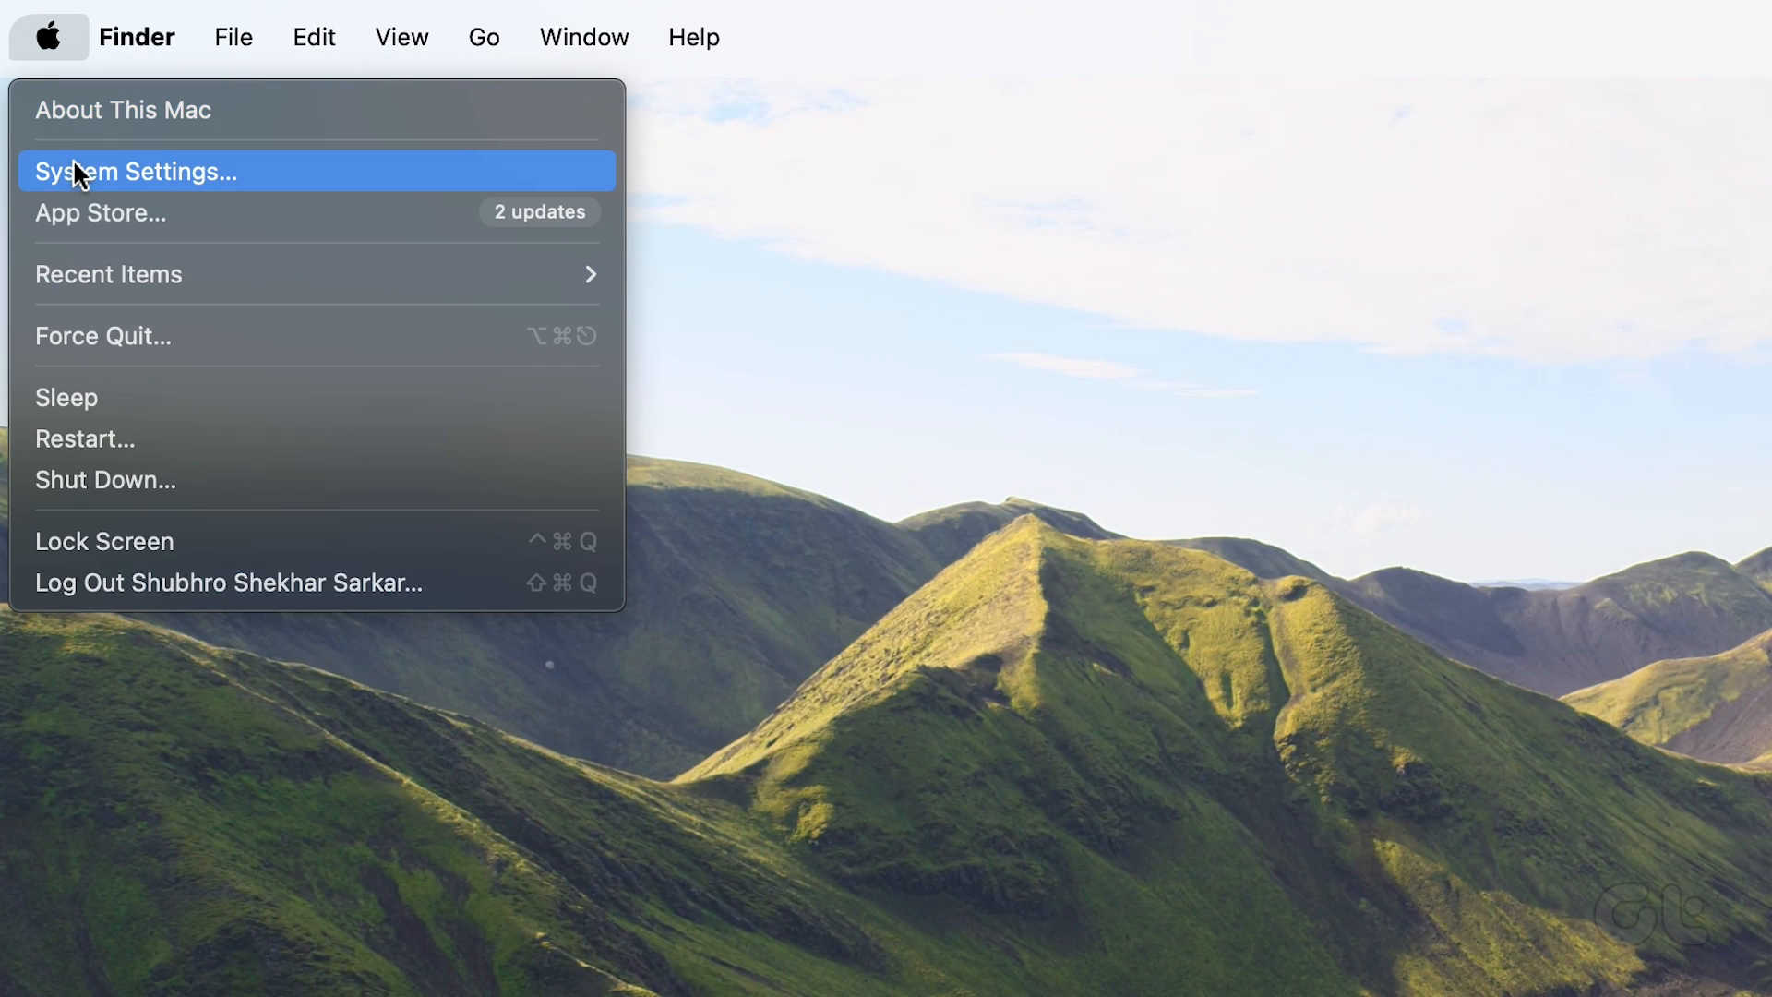
left_click(135, 170)
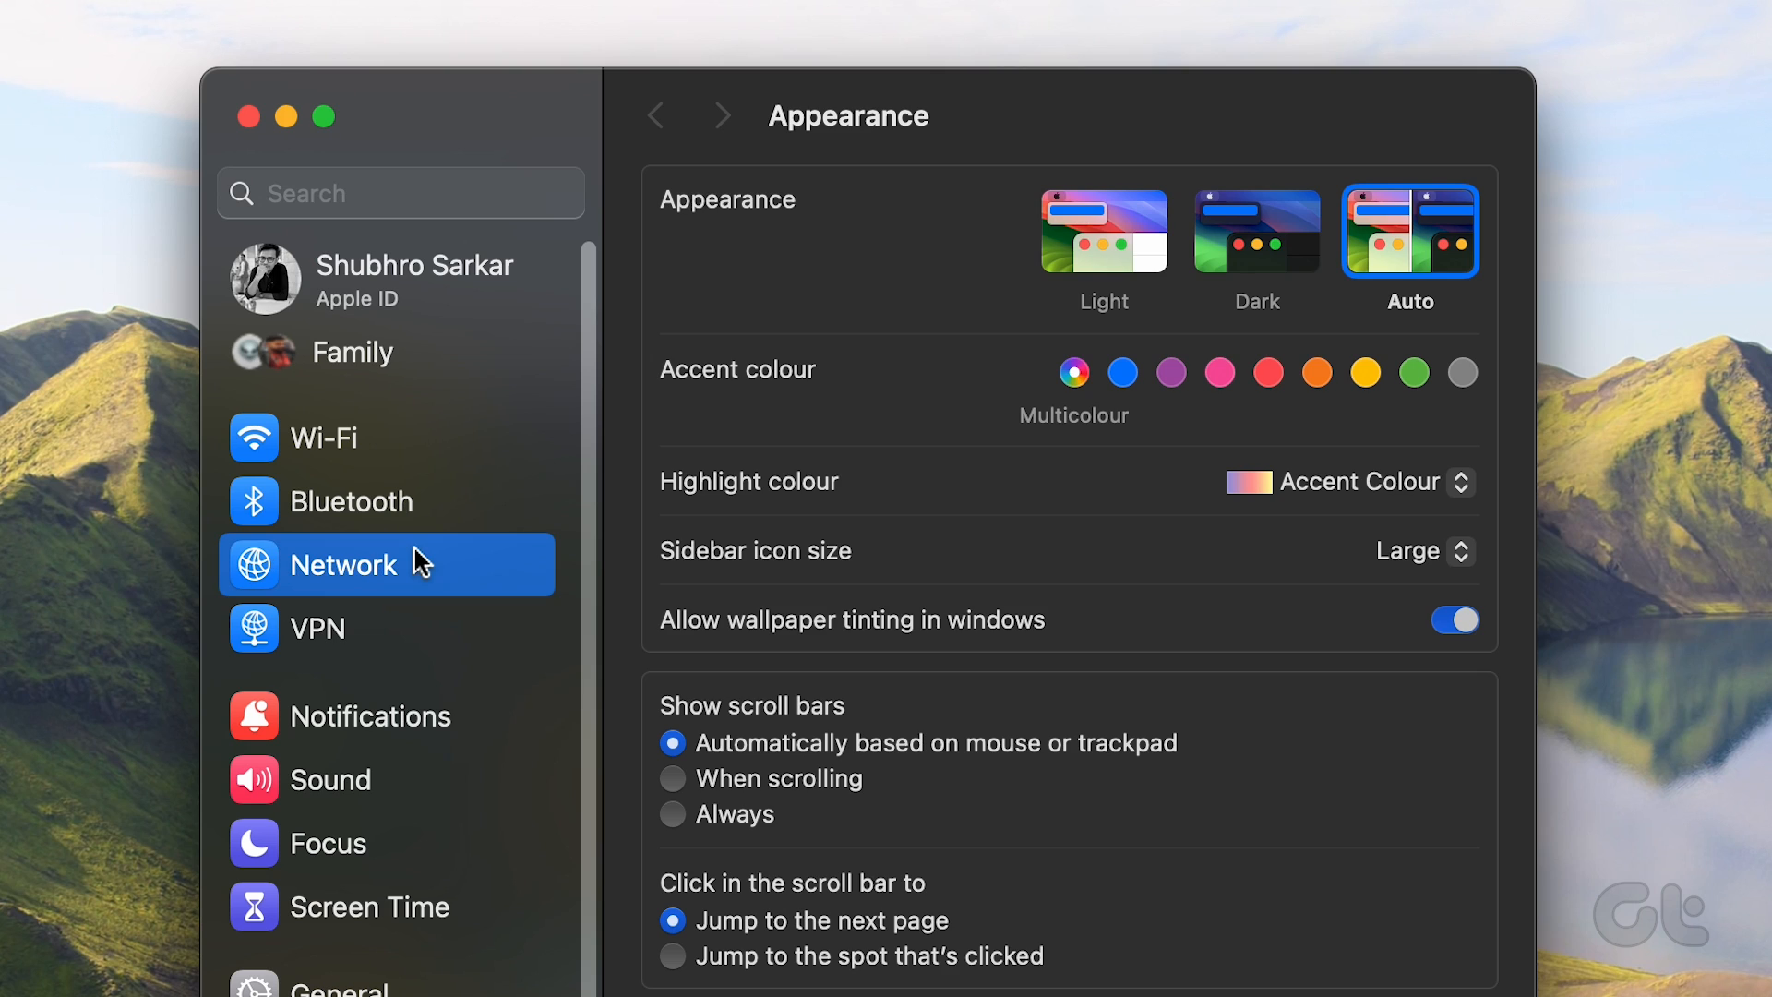
left_click(321, 628)
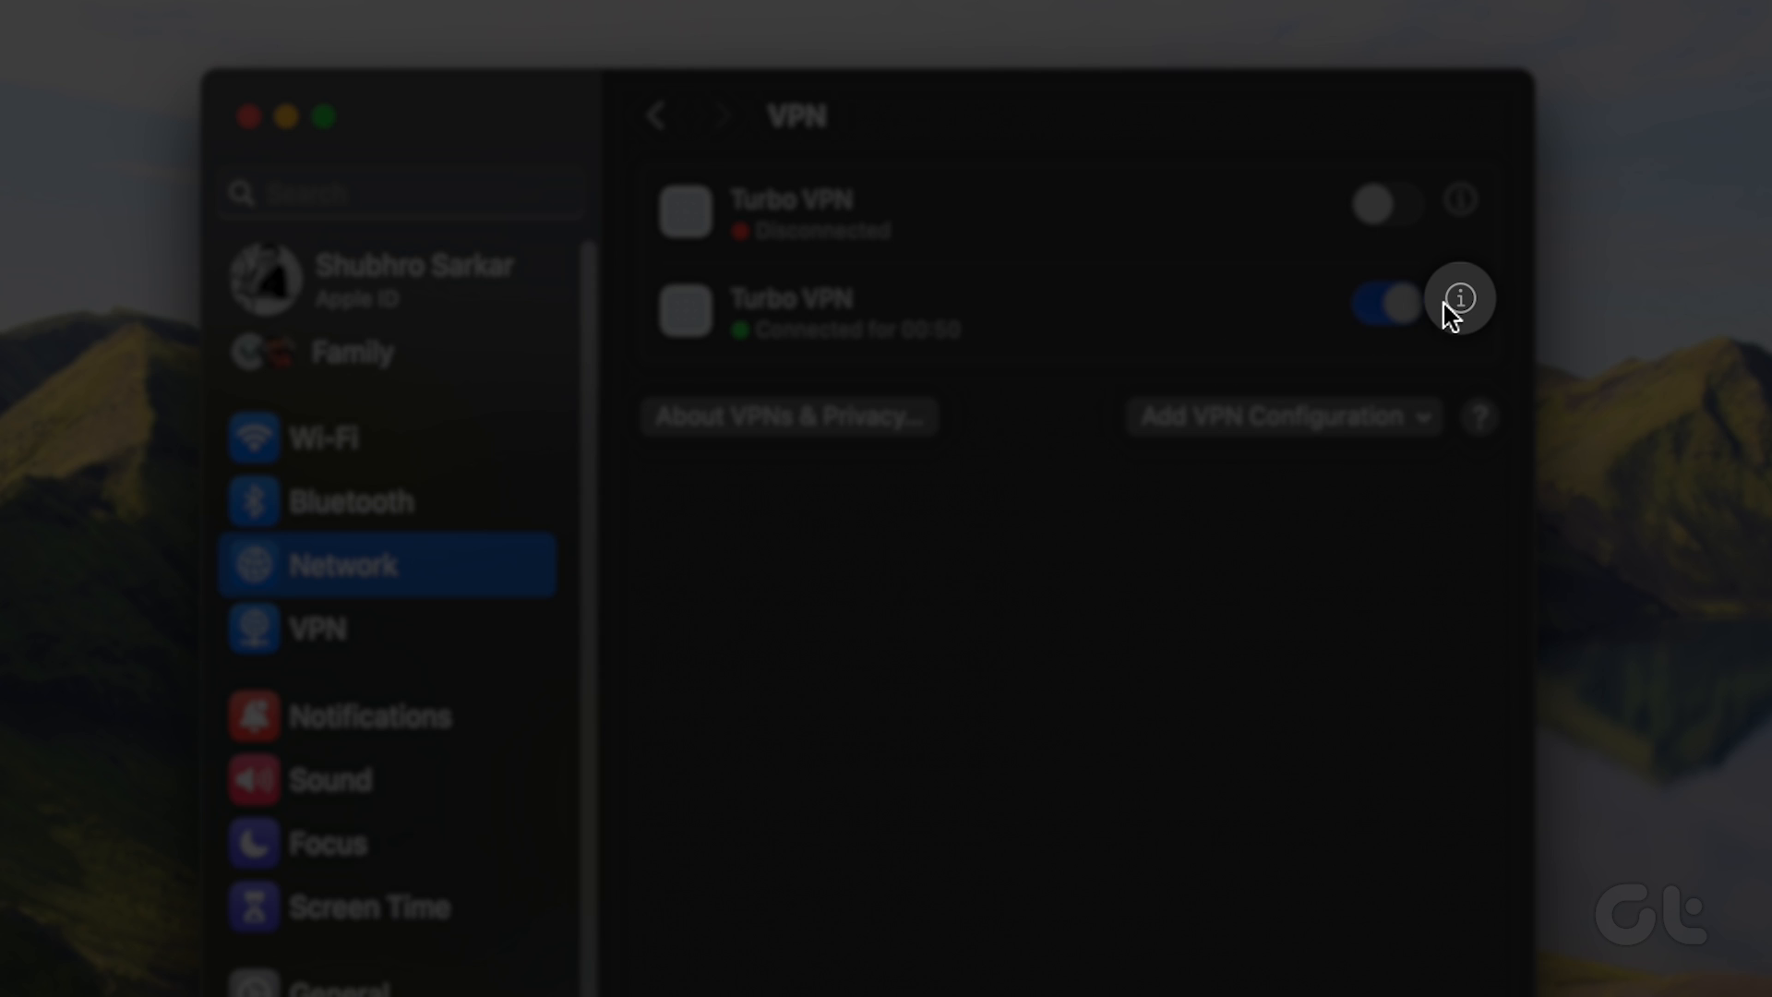
left_click(1458, 298)
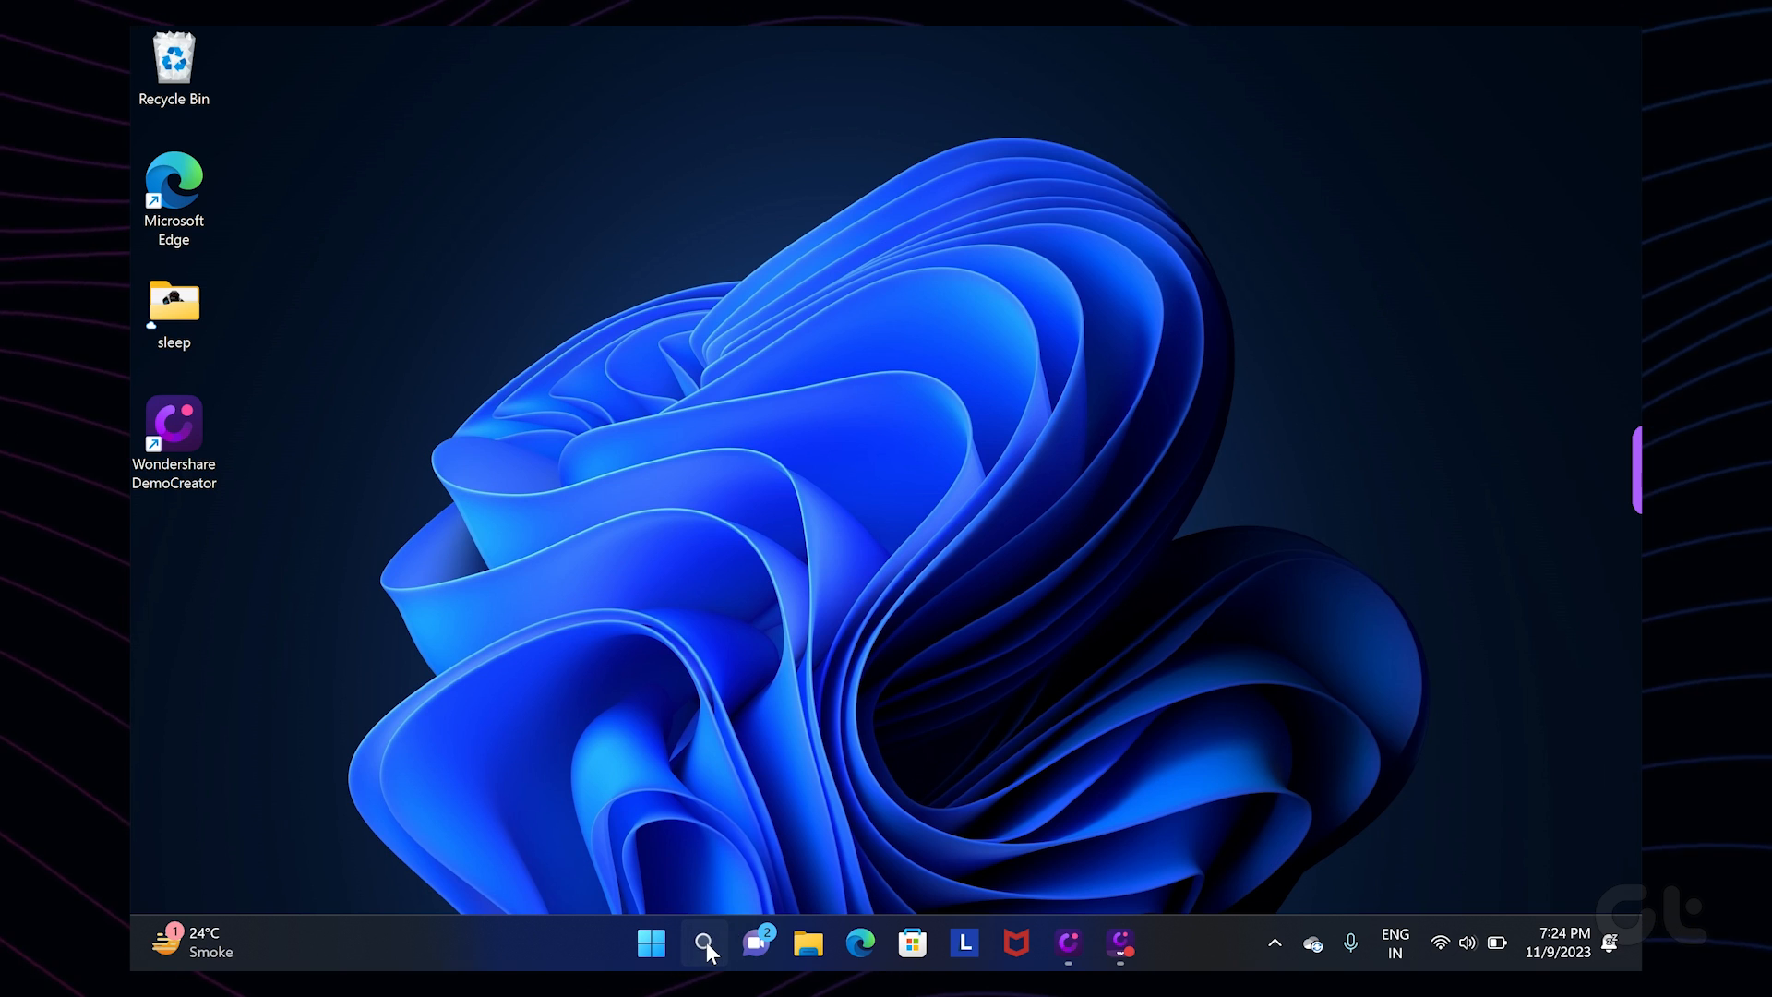
Reach the Windows 11 VPN page under Network & internet showing connection '1' not connected
left_click(703, 941)
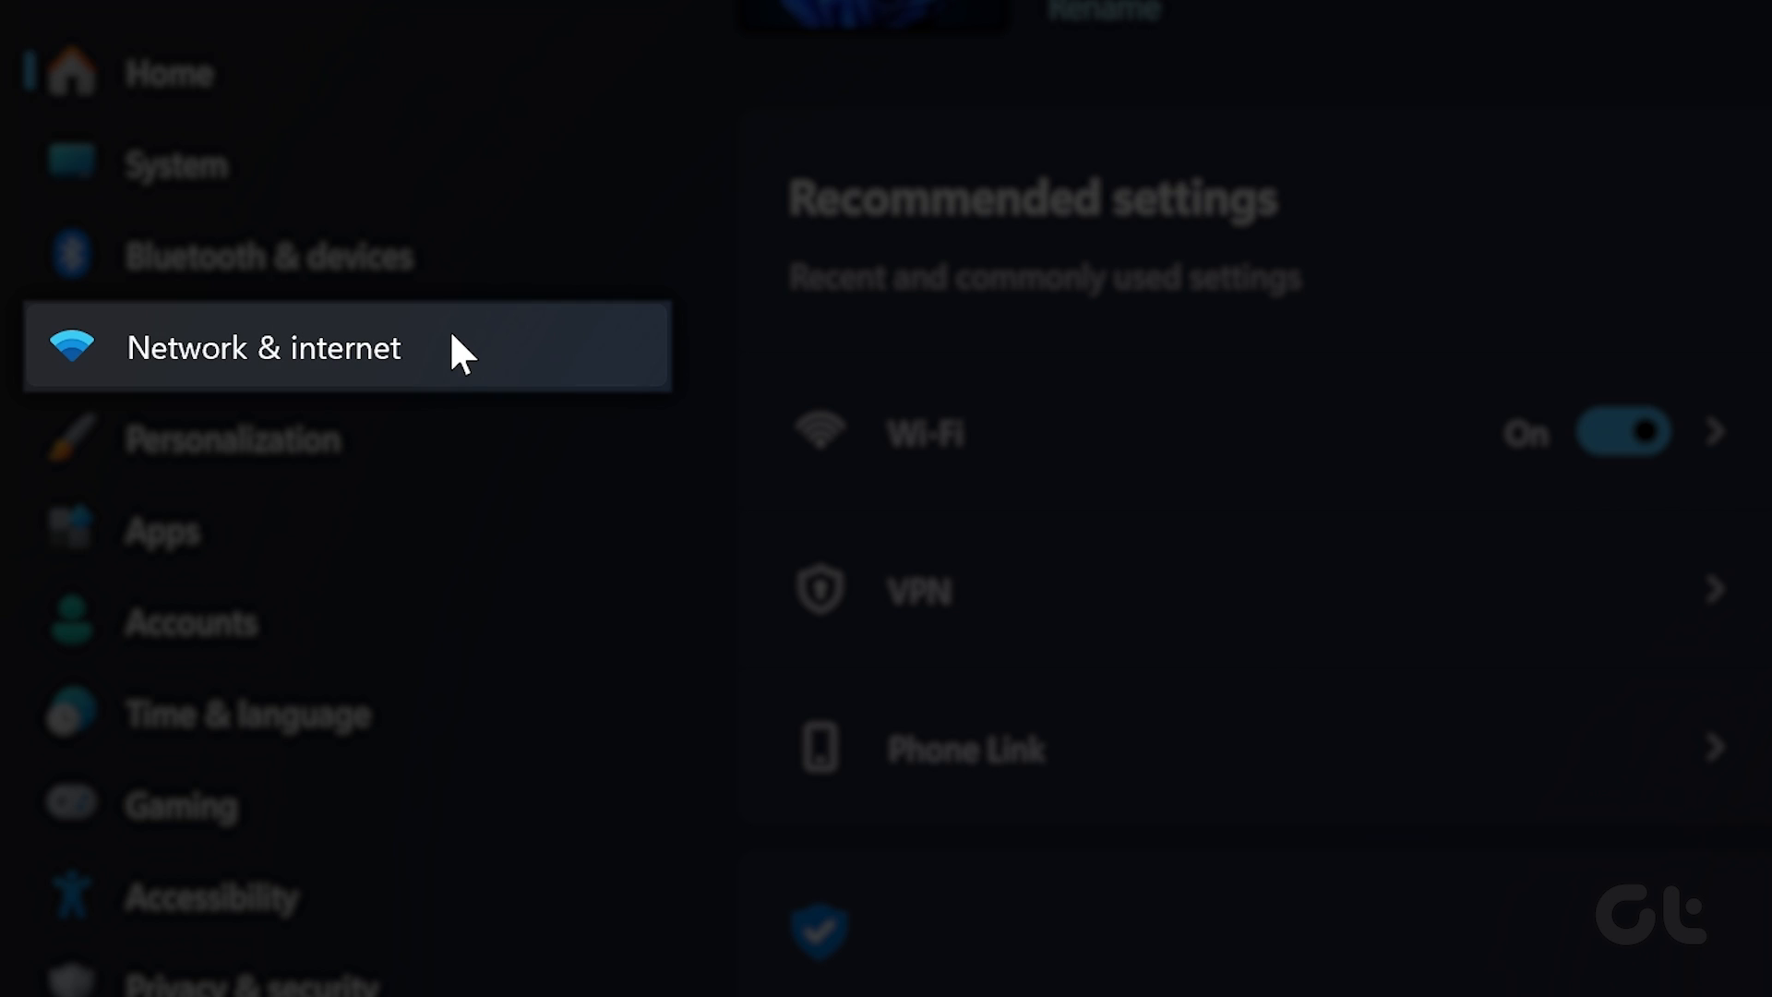
left_click(264, 347)
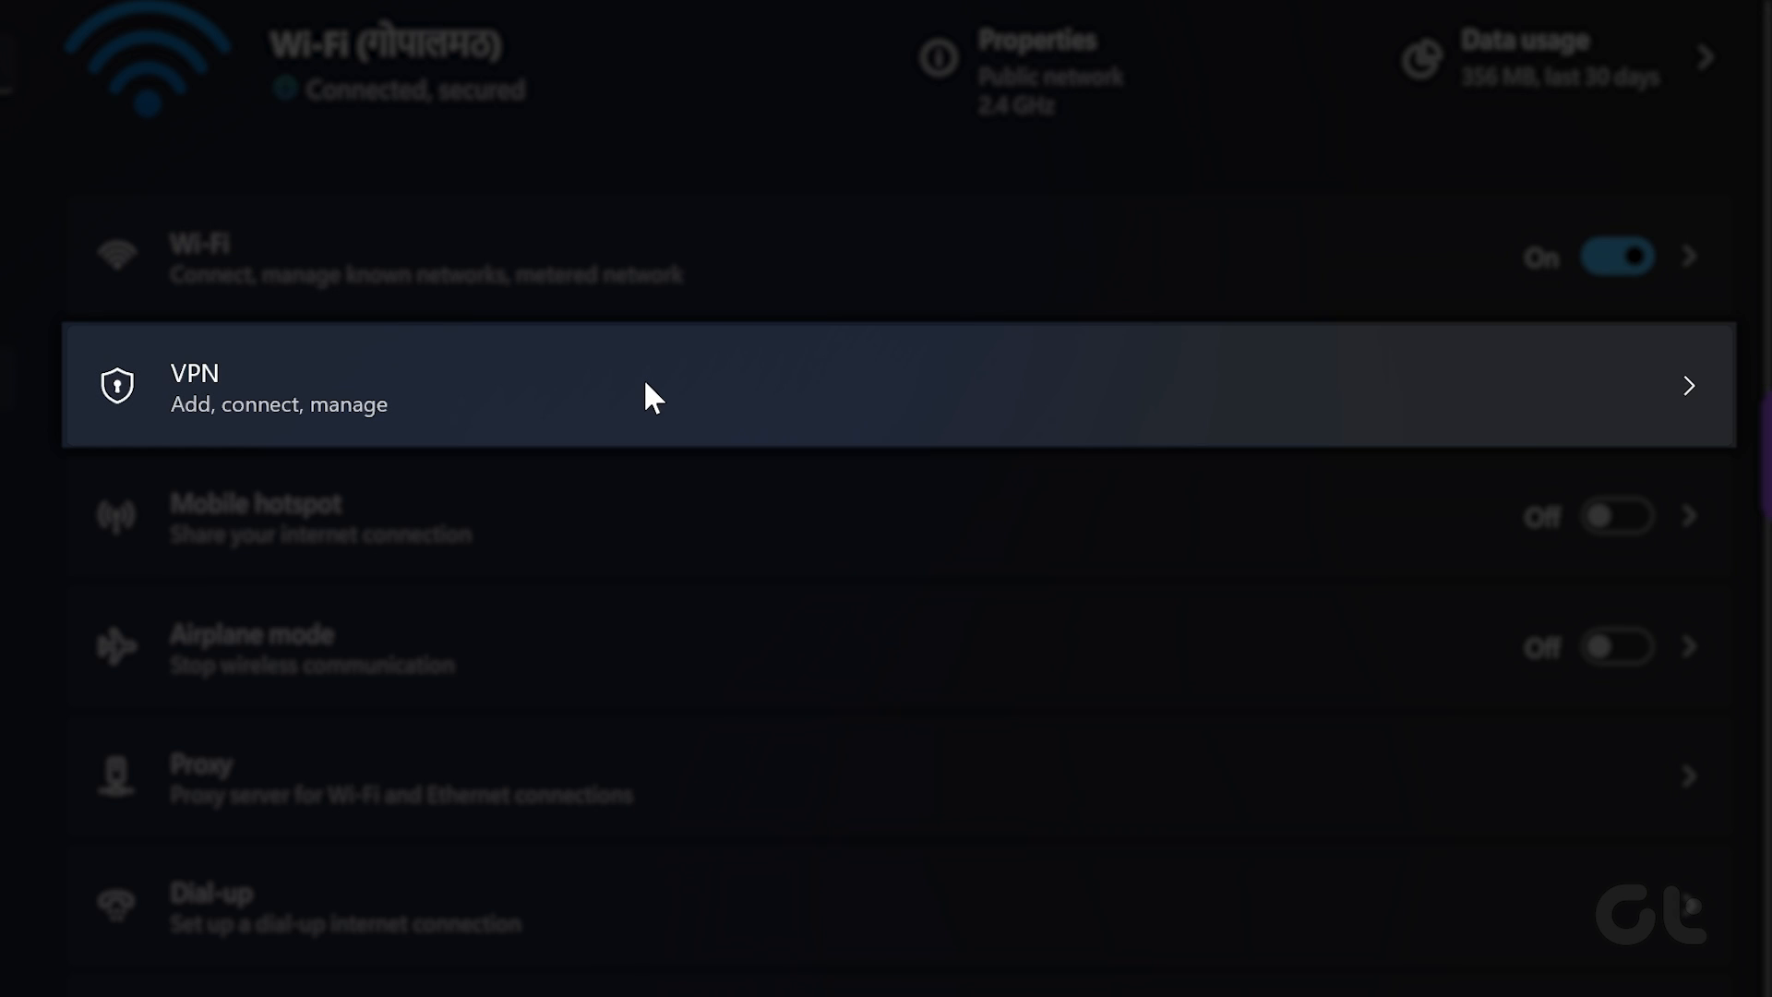
left_click(650, 384)
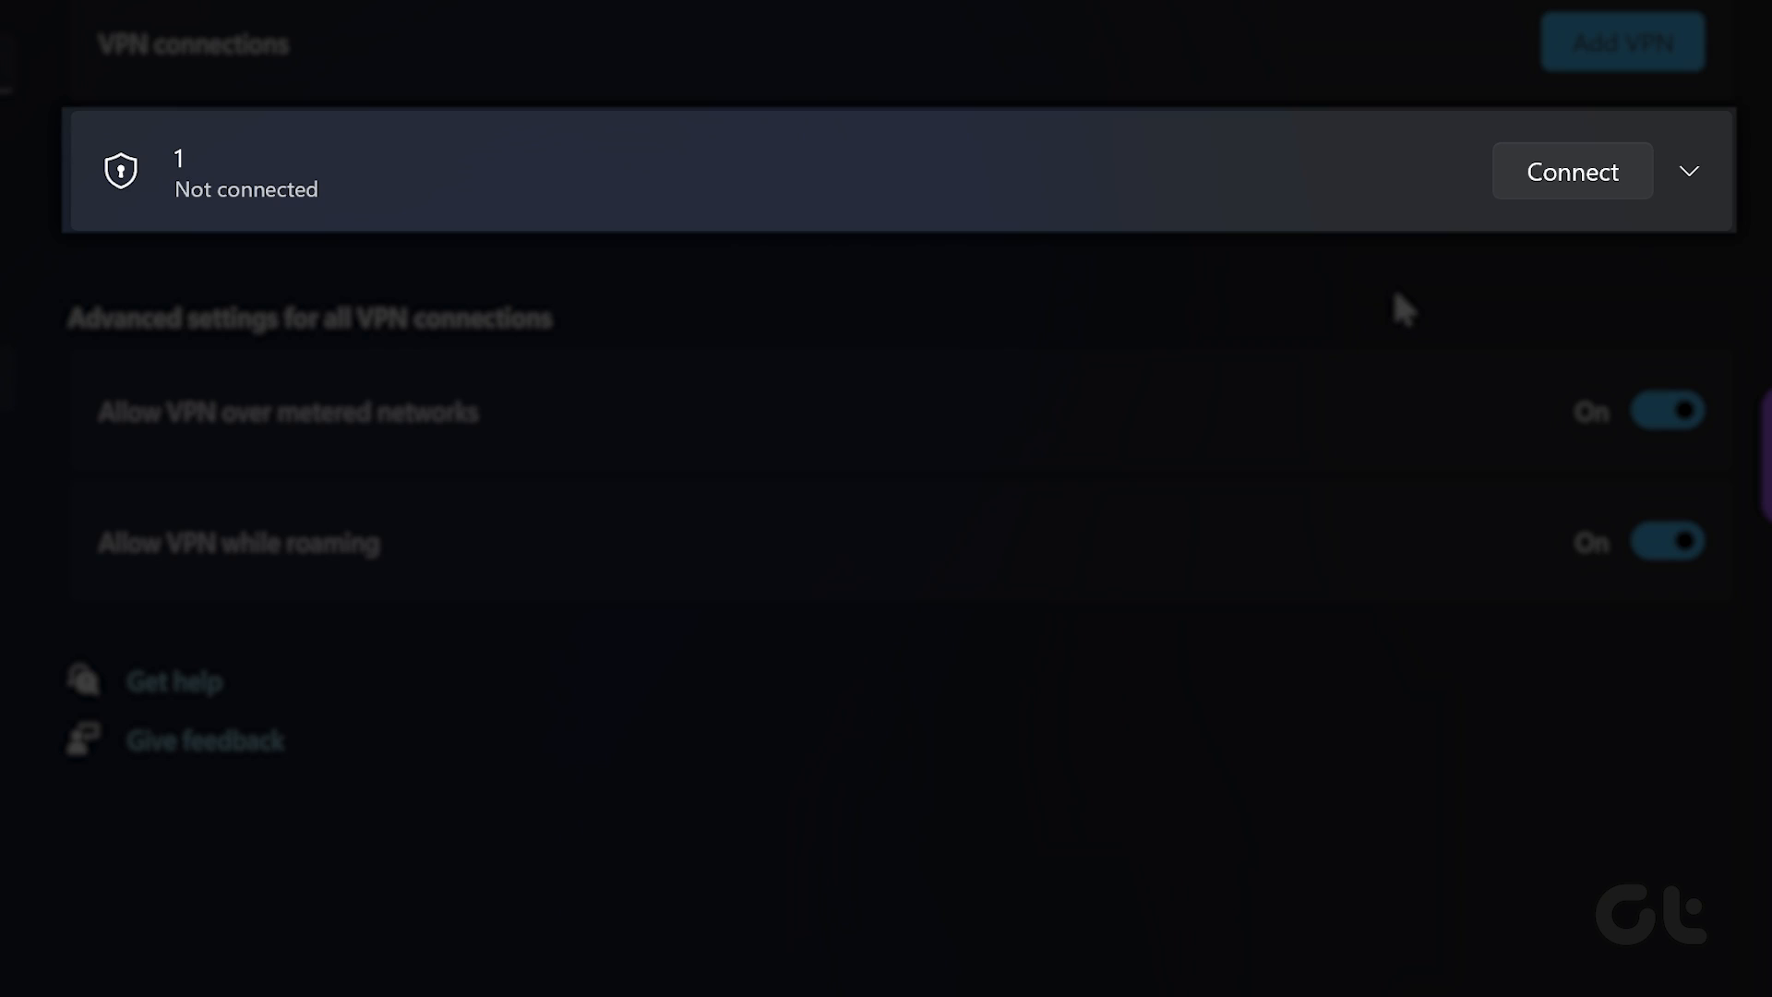